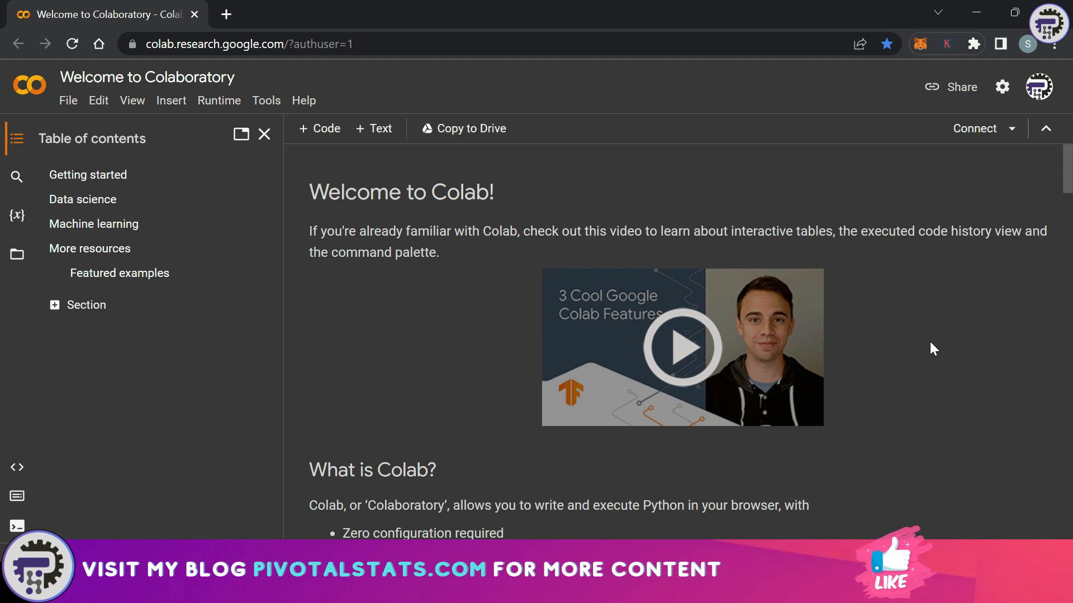
mouse_move(121, 403)
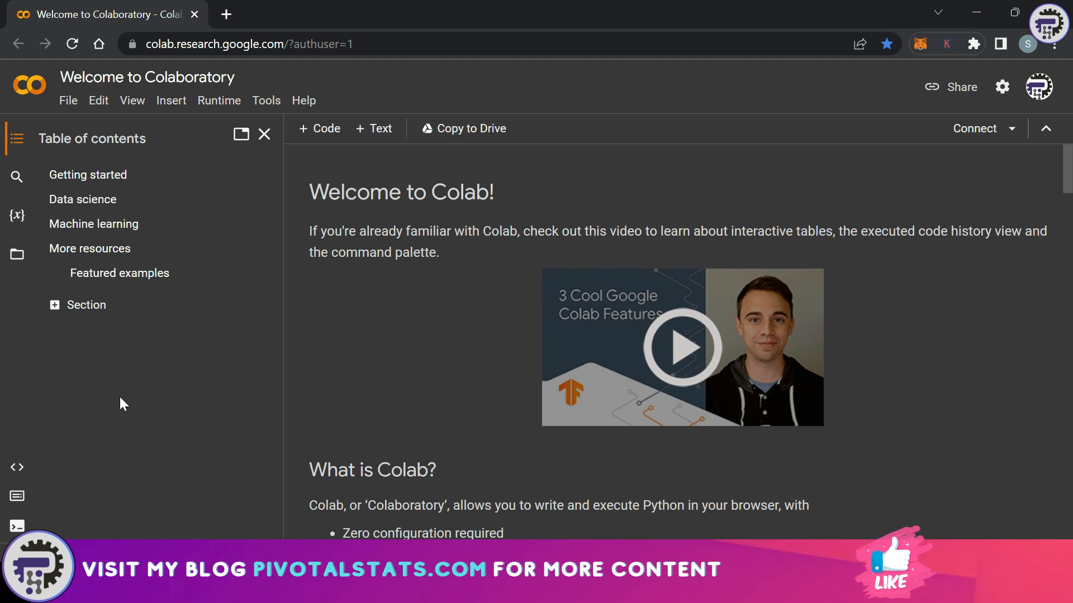
mouse_move(258, 93)
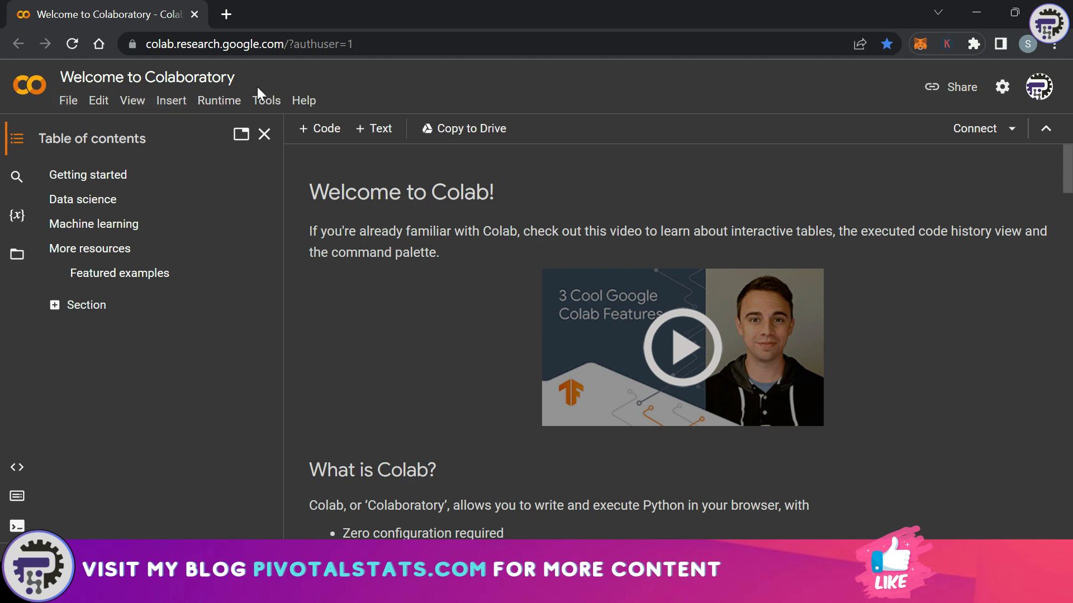
- Create a new blank notebook from the File menu and rename it to Part1.ipynb
click(68, 101)
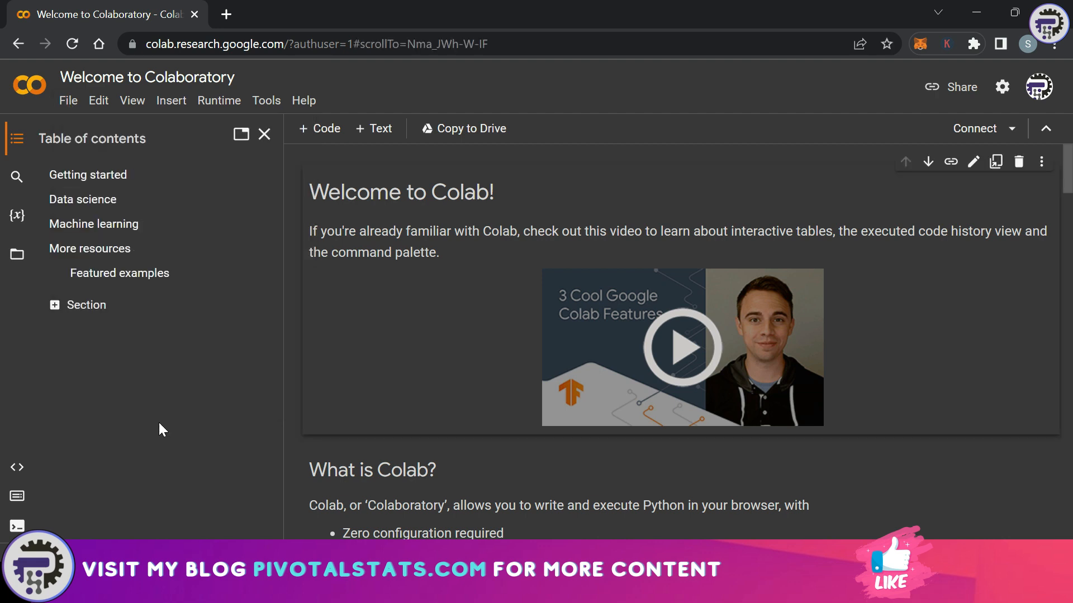
mouse_move(326, 129)
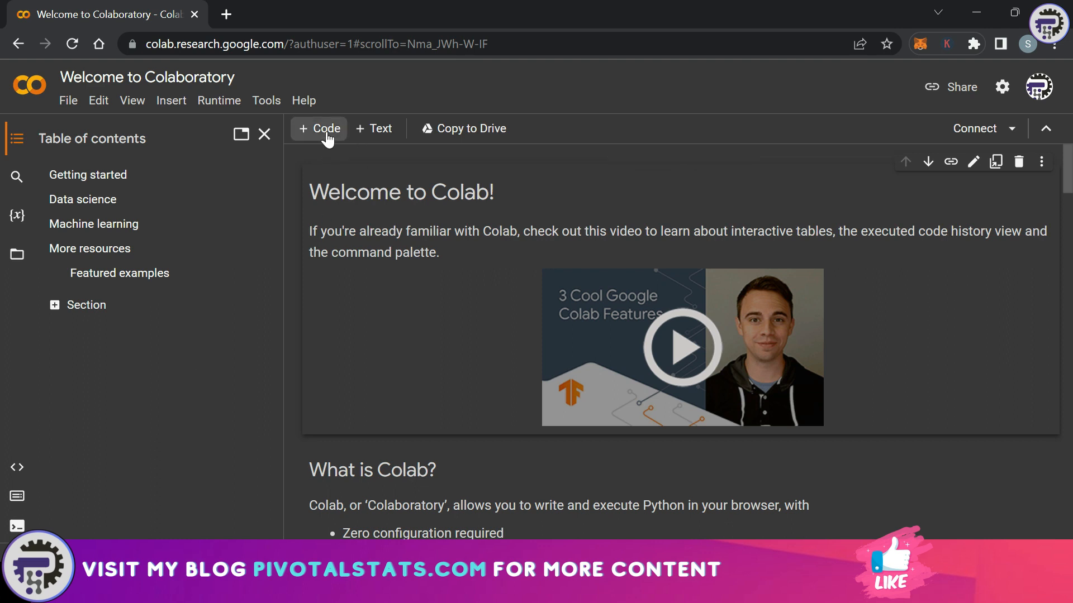
mouse_move(326, 128)
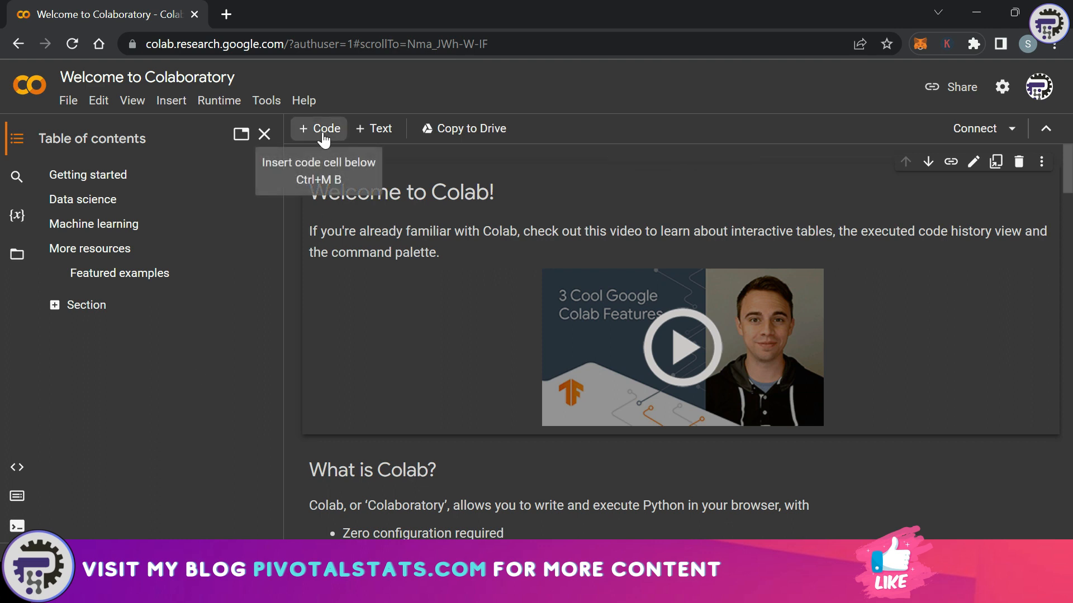
mouse_move(199, 333)
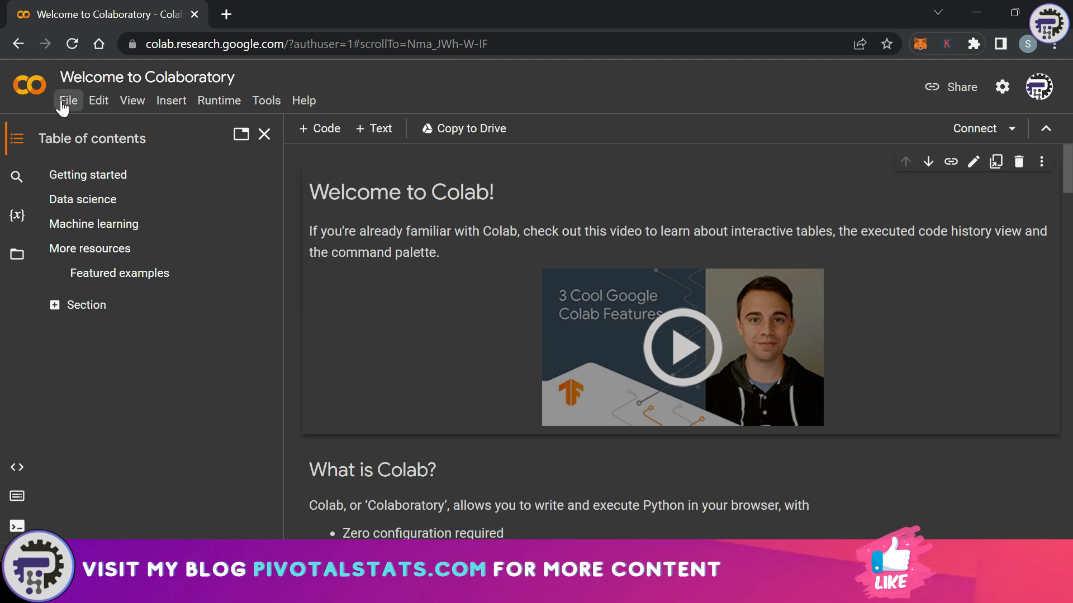
click(67, 100)
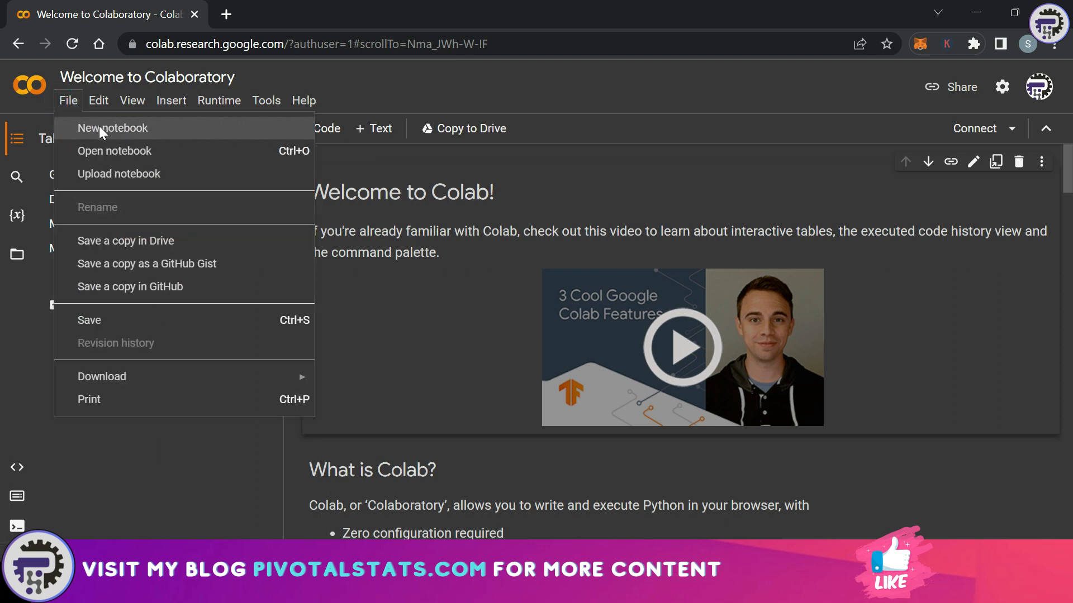
click(113, 127)
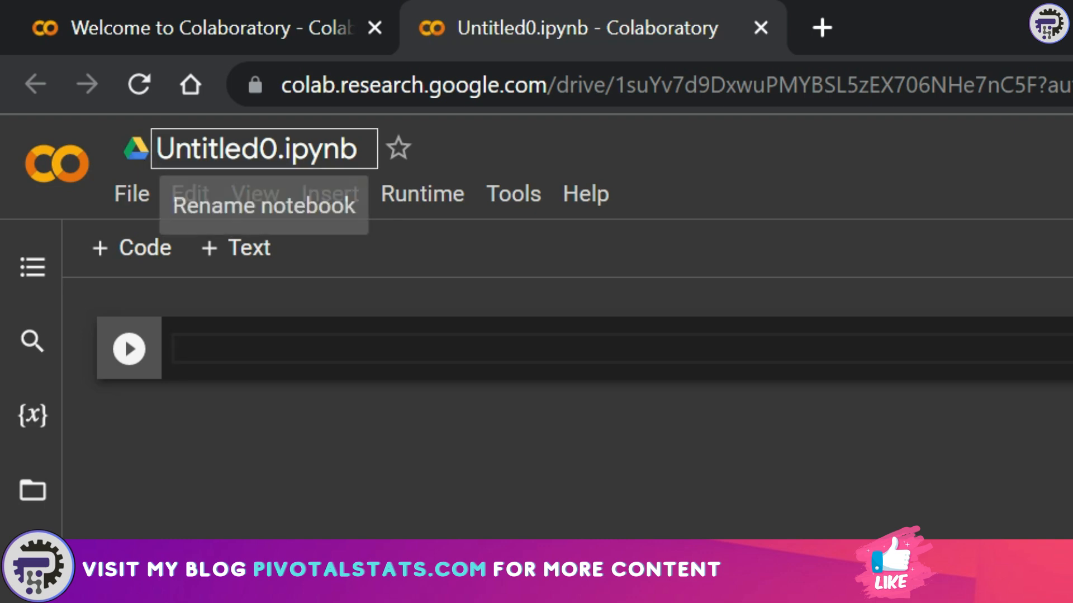
double_click(319, 148)
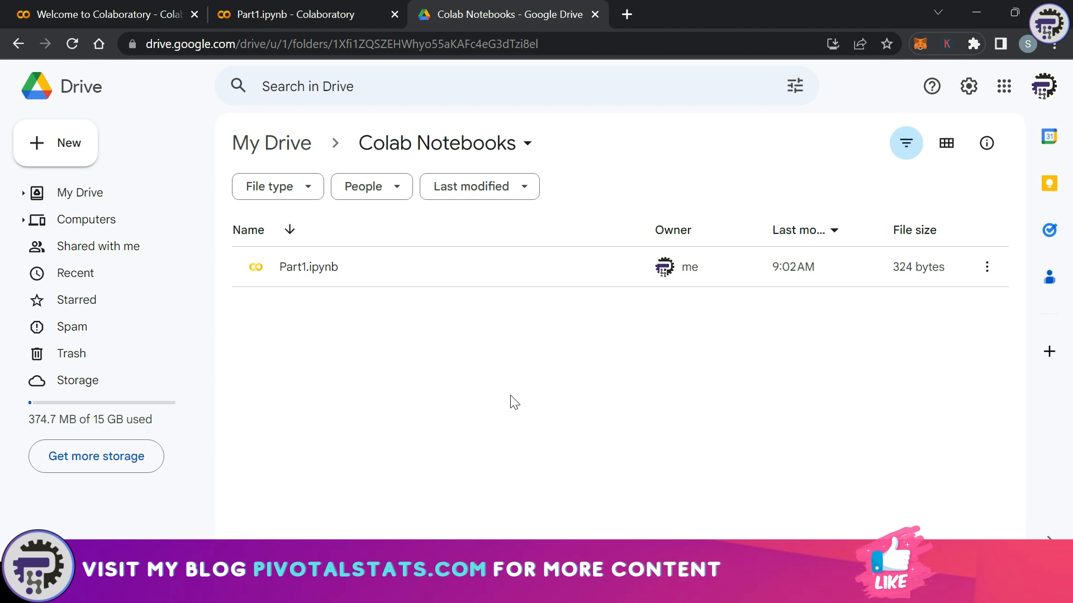
mouse_move(382, 372)
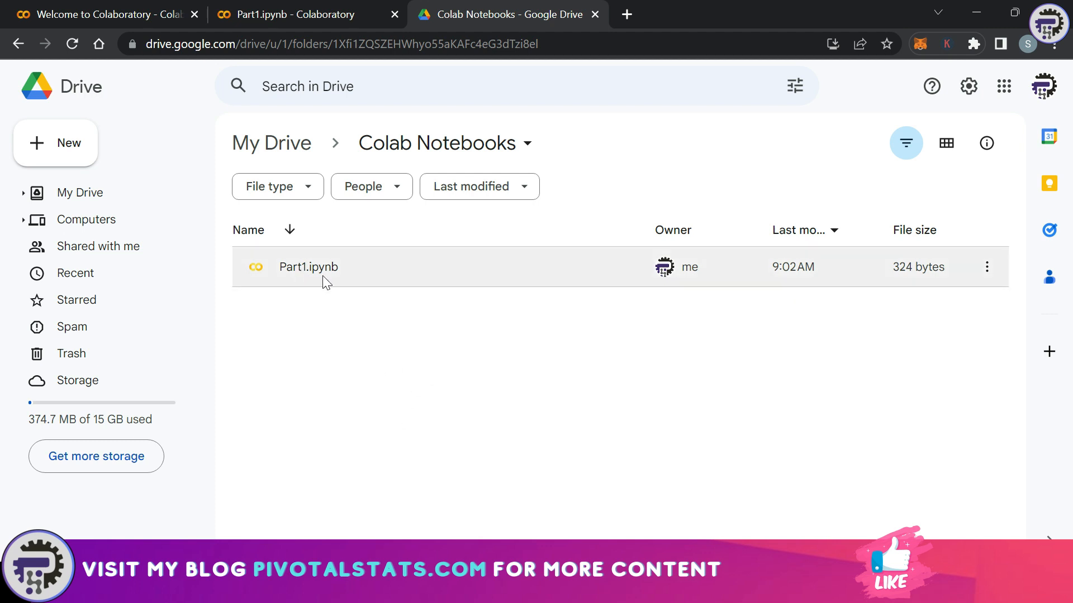
mouse_move(724, 279)
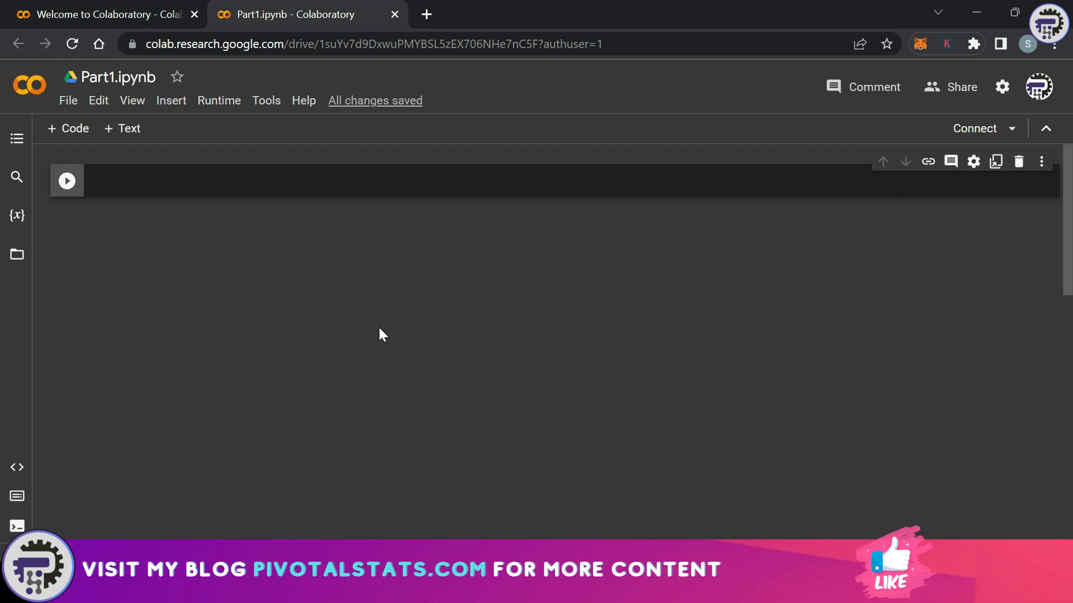
mouse_move(156, 151)
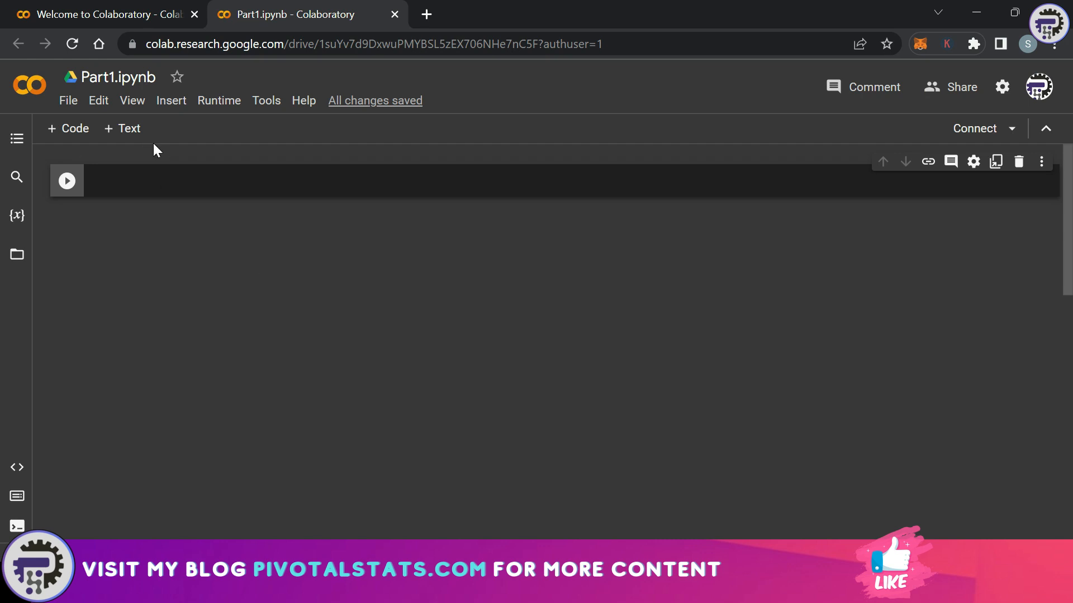
click(67, 100)
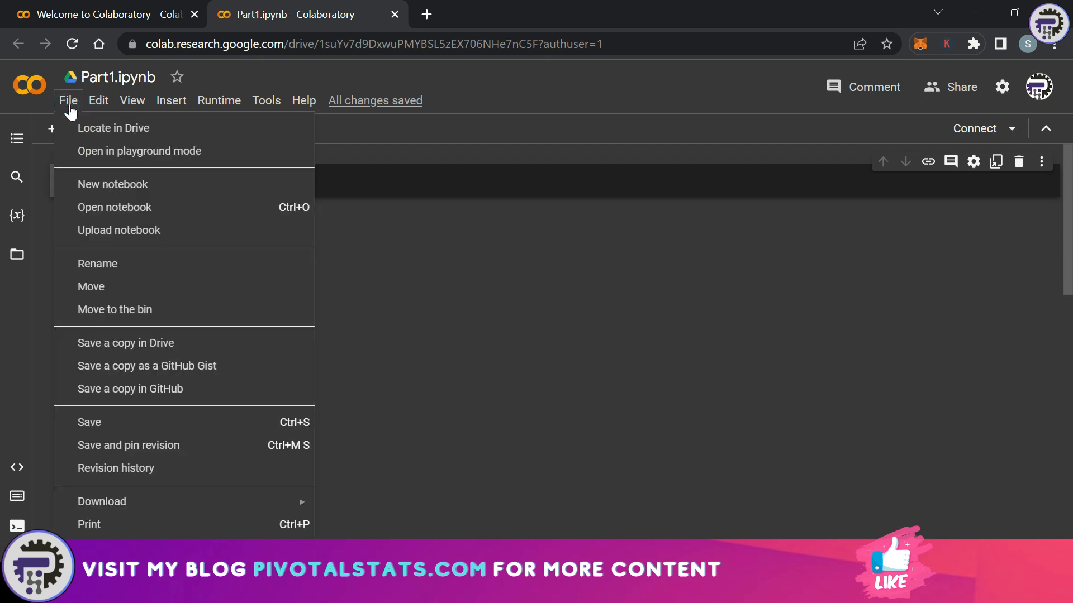
mouse_move(74, 131)
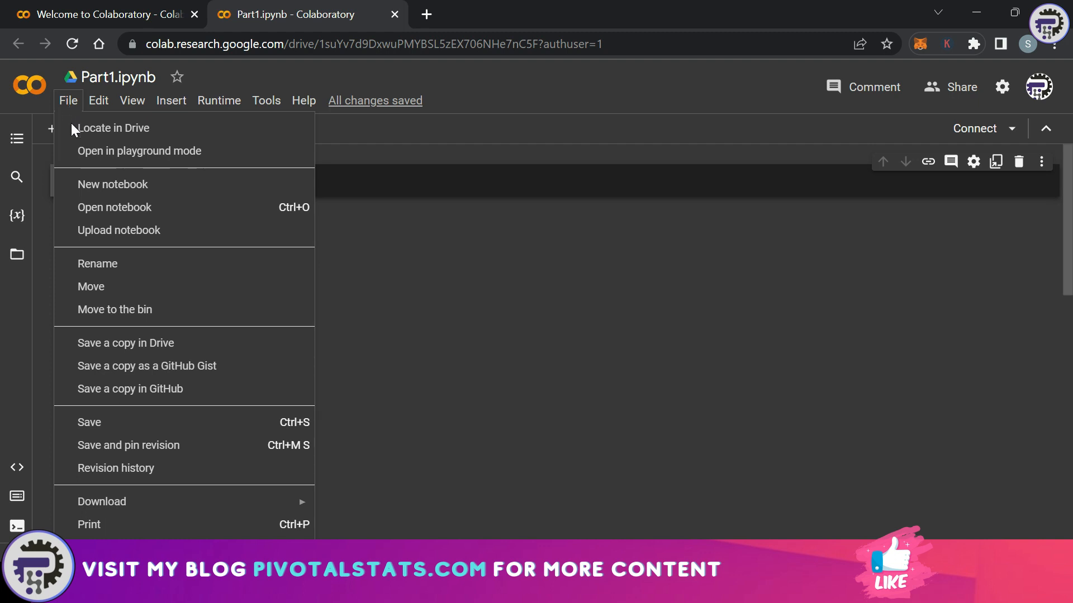
mouse_move(159, 225)
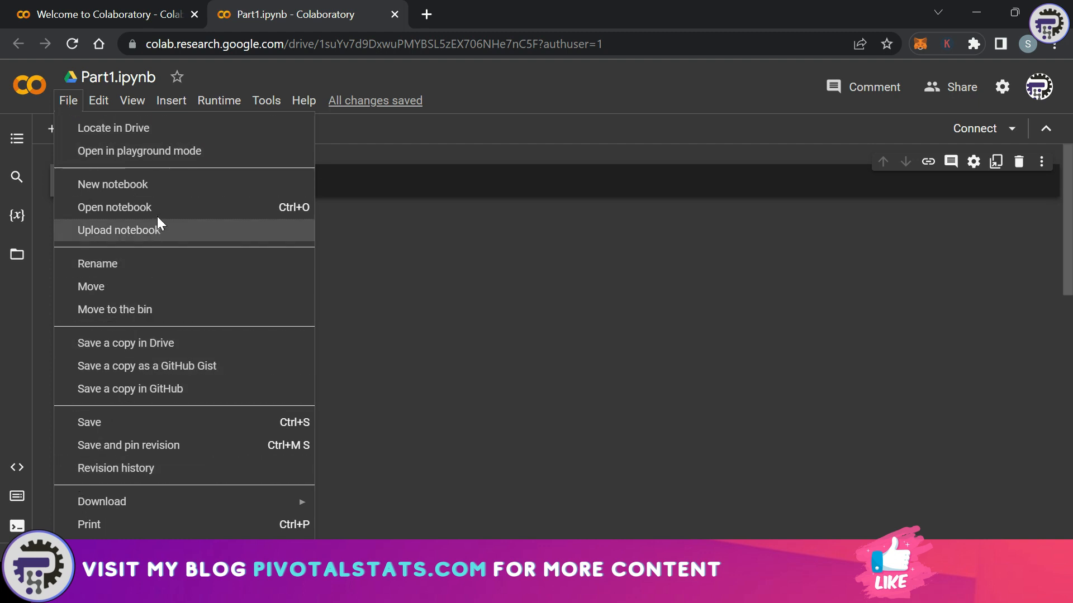
mouse_move(156, 195)
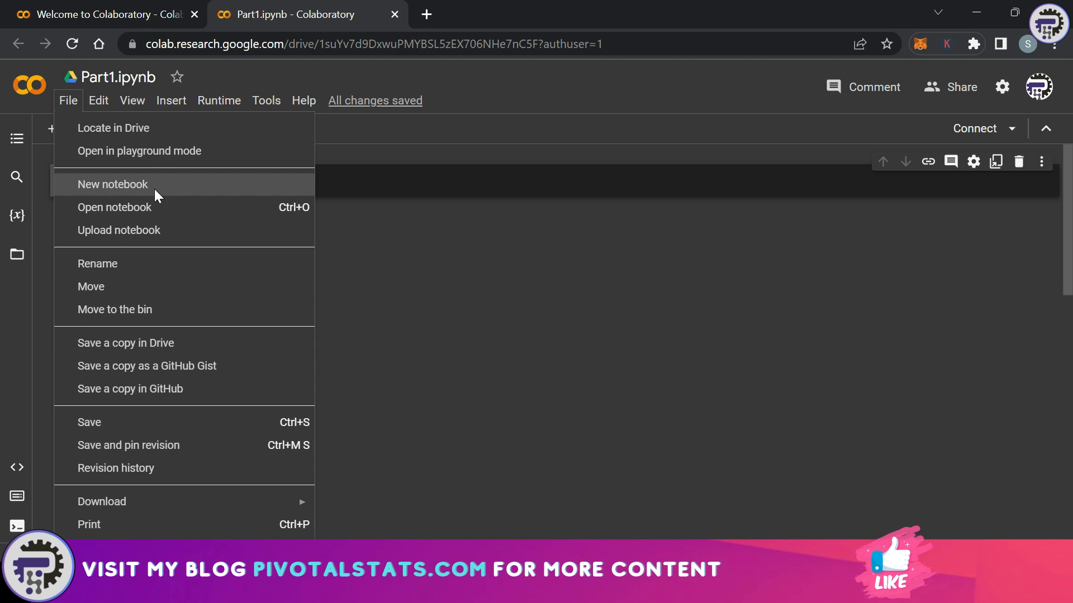
click(98, 100)
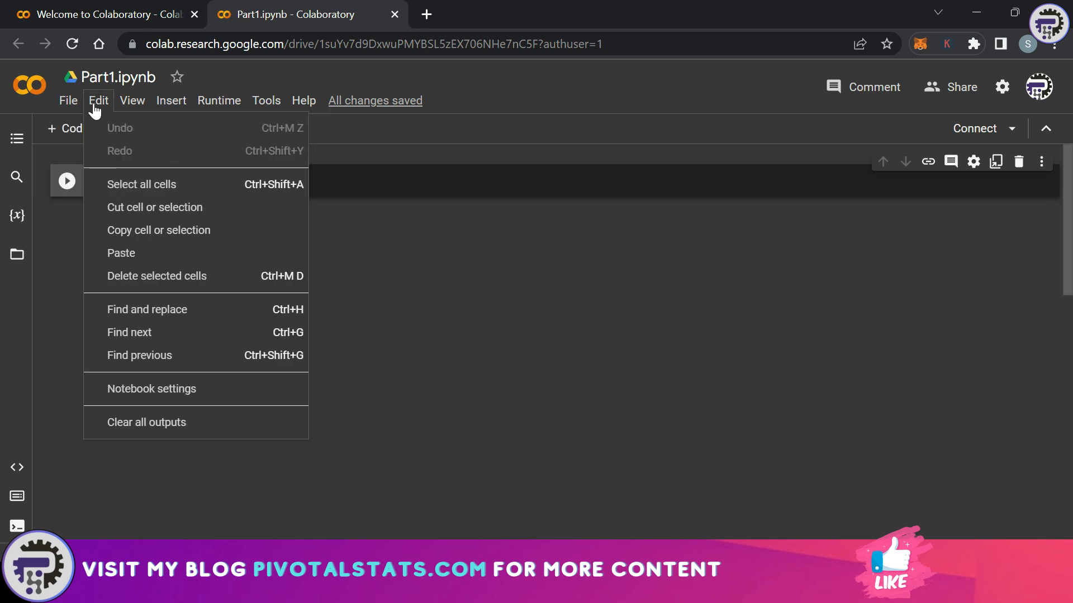
mouse_move(133, 197)
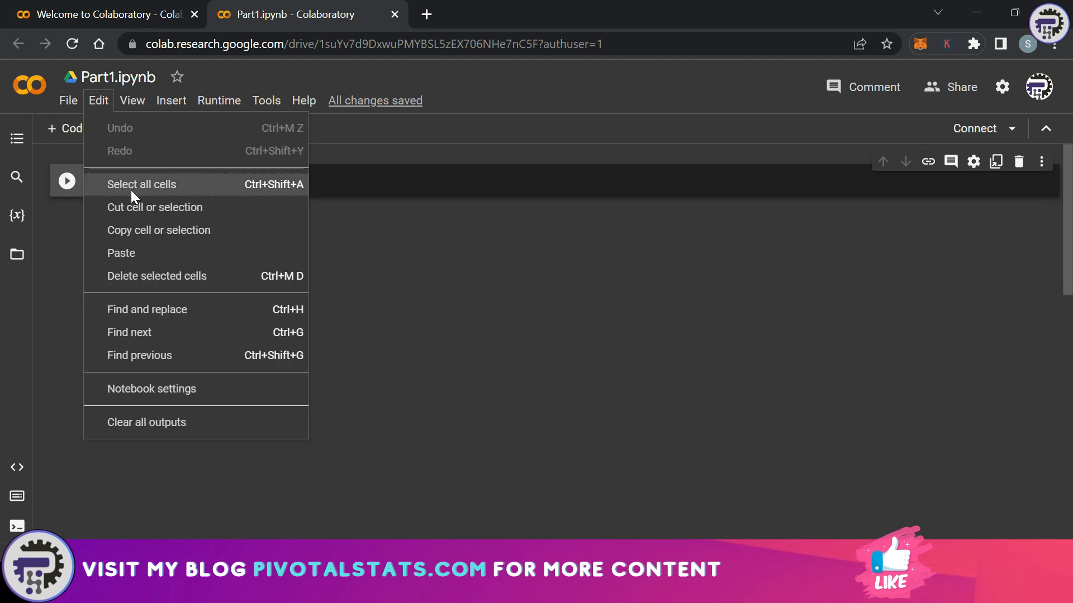
mouse_move(137, 160)
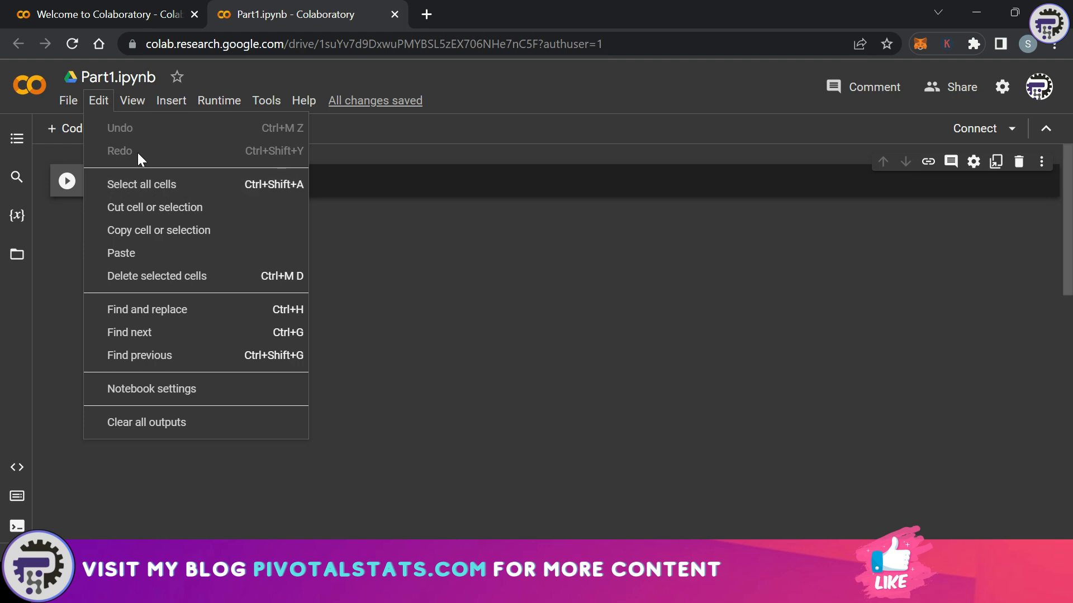
mouse_move(148, 194)
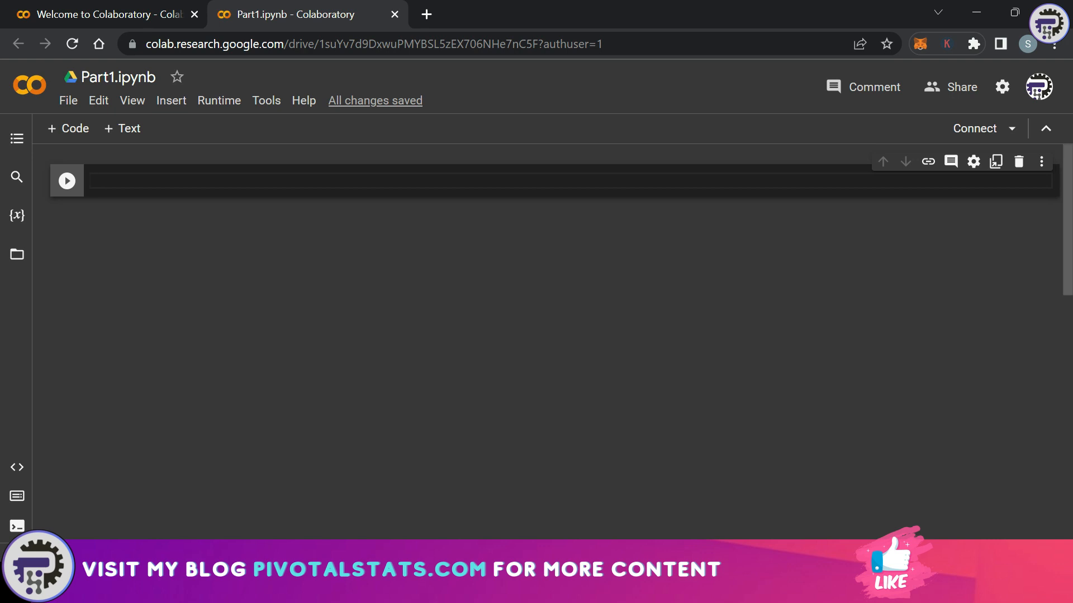
mouse_move(98, 101)
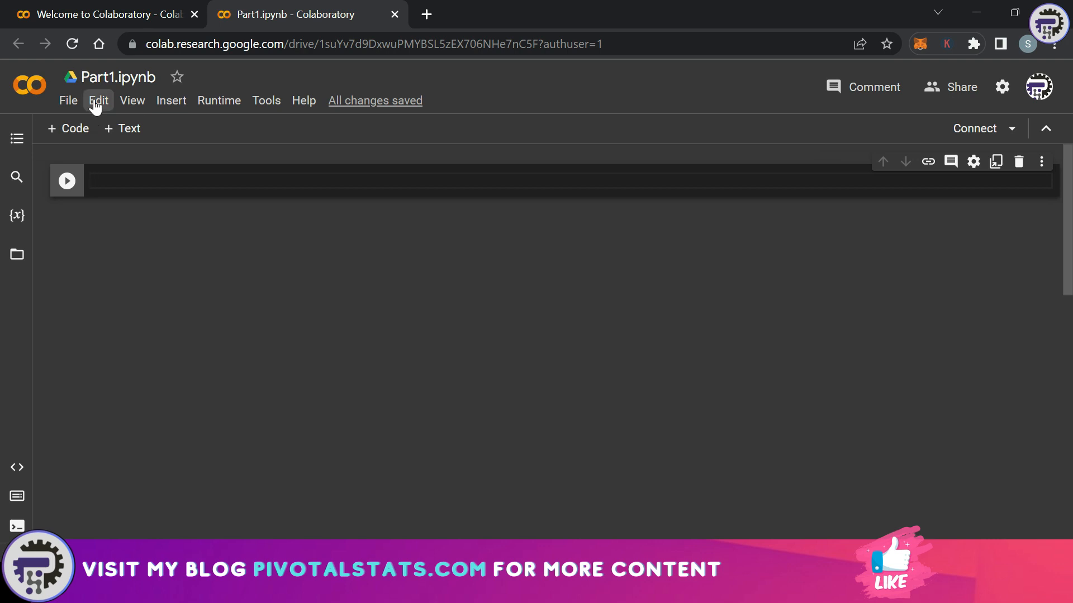
click(98, 100)
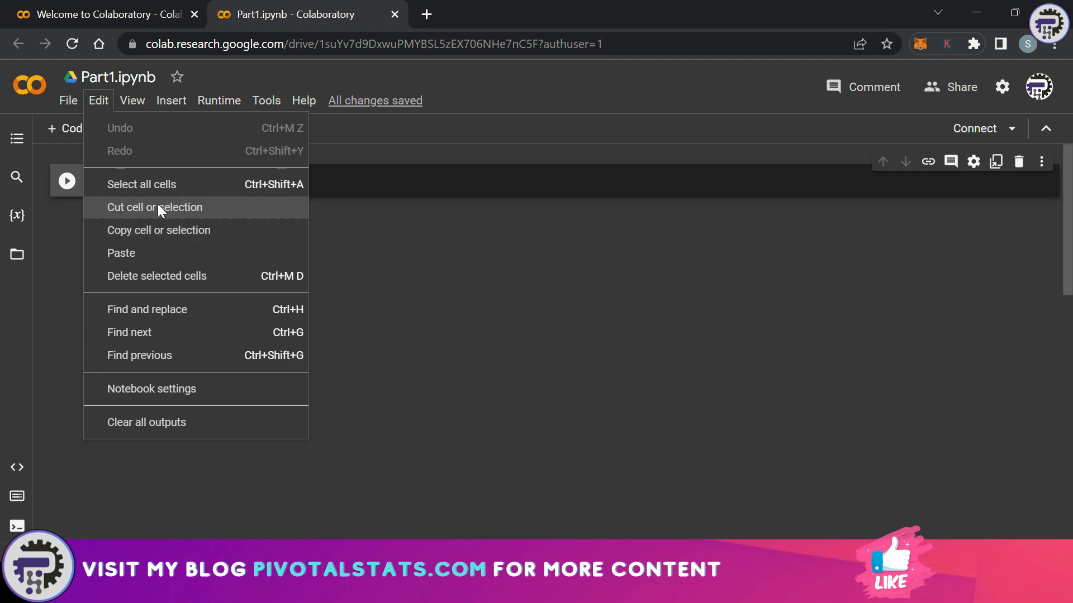
mouse_move(169, 184)
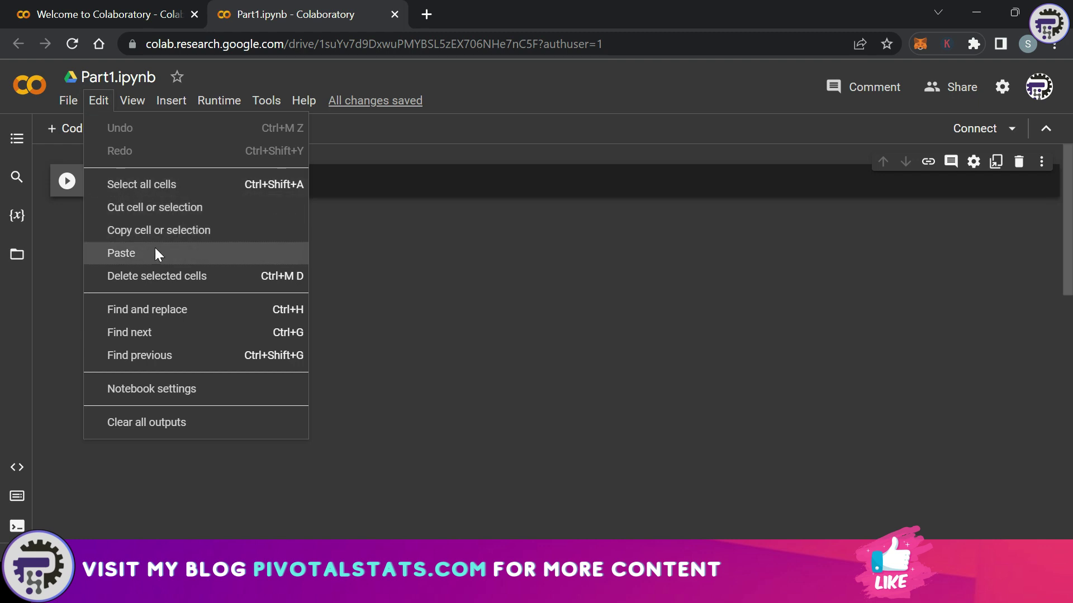
click(132, 101)
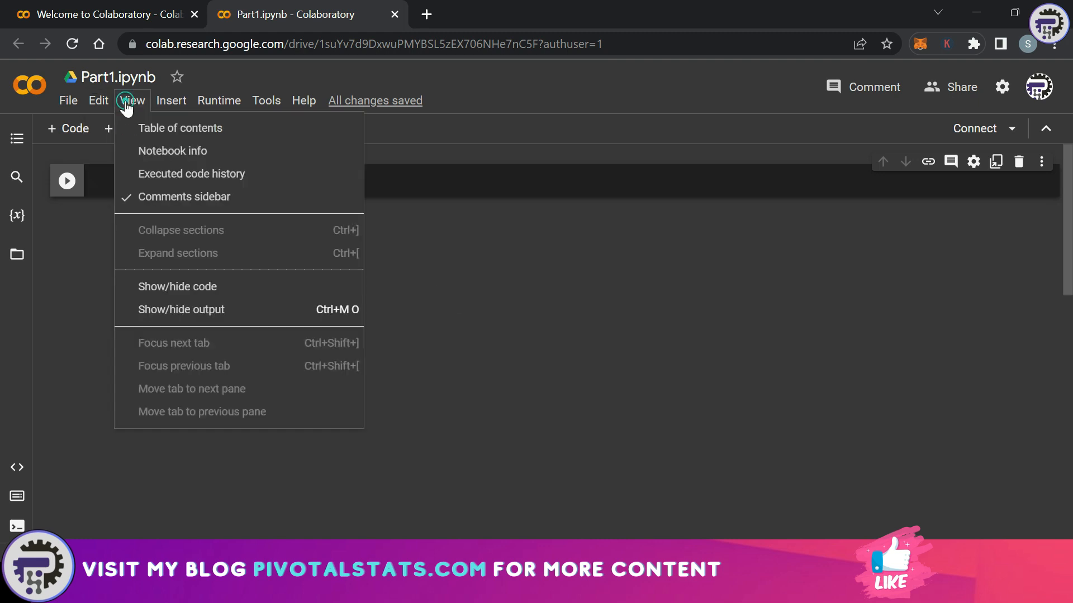
mouse_move(132, 101)
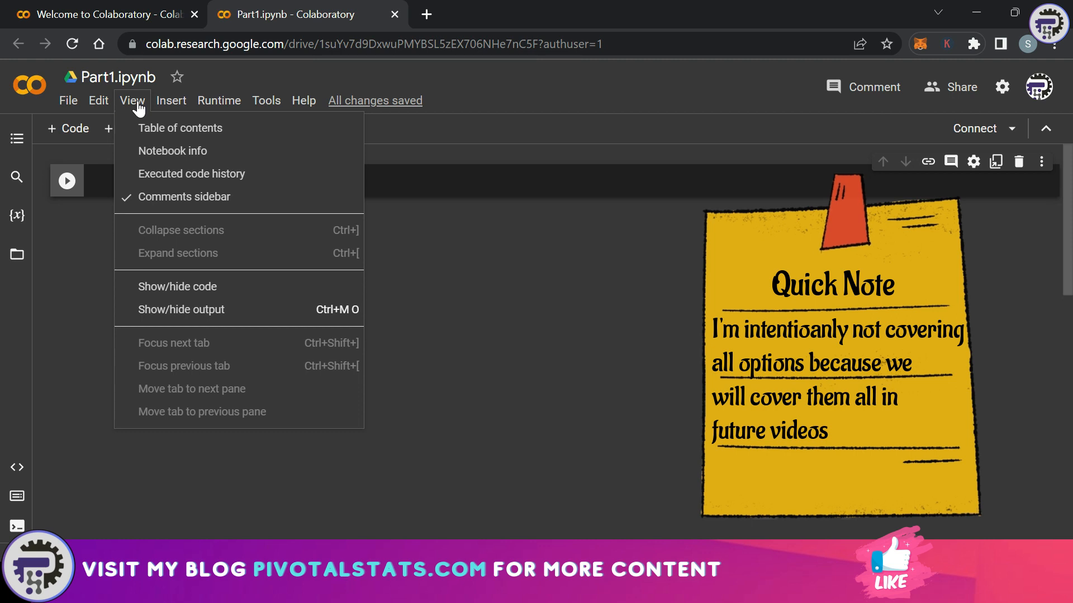
click(171, 101)
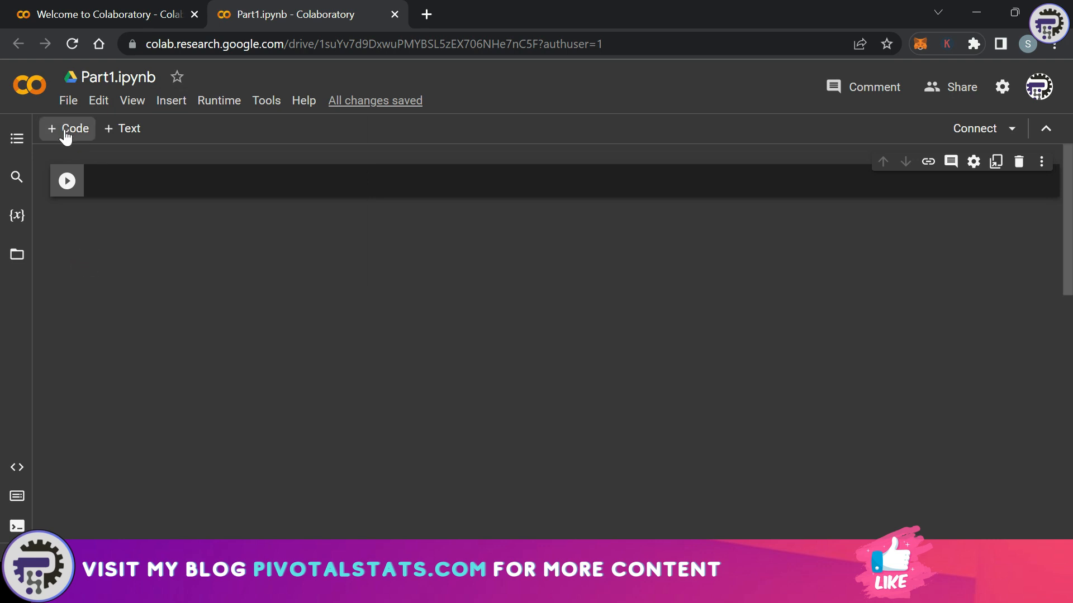
click(68, 129)
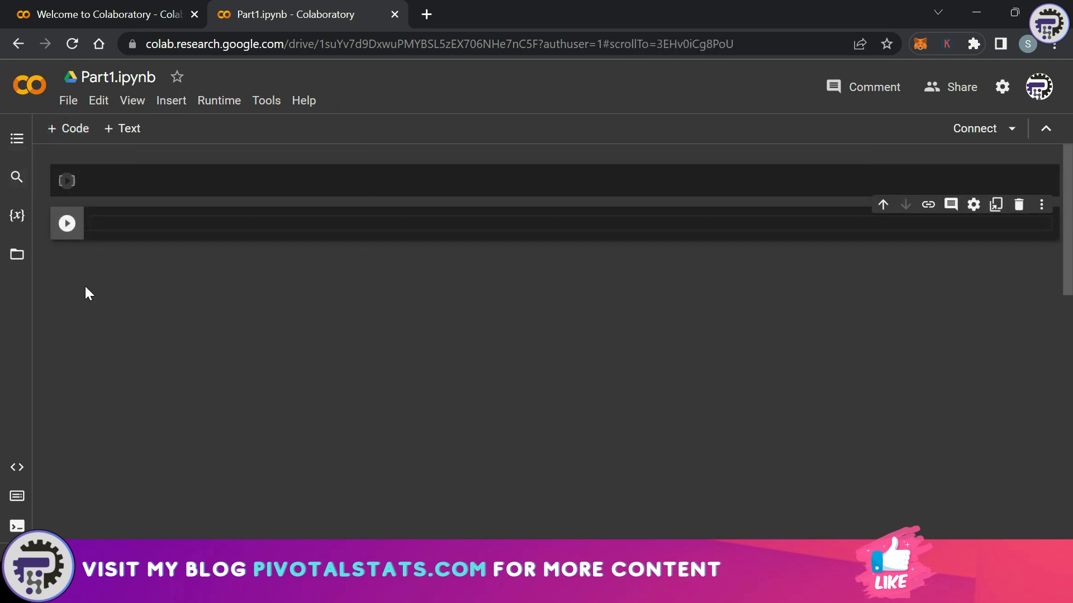
mouse_move(575, 248)
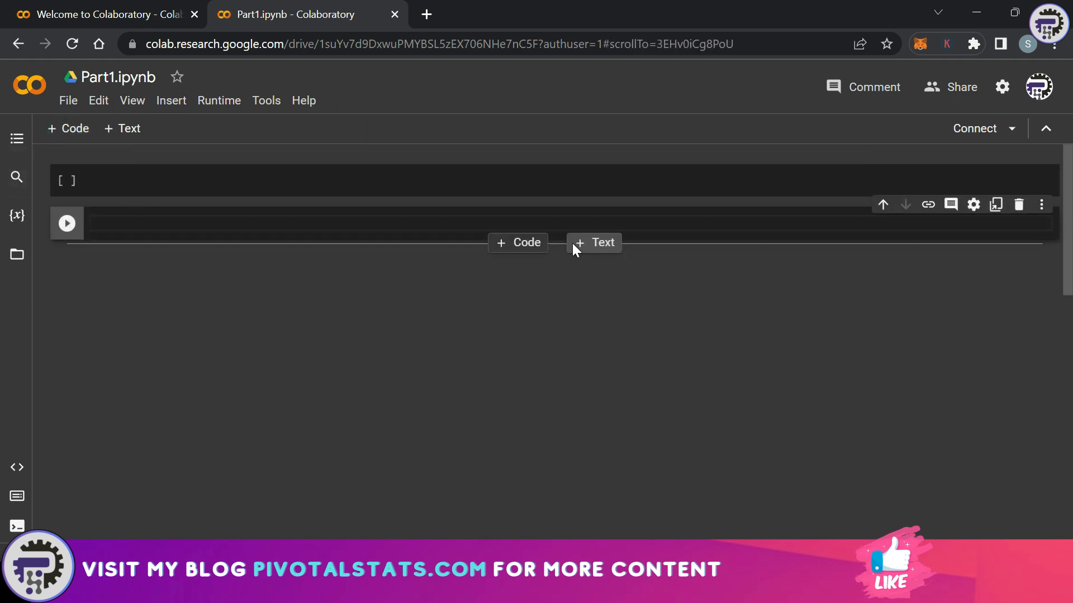
mouse_move(229, 109)
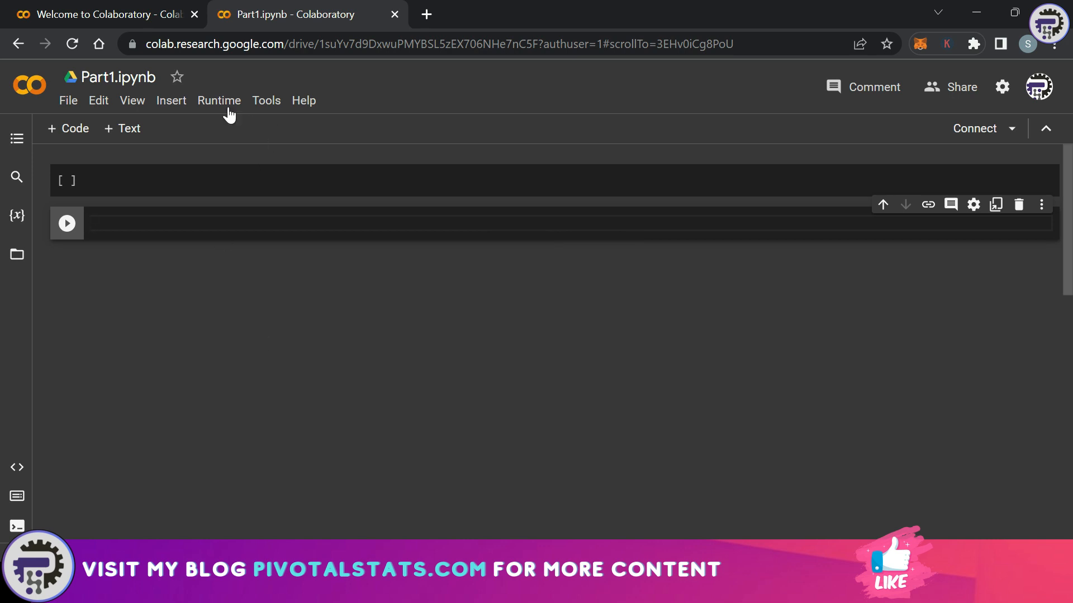
click(219, 99)
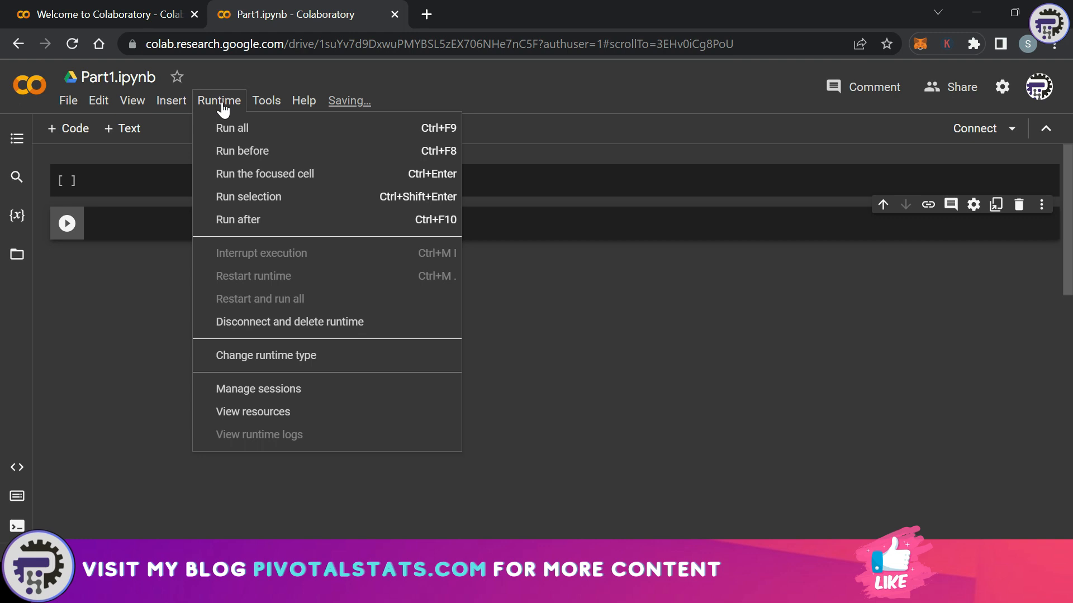
mouse_move(253, 221)
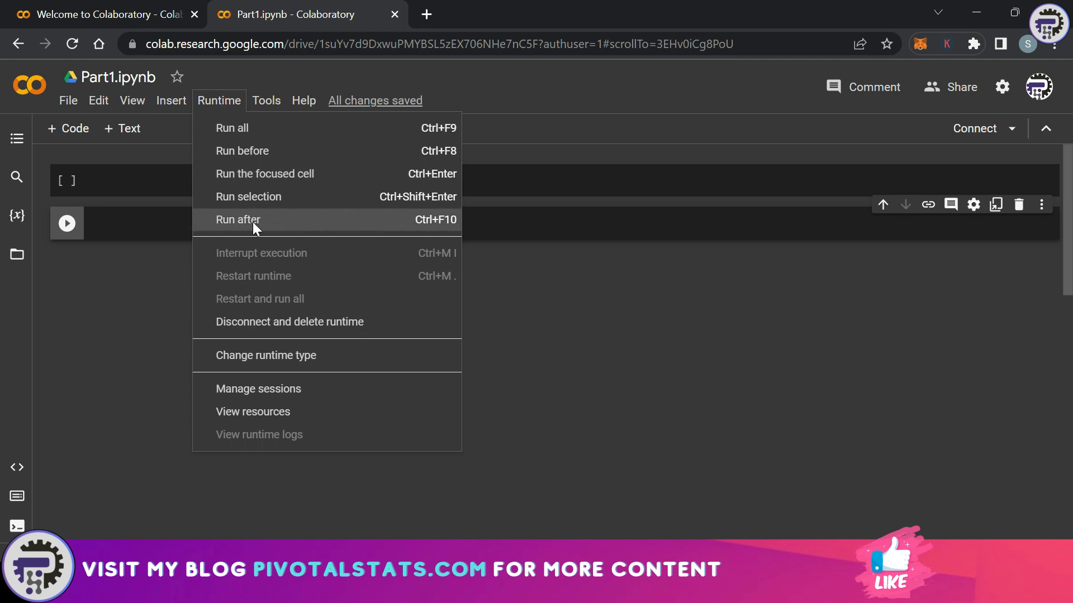
click(266, 101)
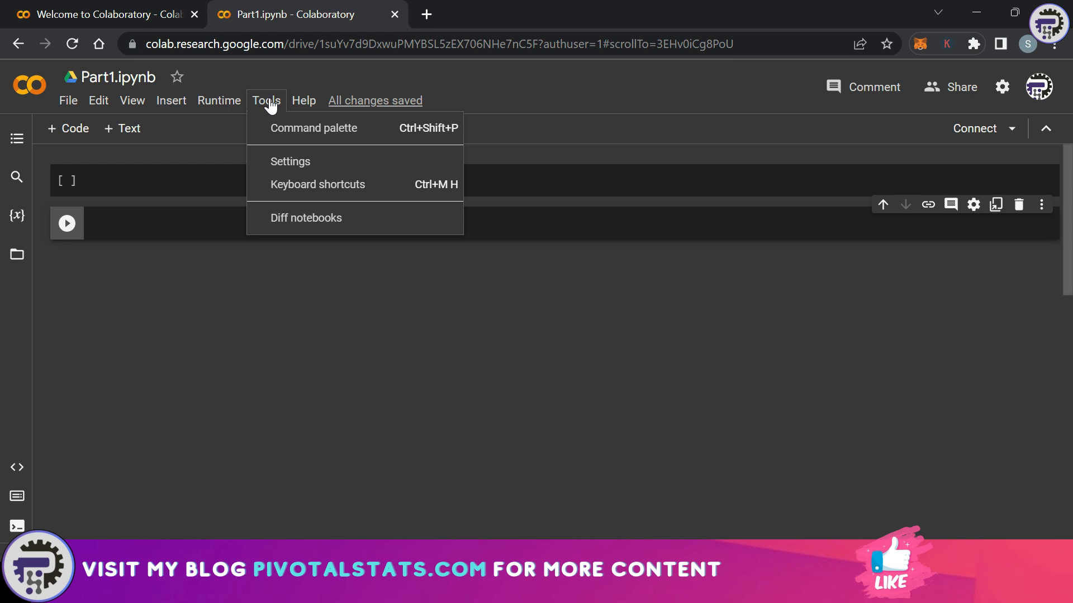
click(159, 321)
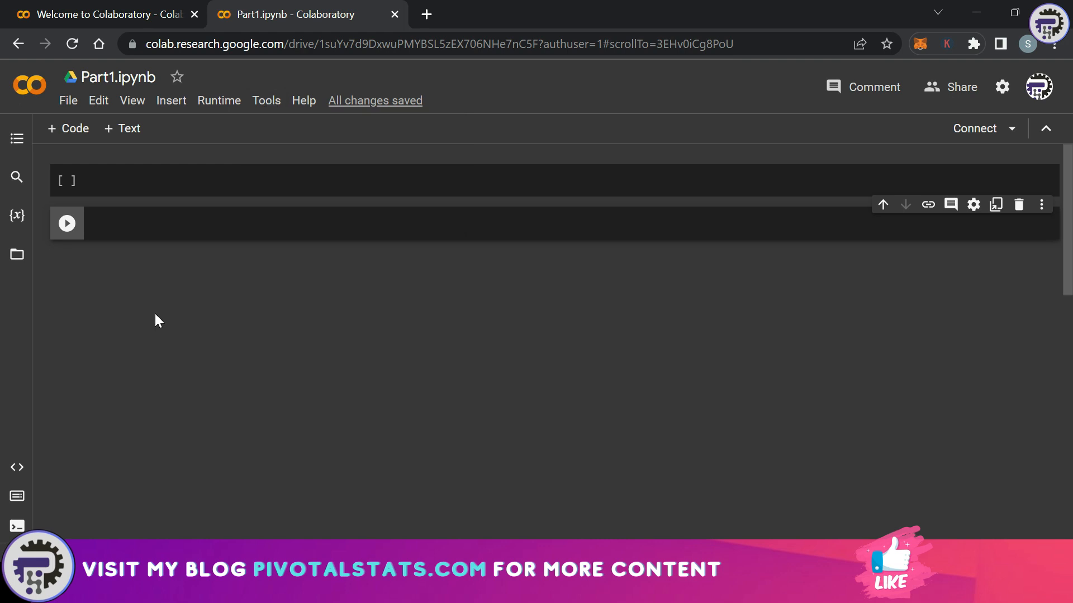
mouse_move(146, 292)
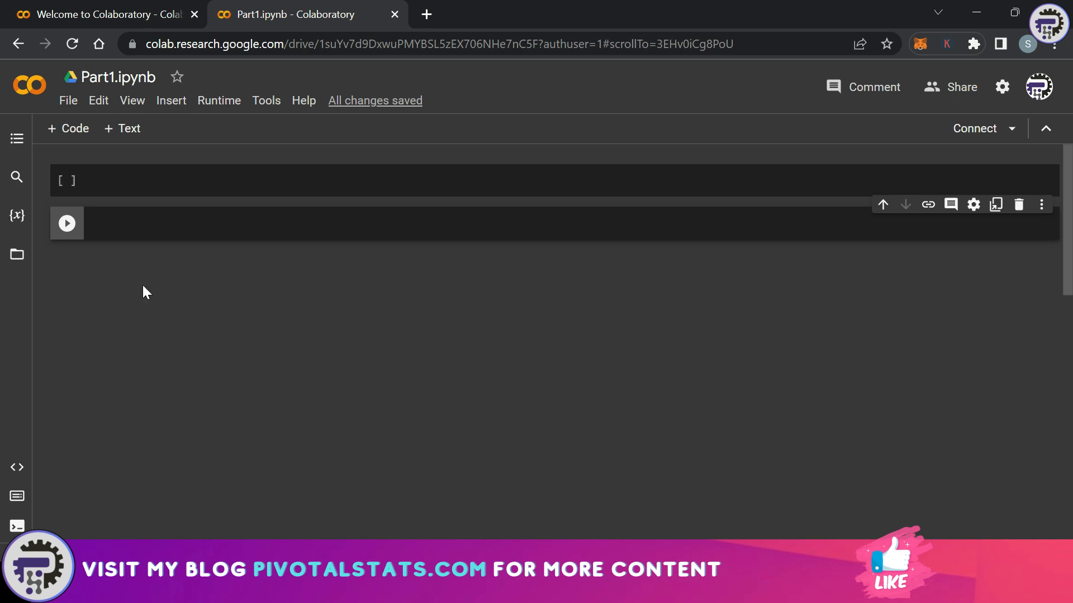
mouse_move(67, 128)
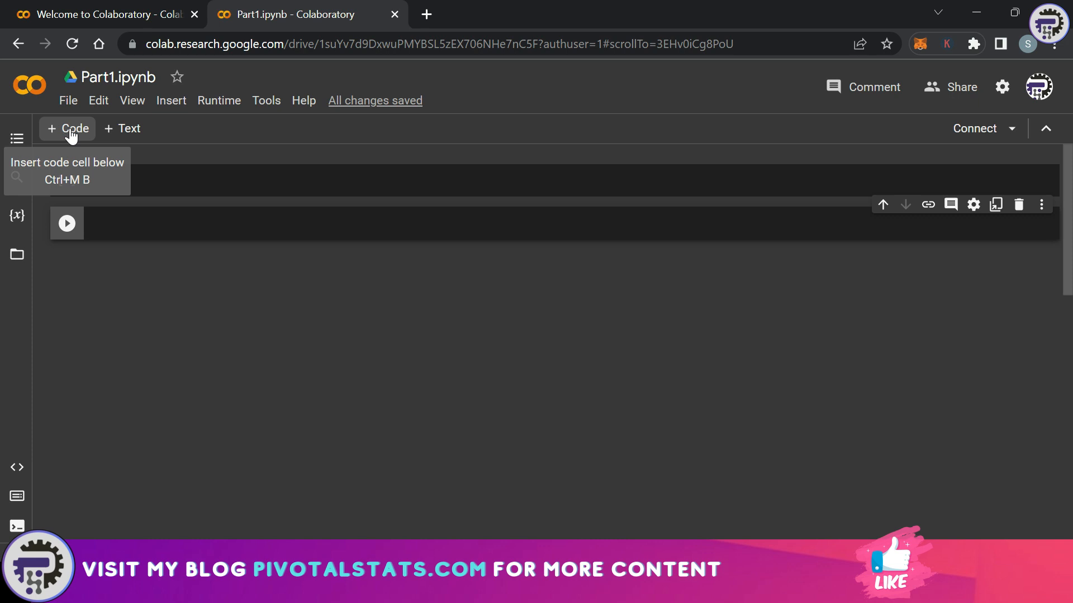
- Add a code cell with x = 10 and run it, starting a new cell below
click(67, 129)
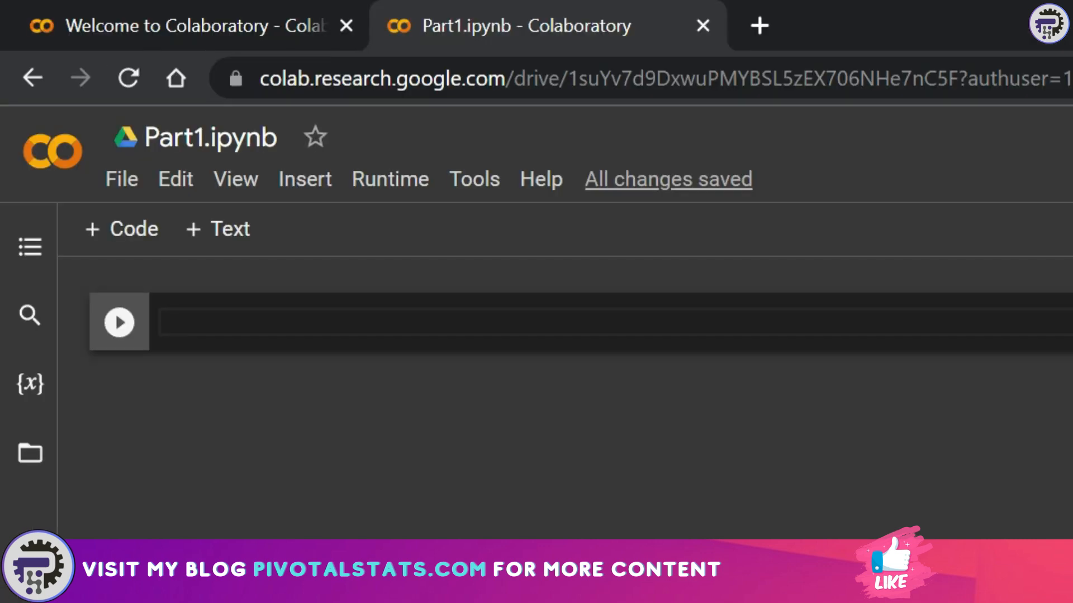
text(x =)
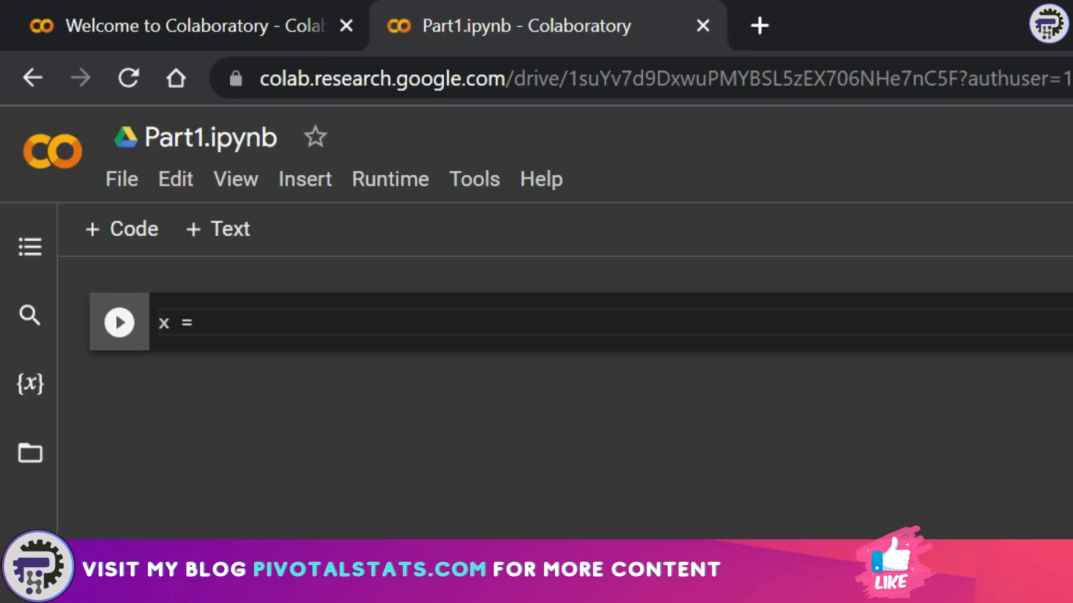
text(10)
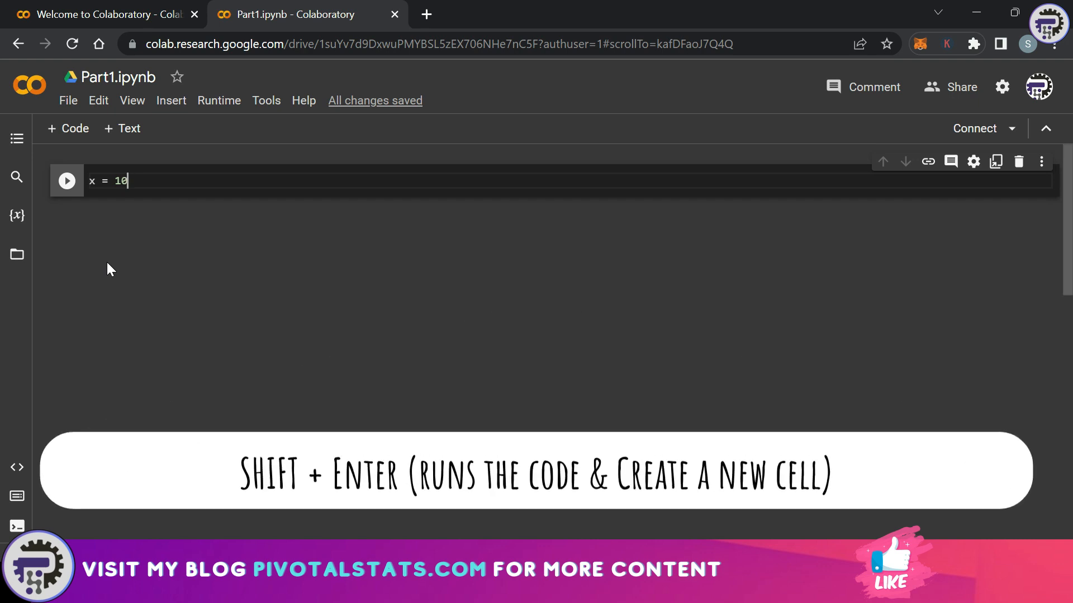
key(shift+enter)
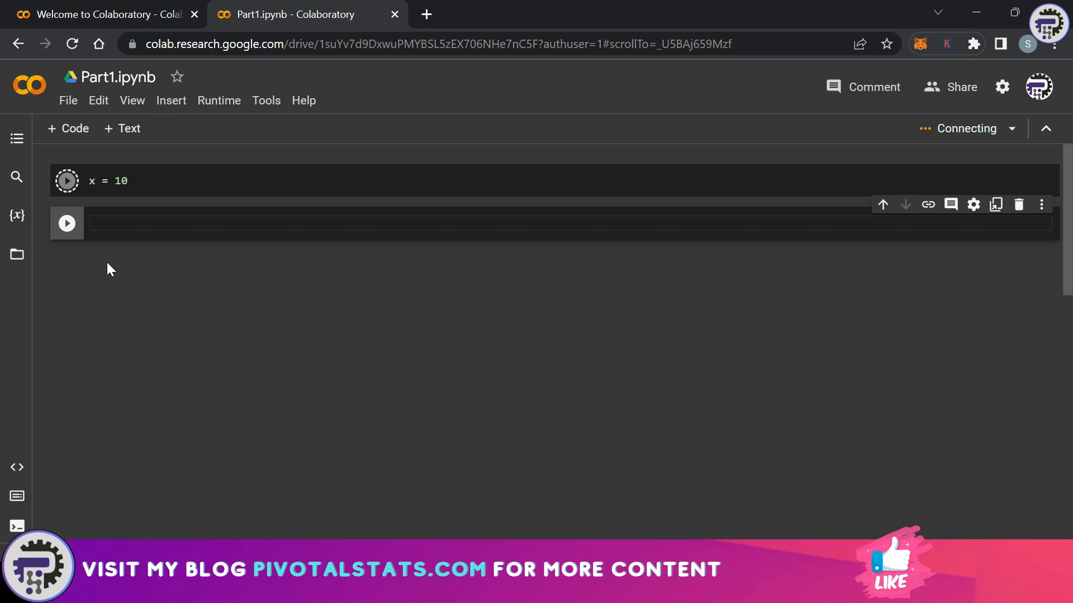
- Run print(x) to output 10, then enter a bare x in the next cell
click(66, 181)
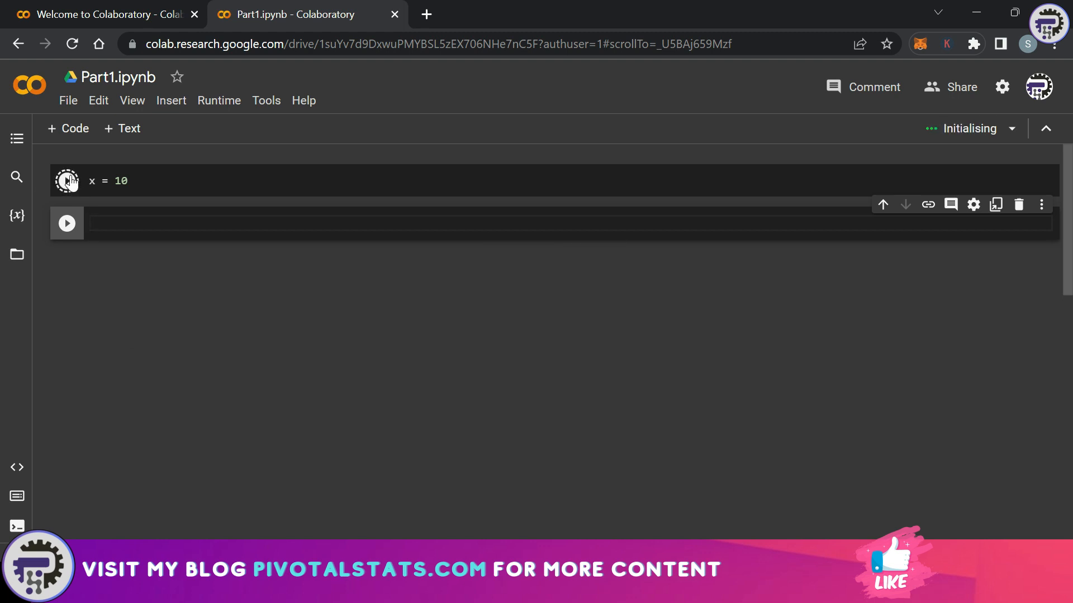
click(66, 181)
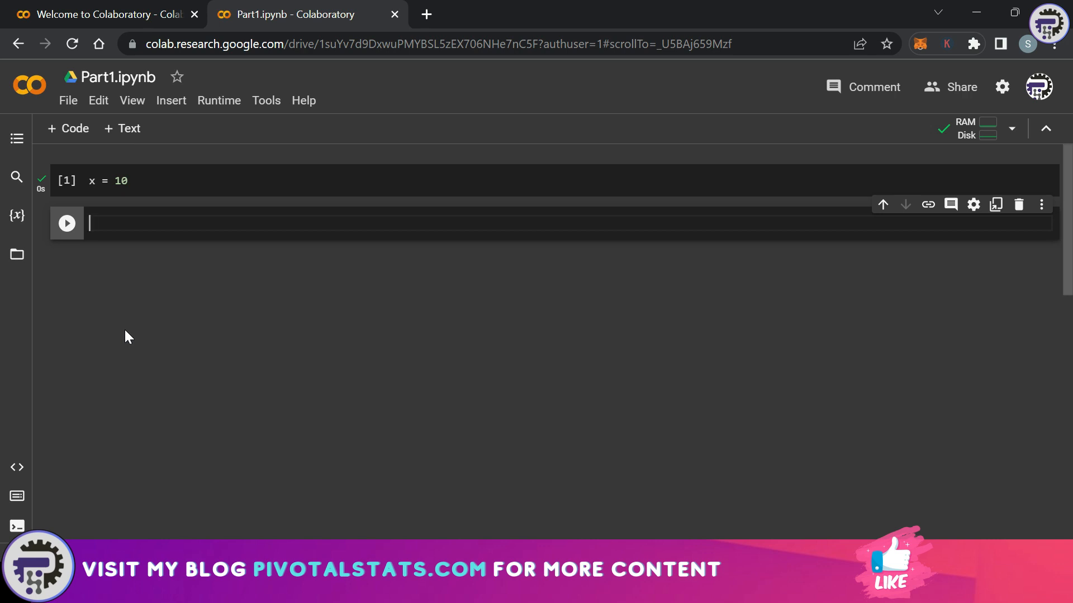
text(print())
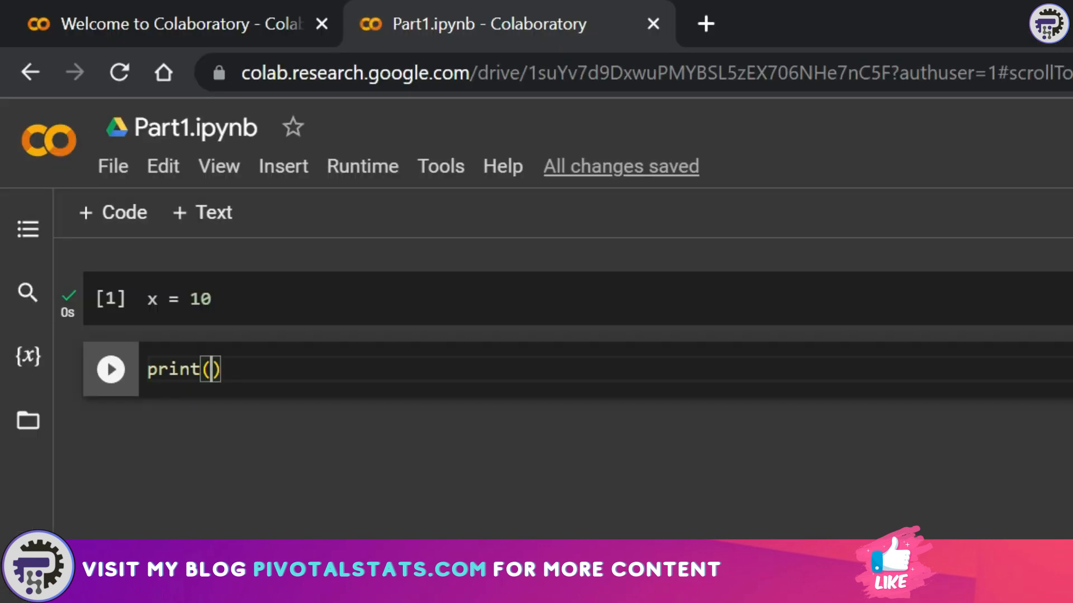
text(x)
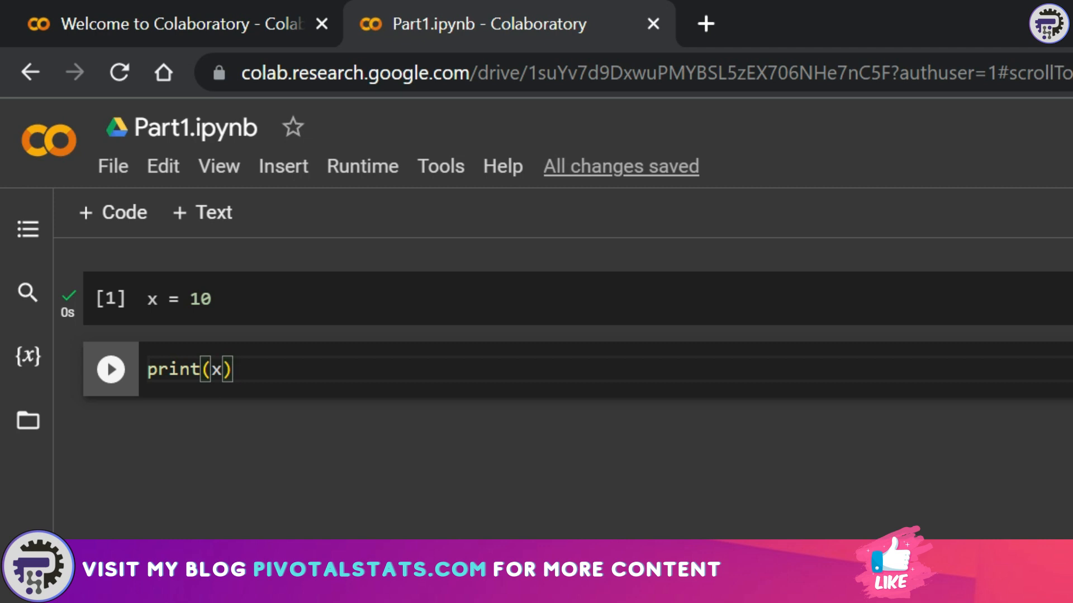
click(110, 370)
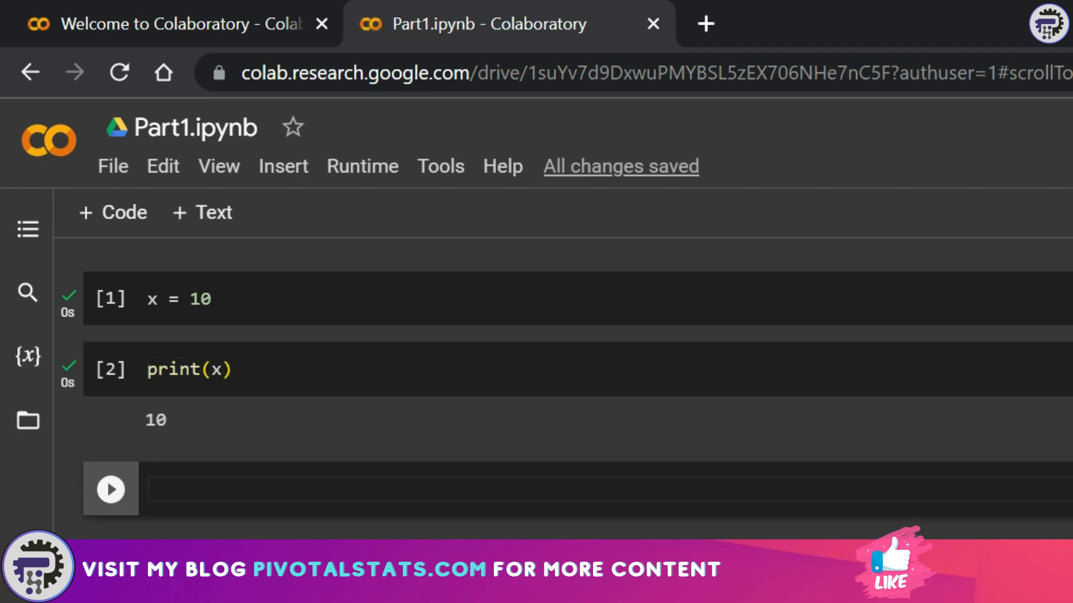
scroll(down, 3)
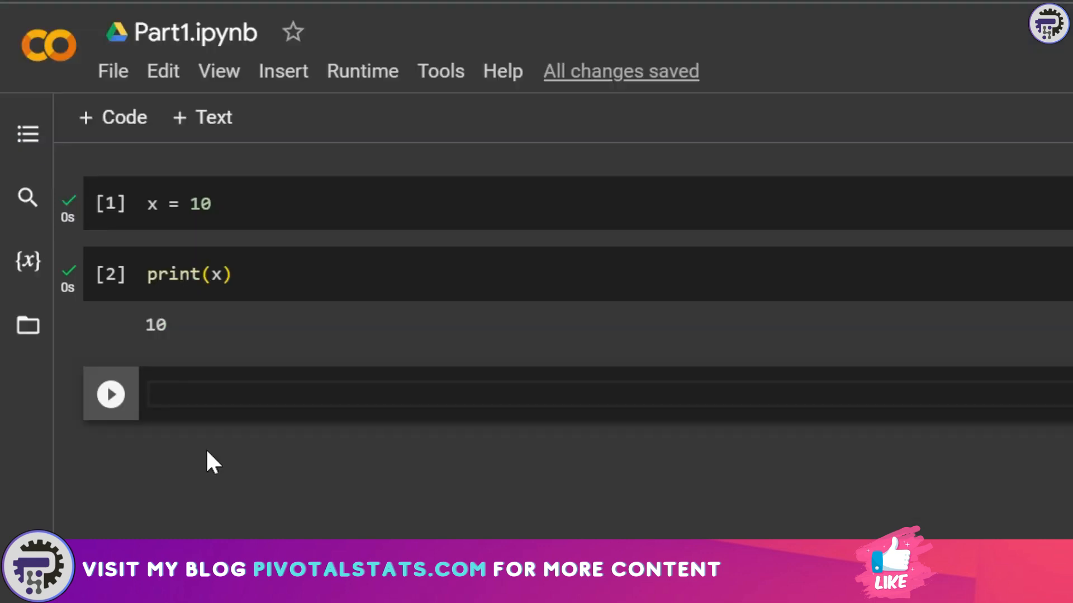
text(x)
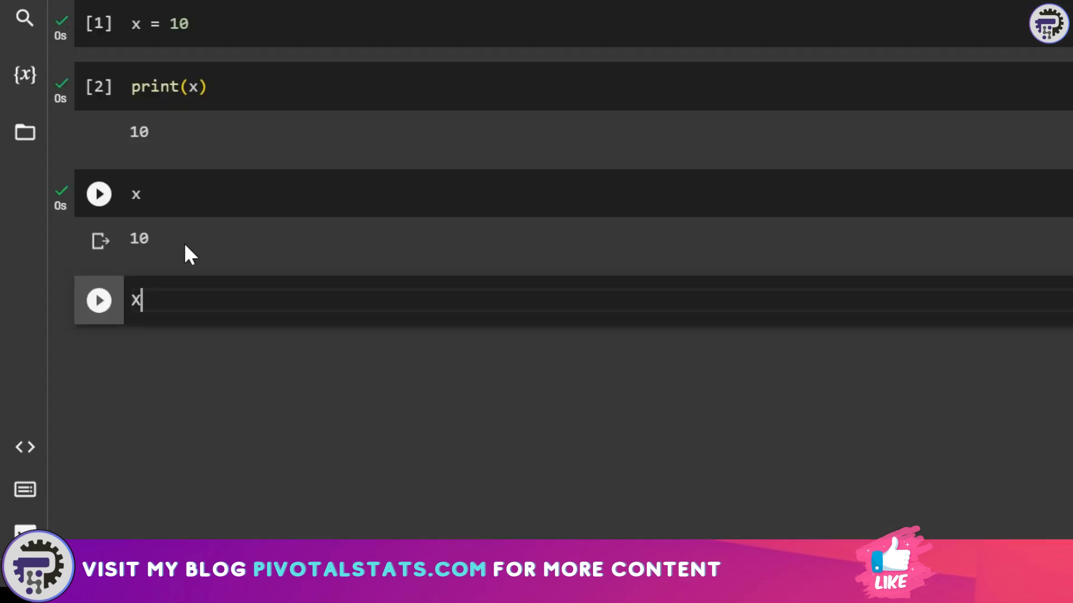
- Run a cell with capital X to raise NameError, then enter lowercase x in a new cell
text(x)
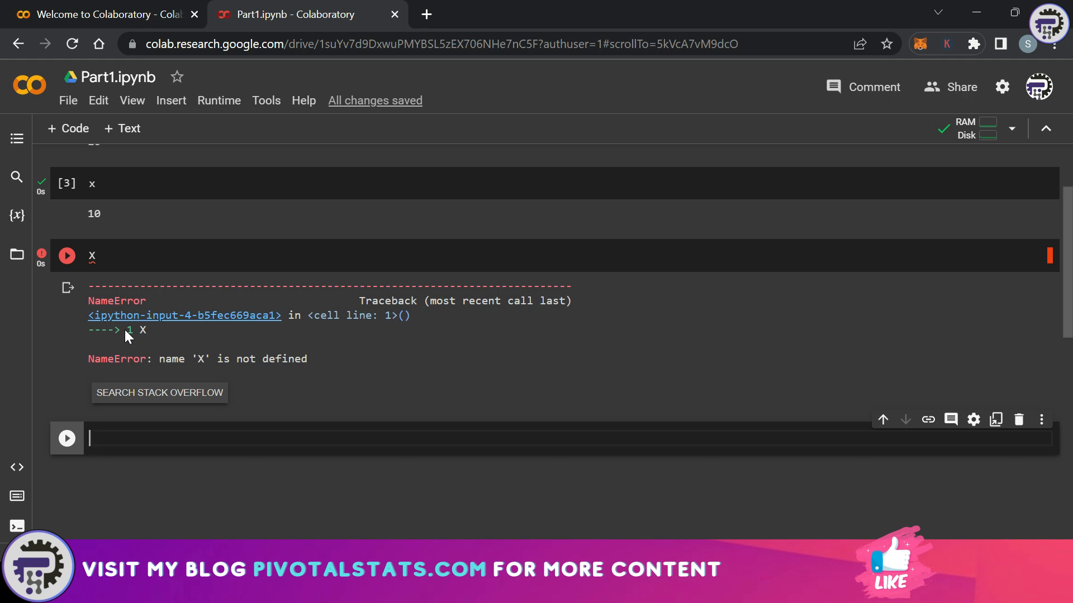
text(x)
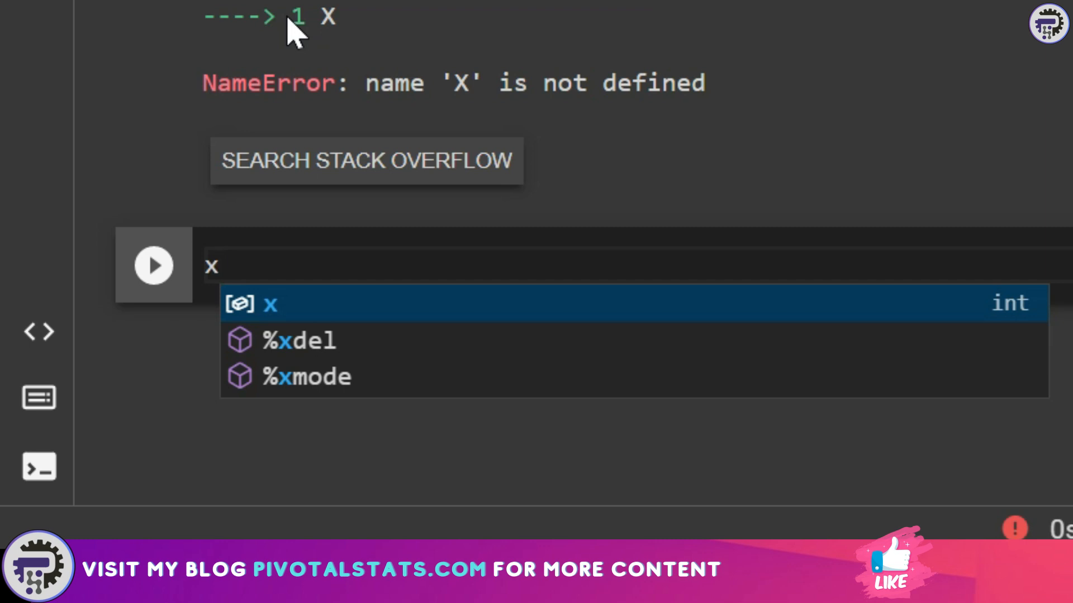
- Assign x, y, z = 3, 5, 19 in one line, then display z as 19
text(, y ,)
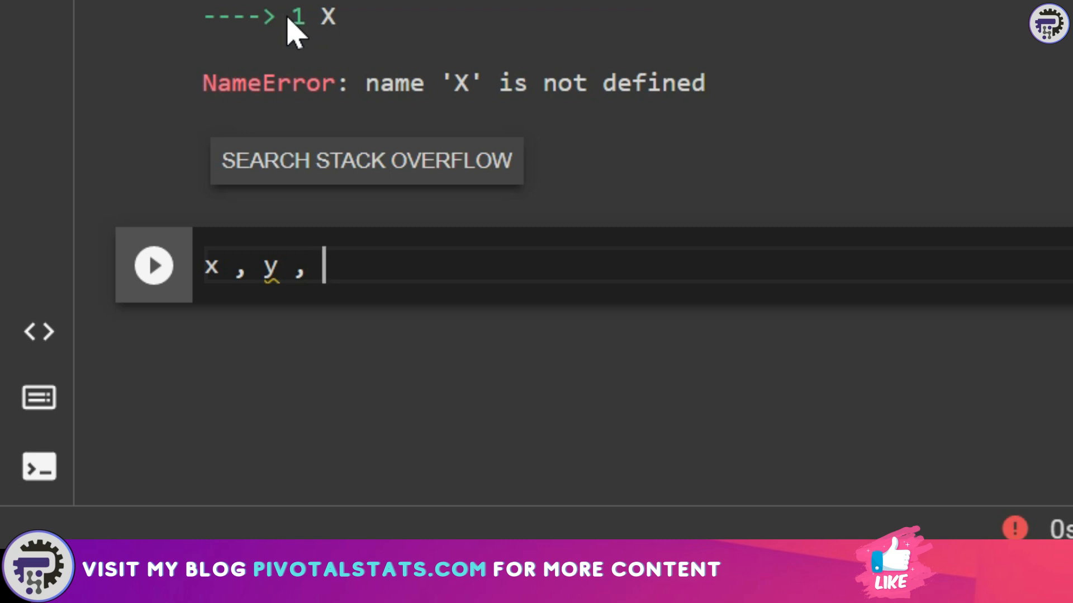
text(z = 3, 5, 19)
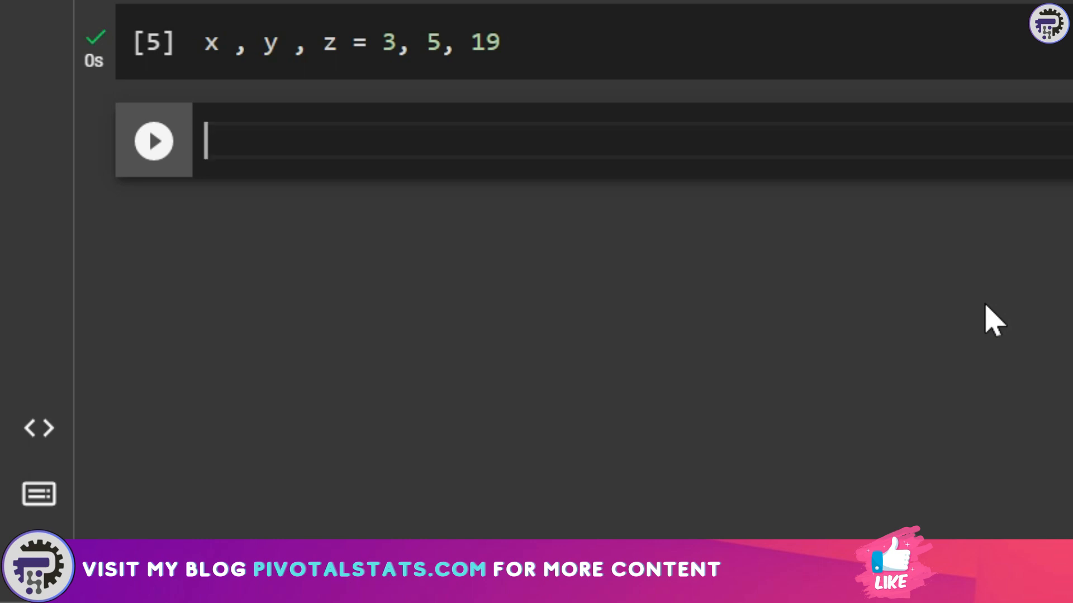
text(z)
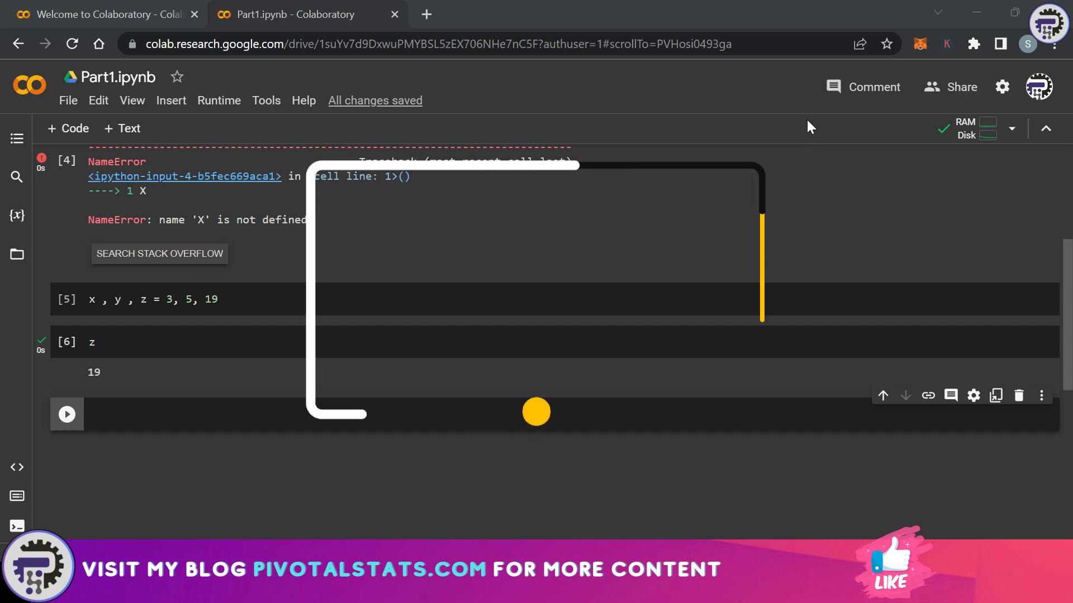
- Reassign x = 8 and run type(x) to show int
text(x =)
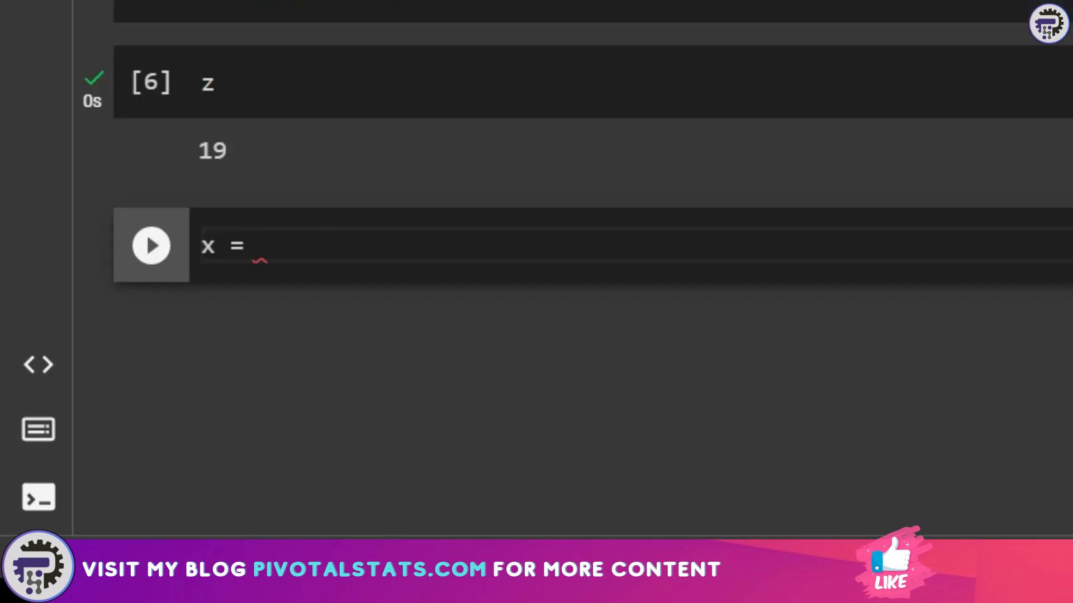
click(151, 246)
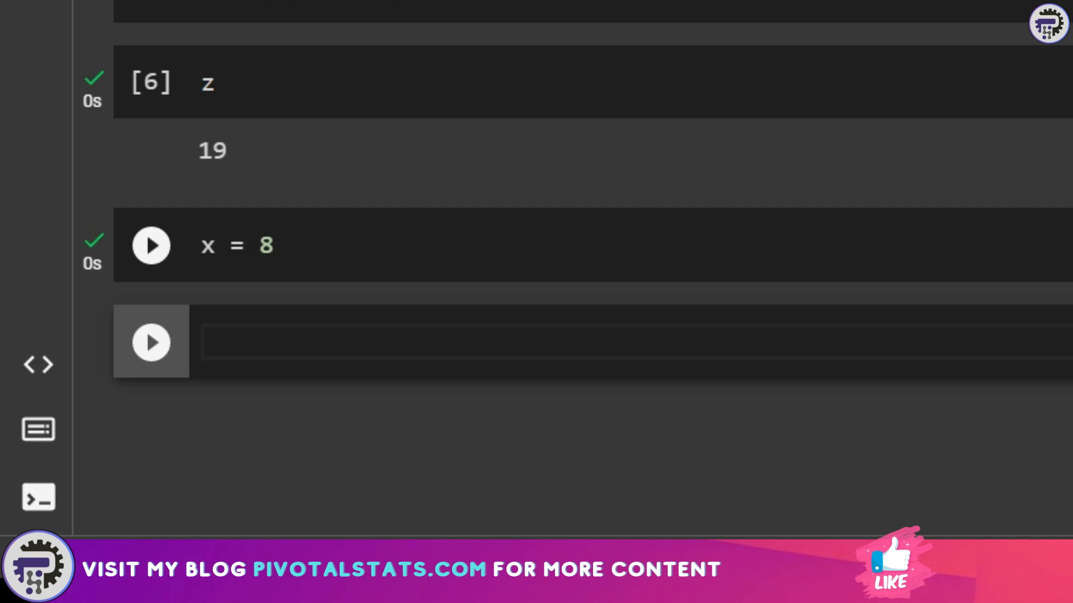
text(type())
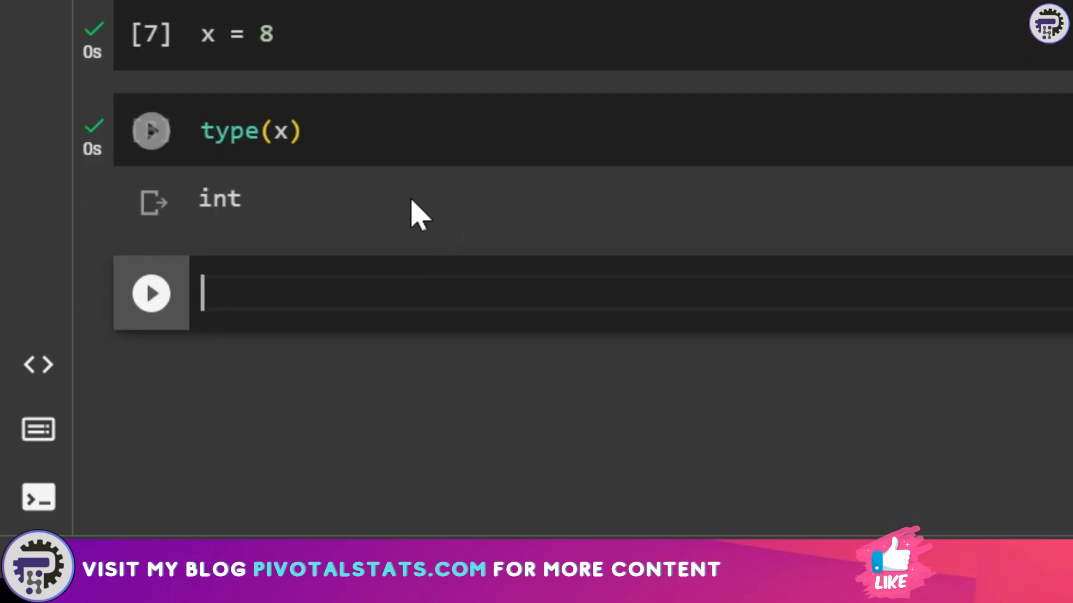
click(151, 130)
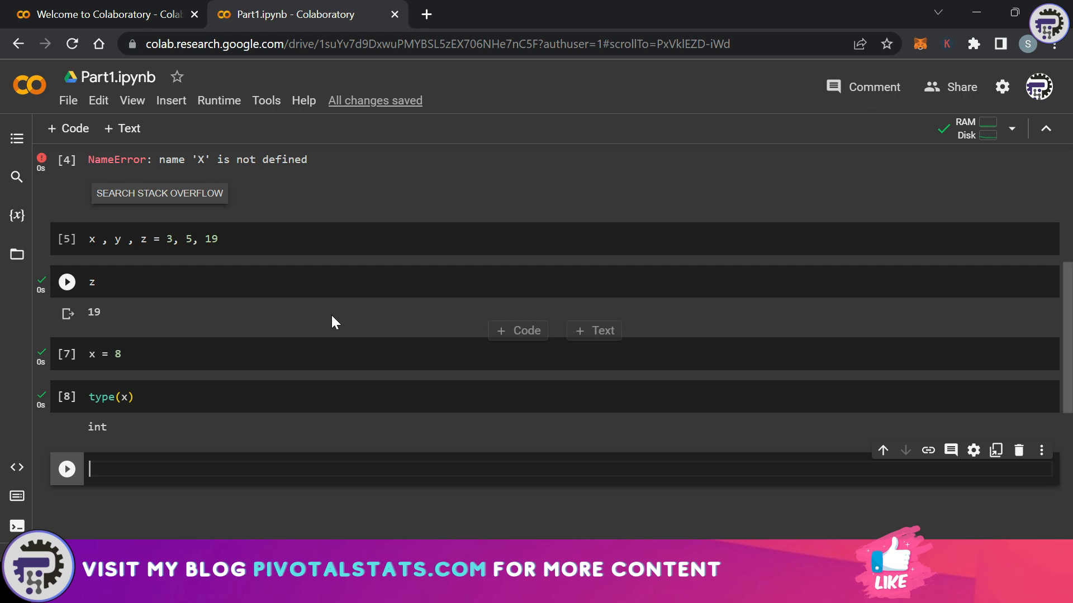
scroll(down, 3)
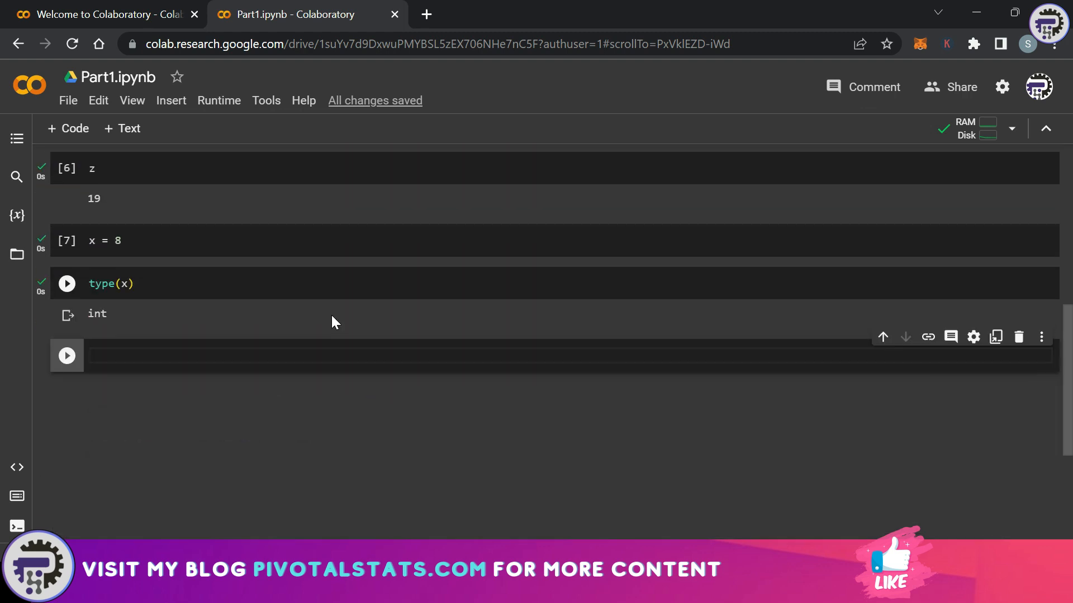
click(66, 283)
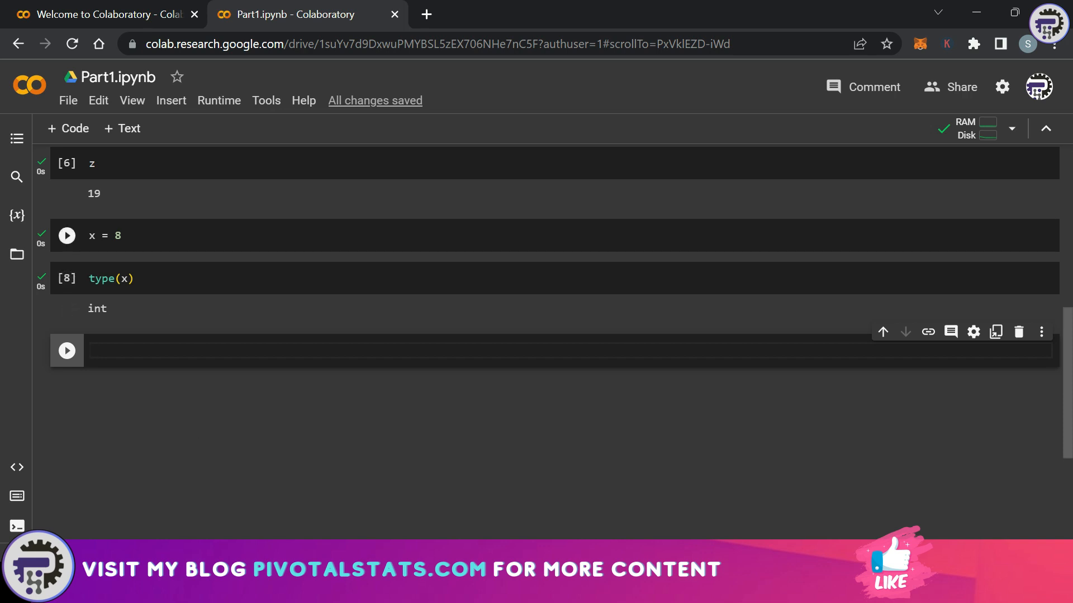
scroll(up, 3)
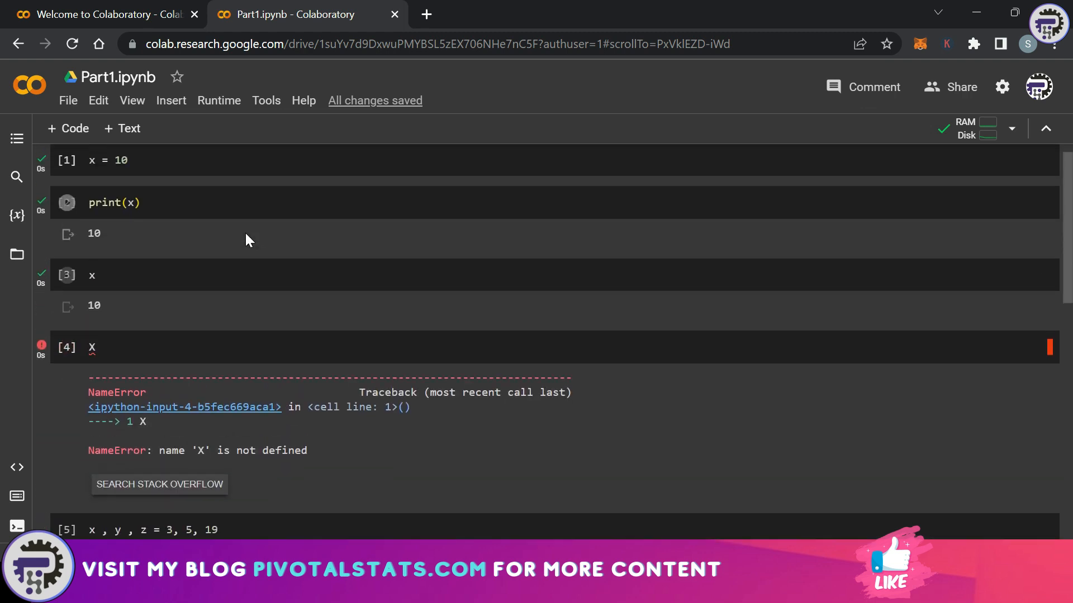
scroll(down, 3)
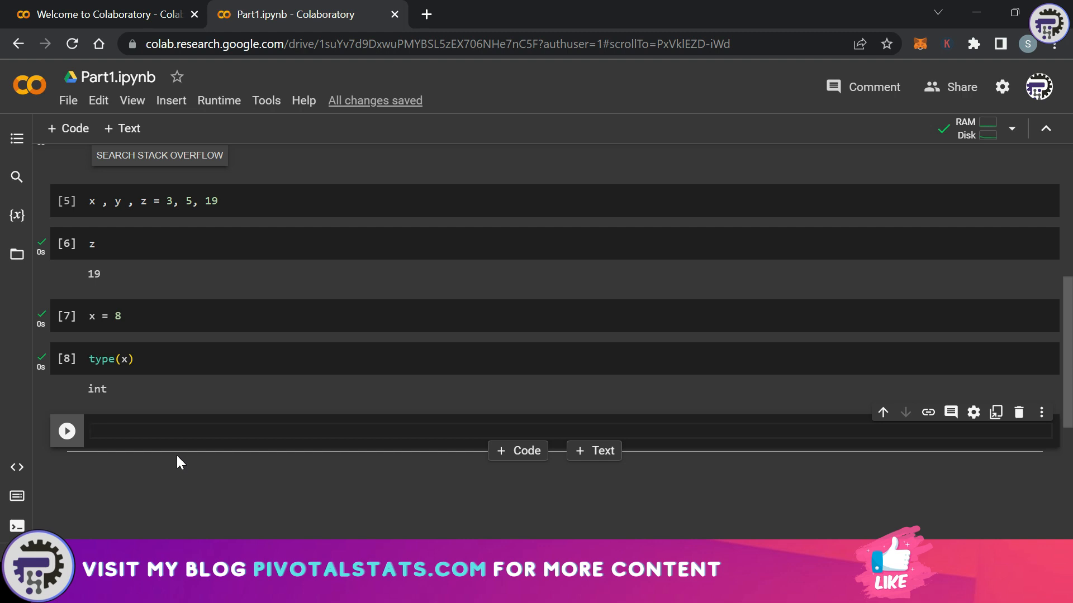
- Assign y = 5.54 and show type(y) returns float
text(y =)
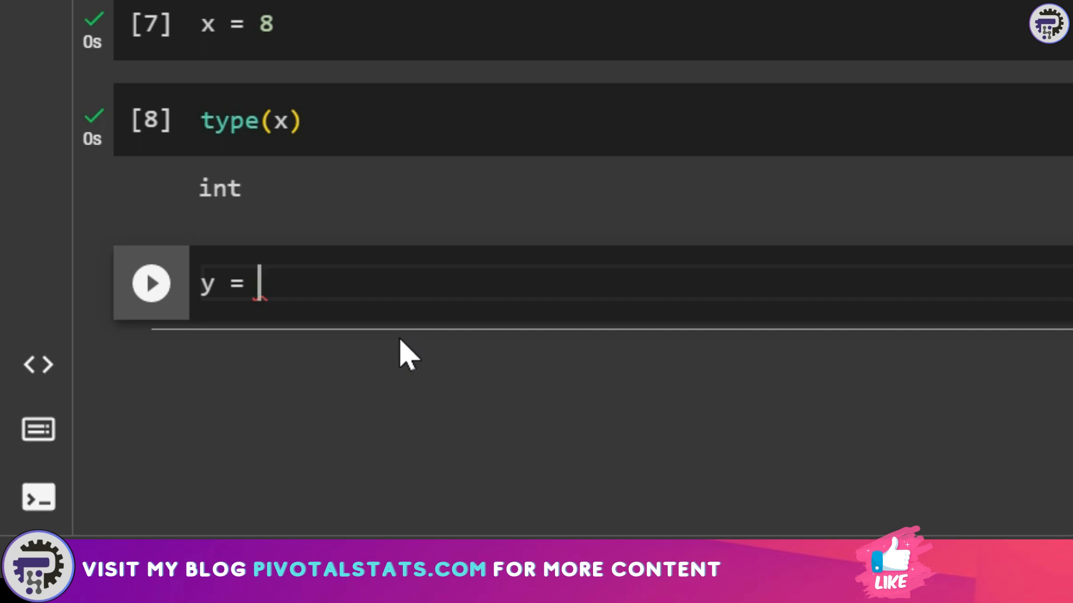
text(5.54)
text(type(y))
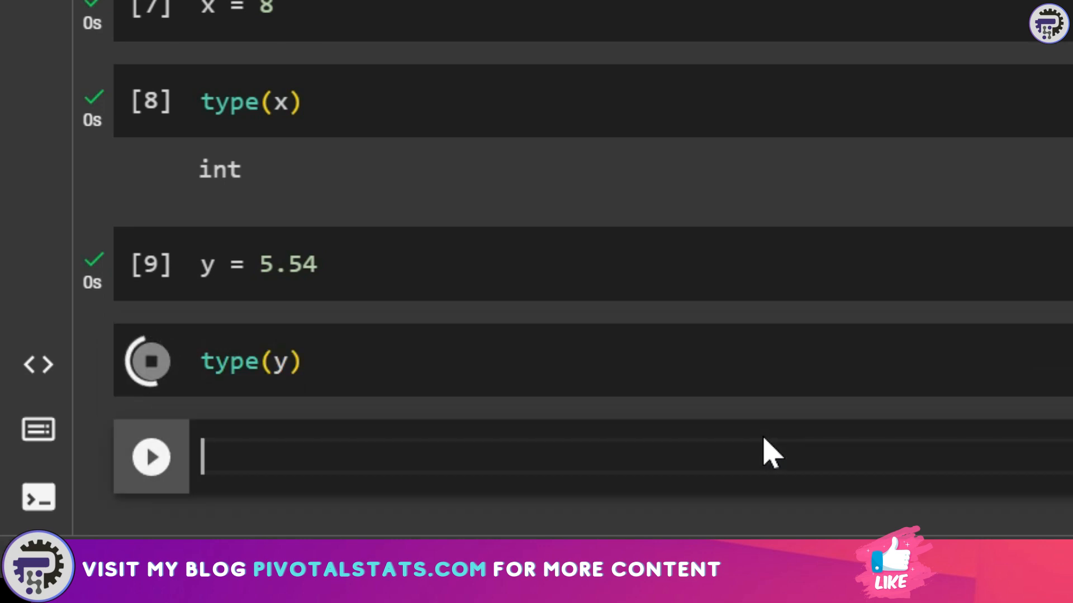
click(150, 361)
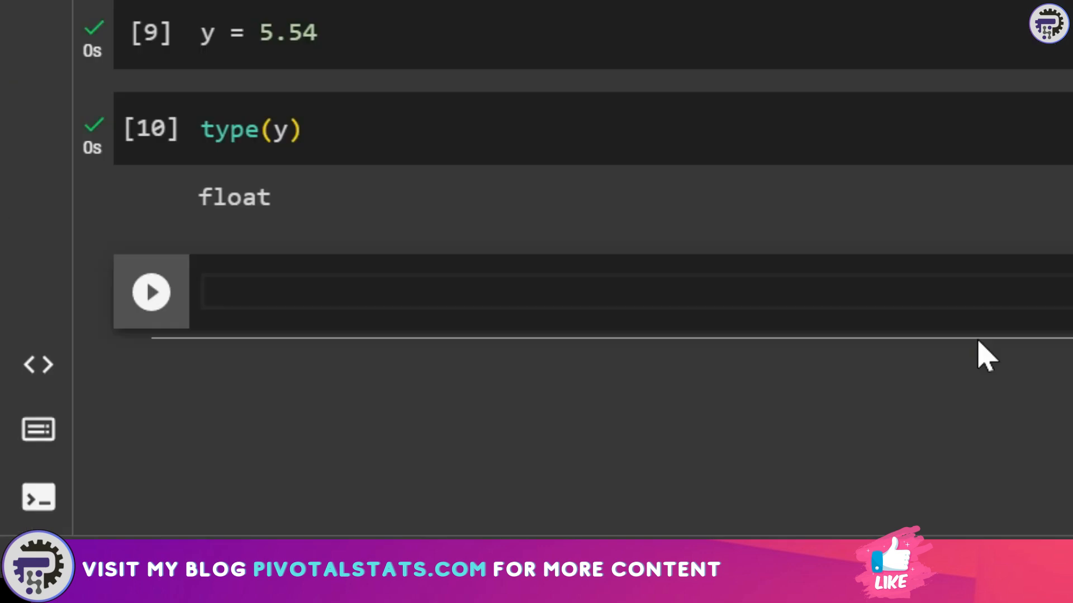
- Assign z = "abc" and display bare z, which outputs 'abc'
text(z)
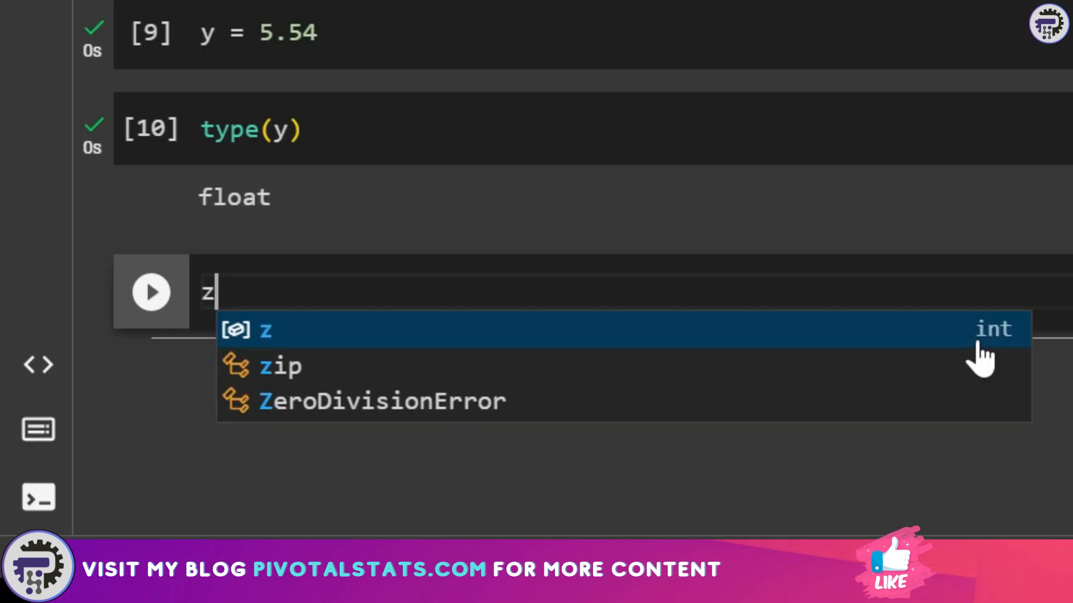
text(=)
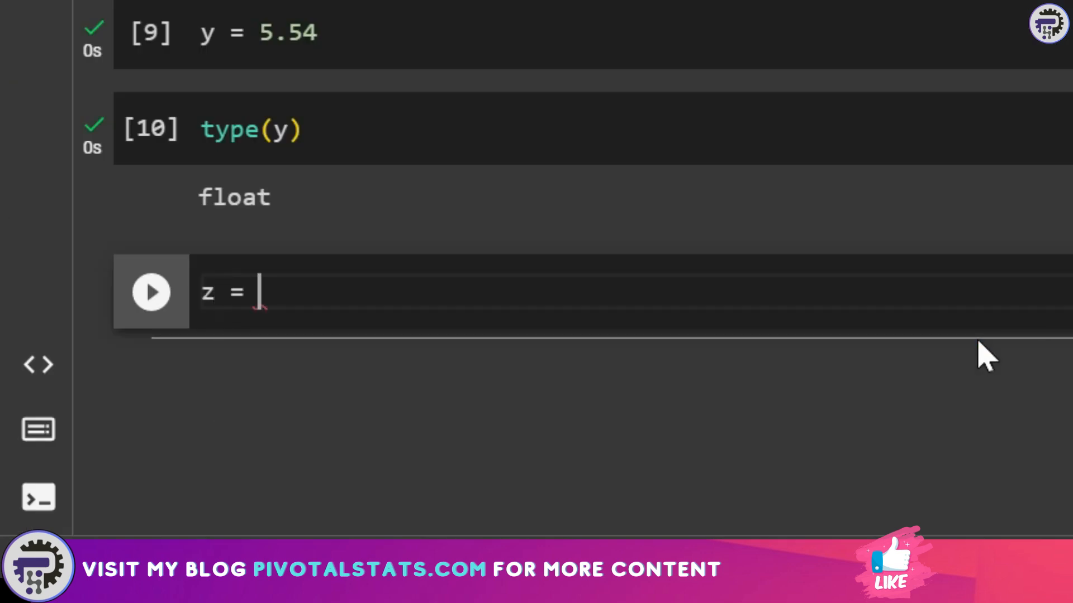
text("abc")
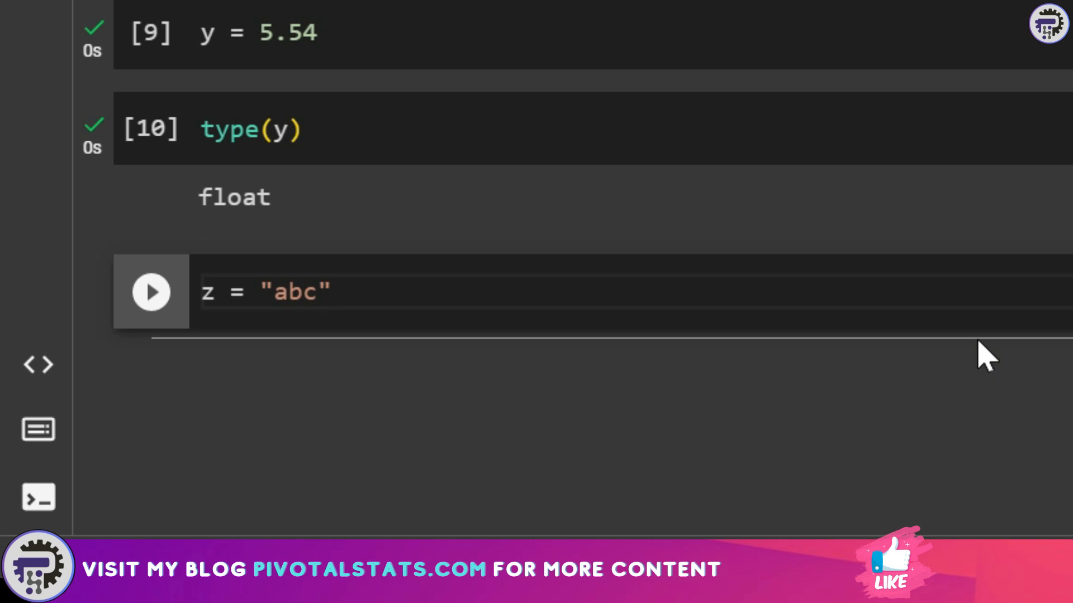
click(151, 292)
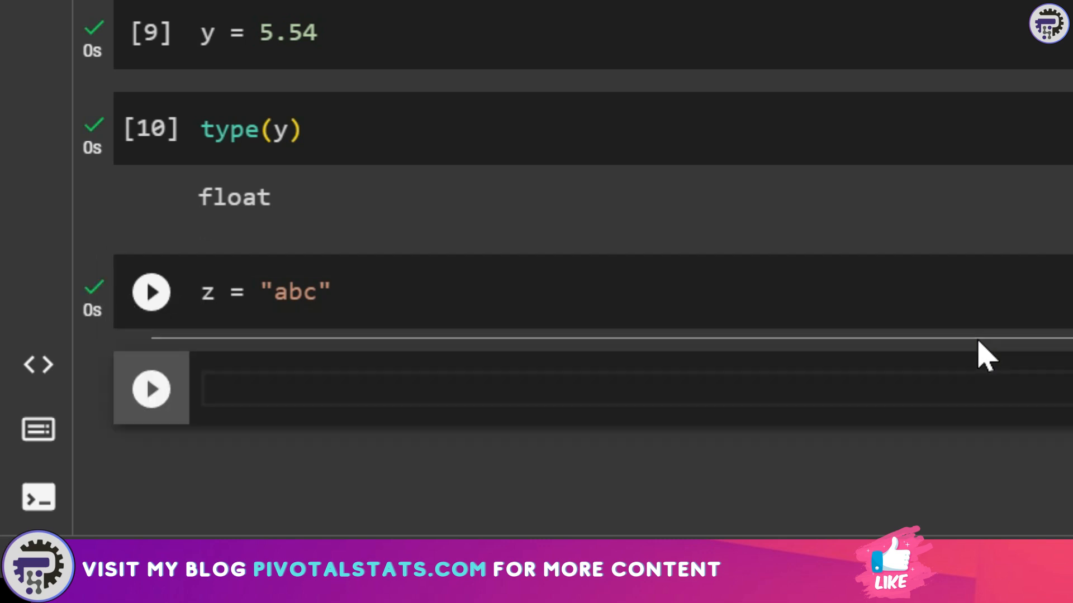
text(z)
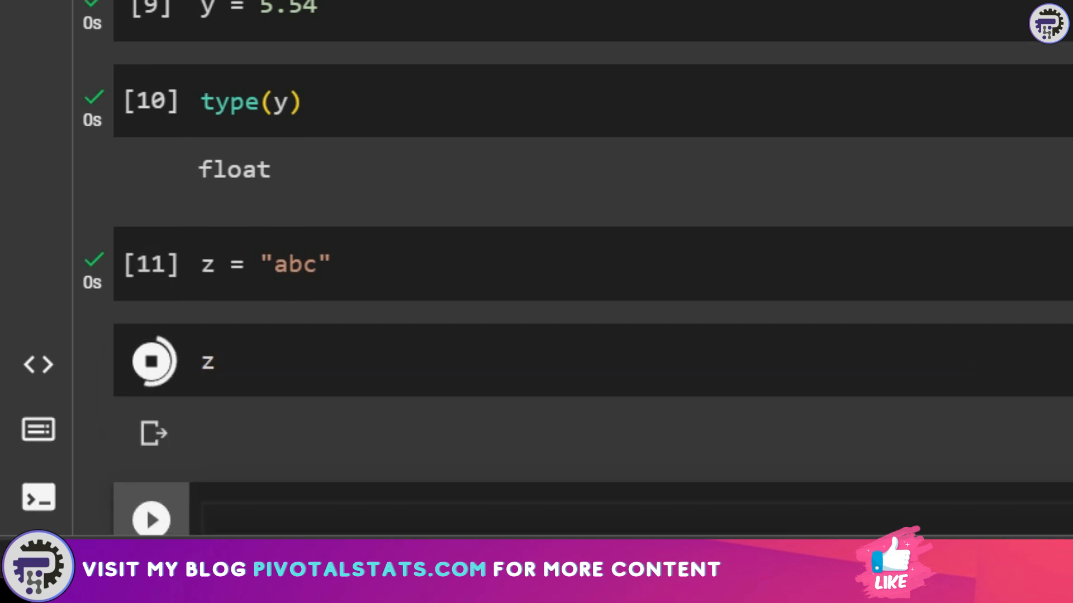
click(151, 361)
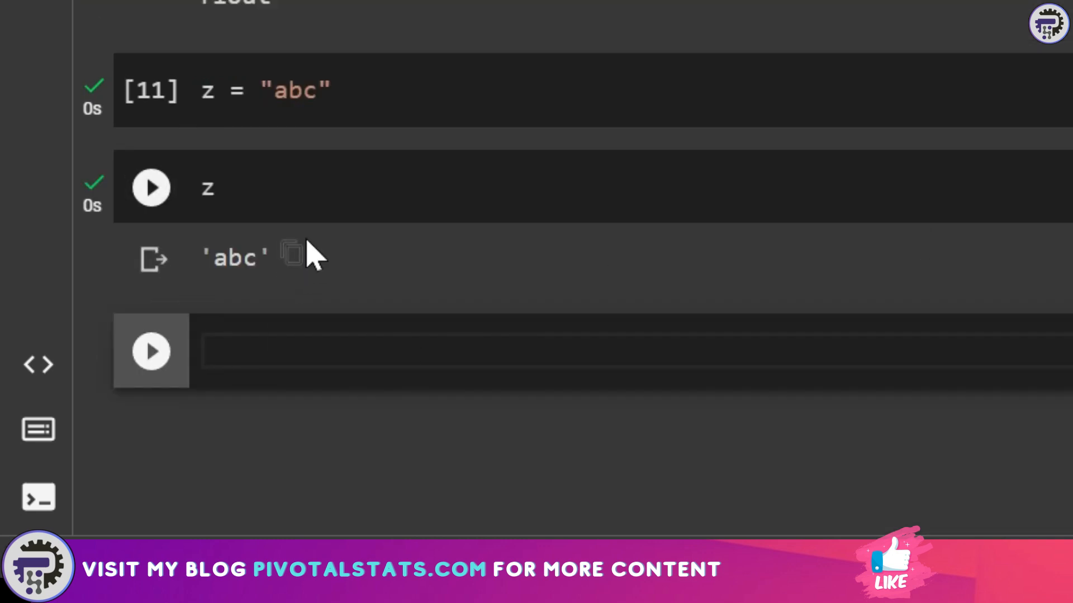
mouse_move(267, 274)
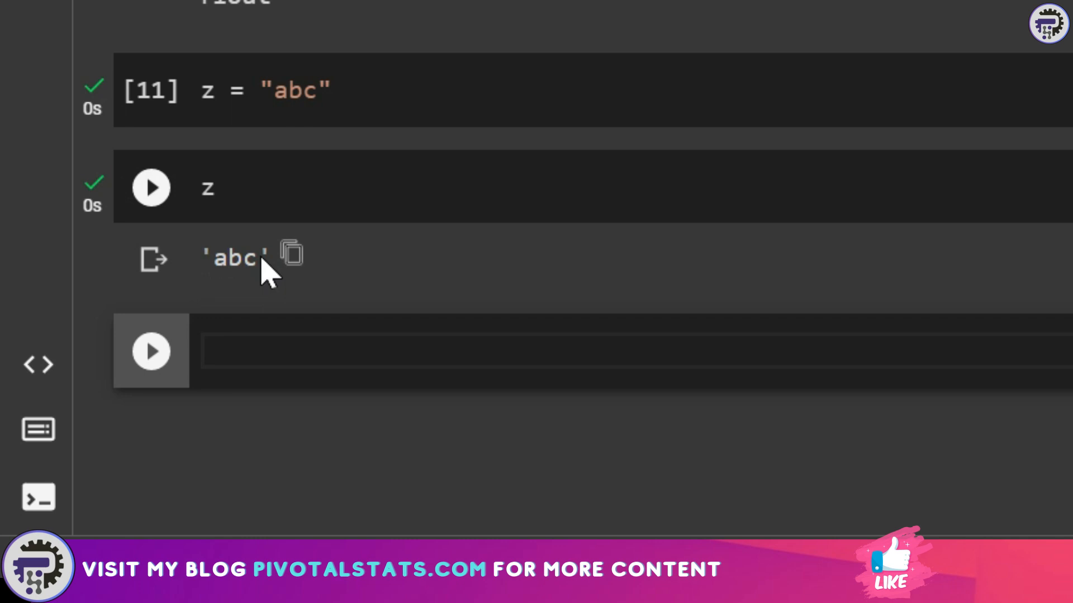
- Run print(z) in the next cell so it outputs abc without quotes
click(150, 187)
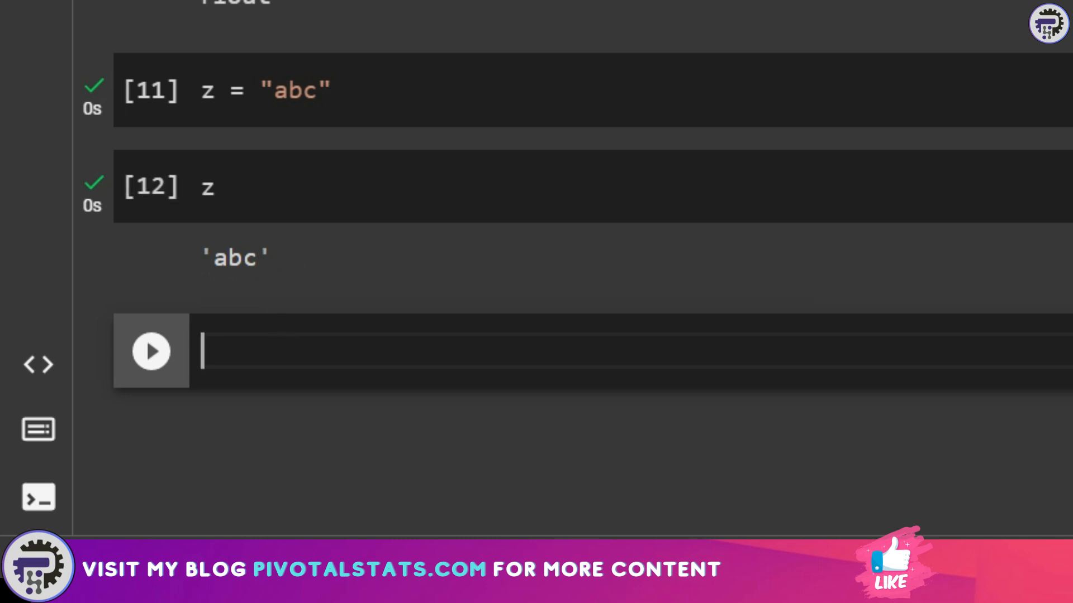
text(print)
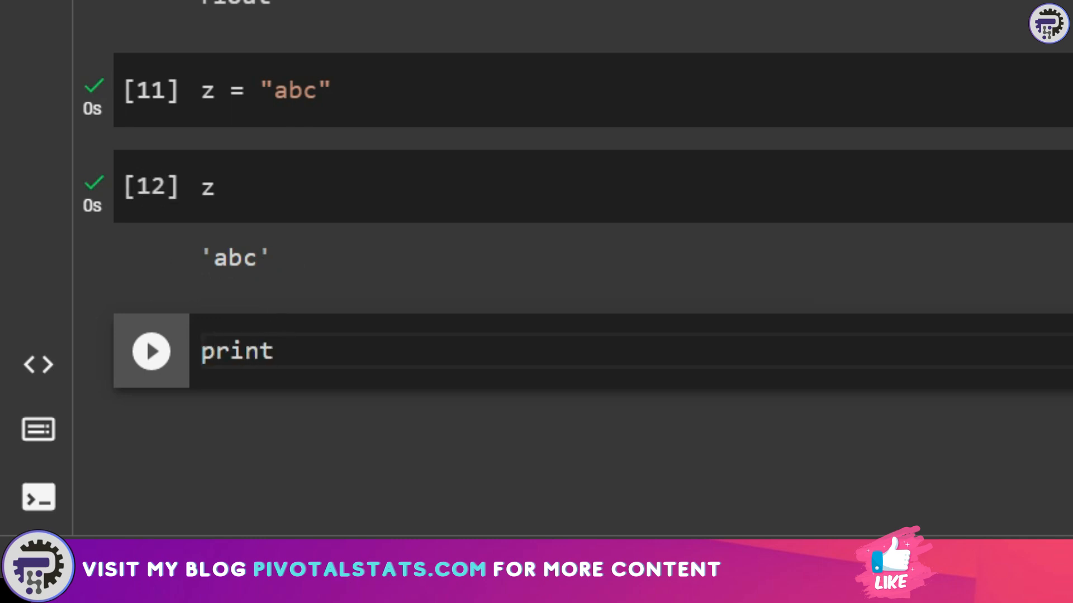
text((z))
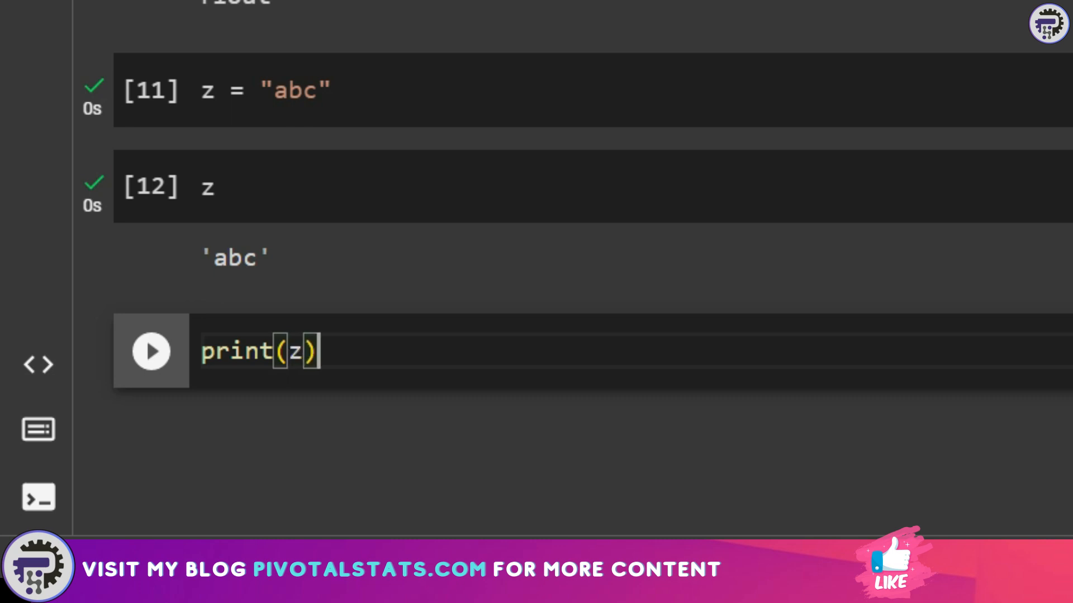
click(151, 350)
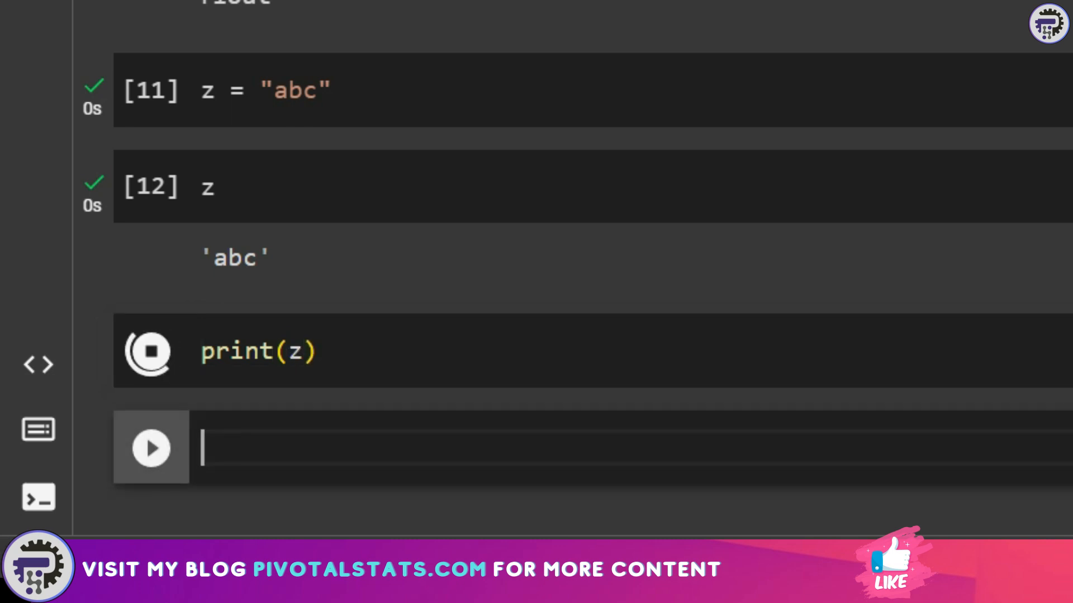
click(149, 351)
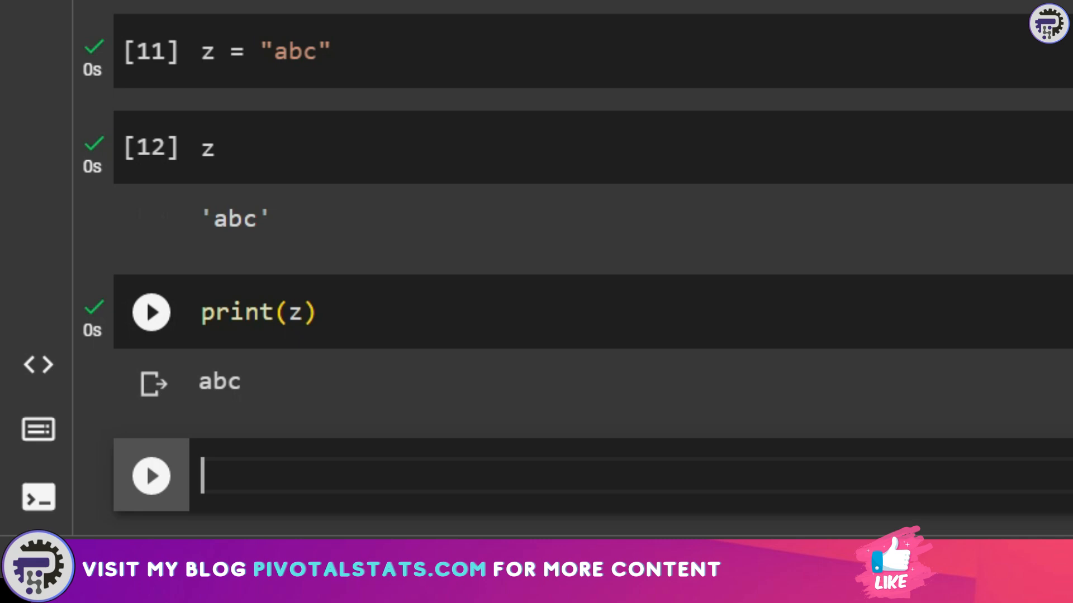
click(151, 312)
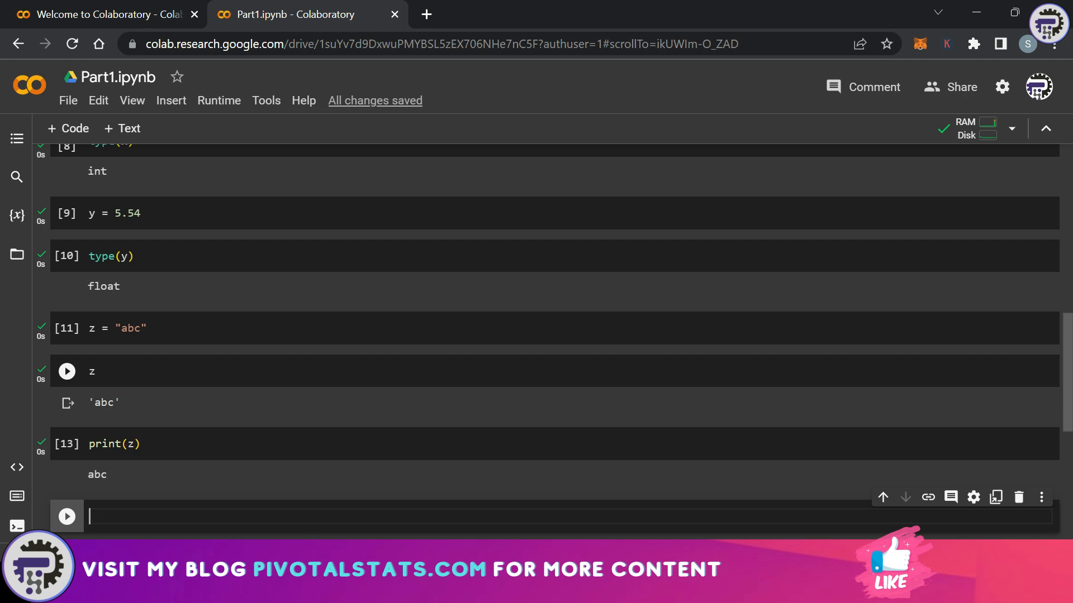
- Run print(z + " xyz") with a leading space so it outputs abc xyz
text(p)
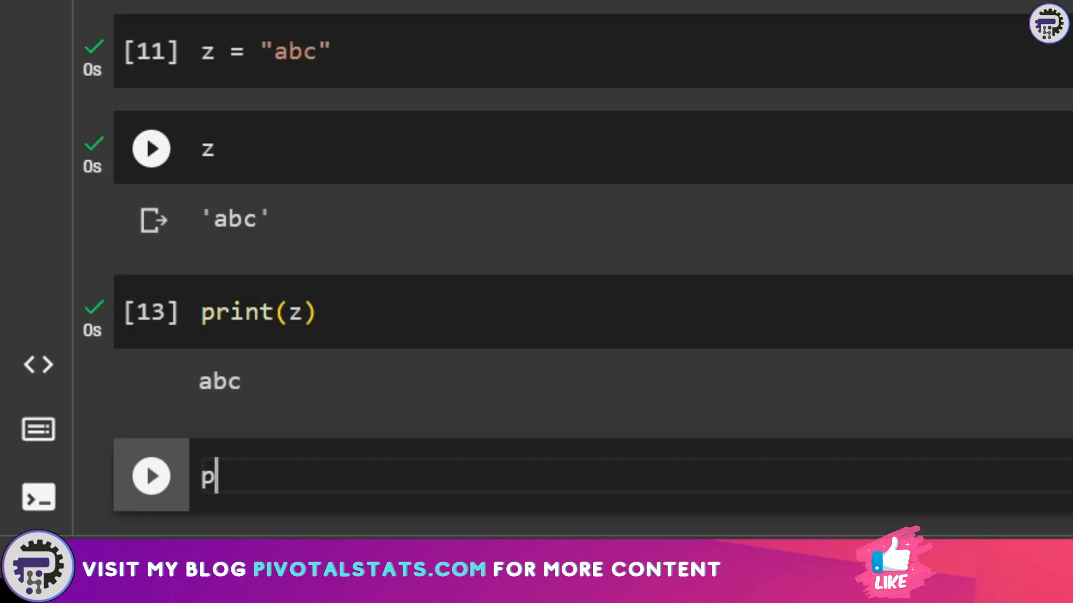
text(rint(z)
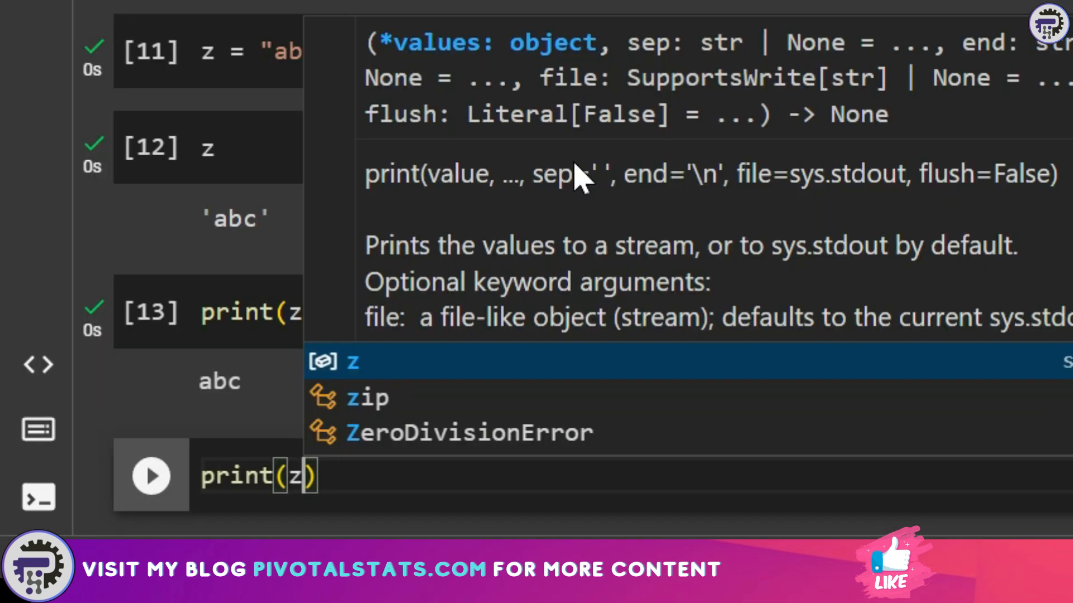
text(+ "")
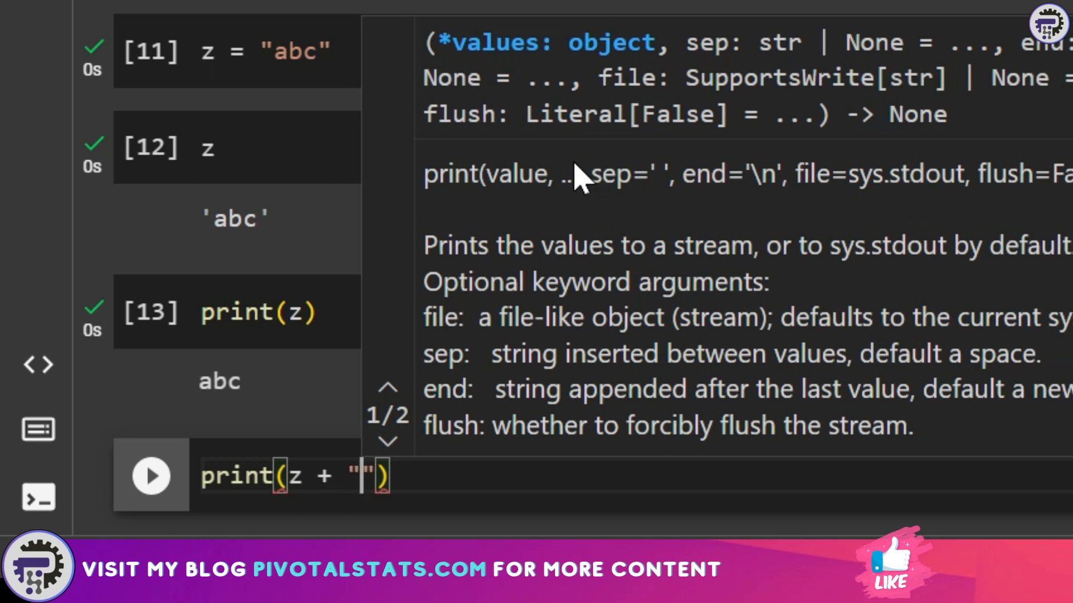
text(xyz)
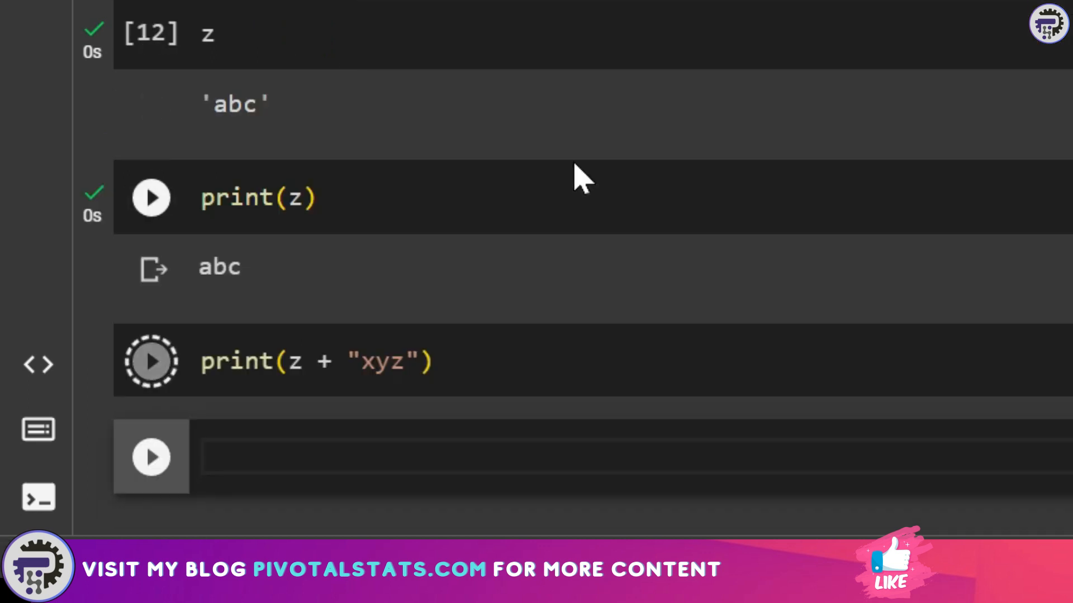
click(150, 361)
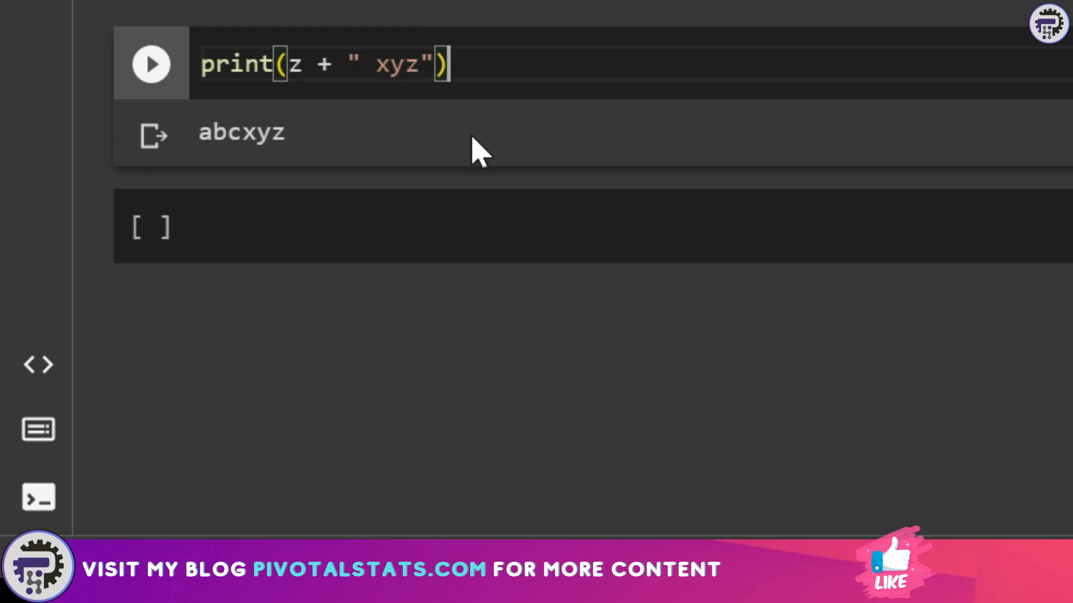
click(151, 63)
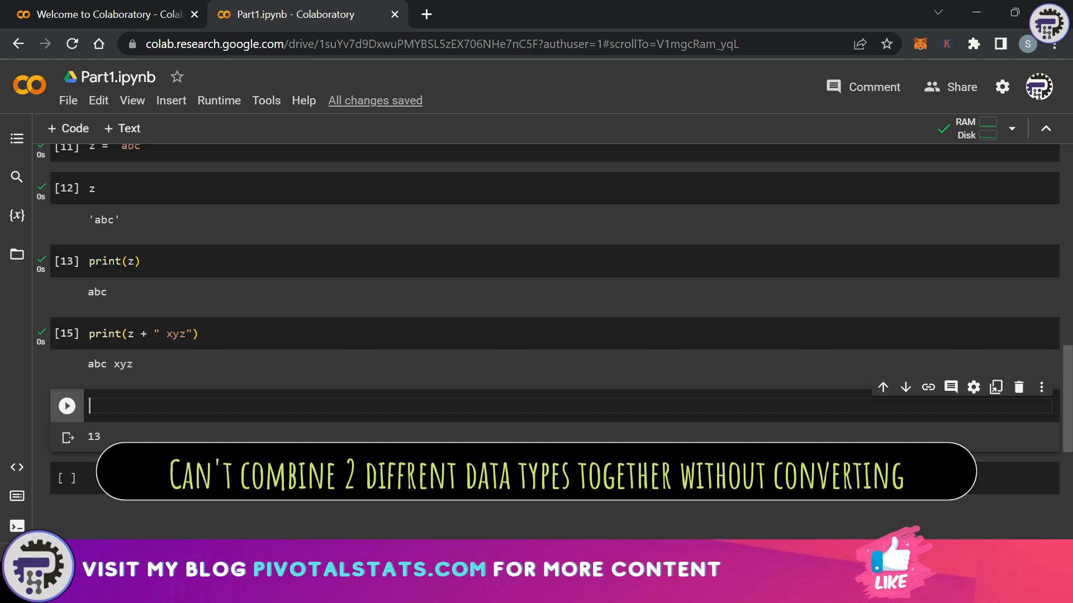
- Run print(5 + z) to show the int/str TypeError, then begin a new print( statement
text(print())
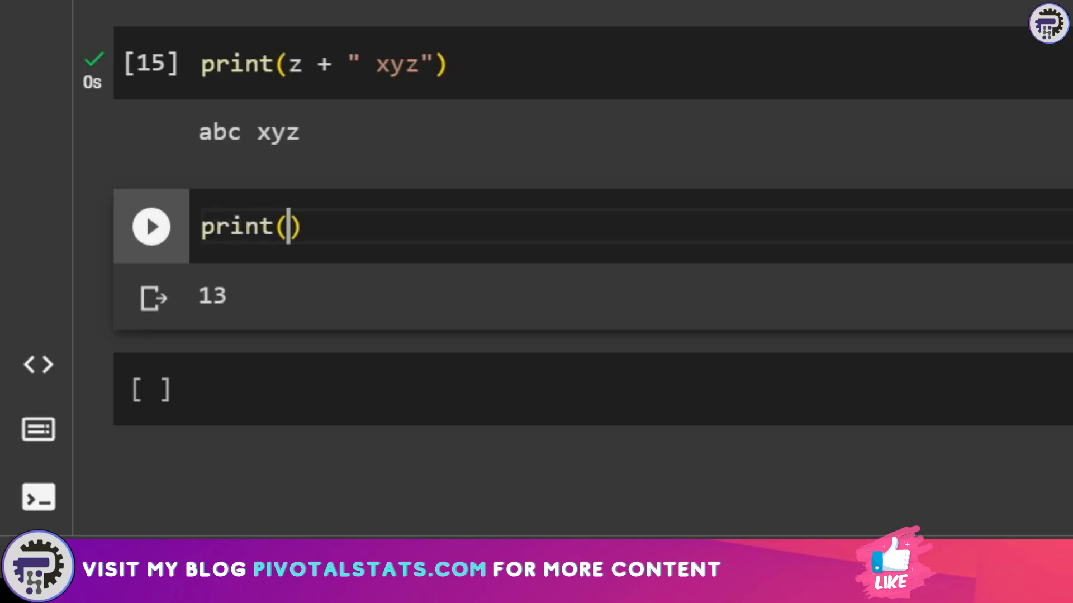
text(5)
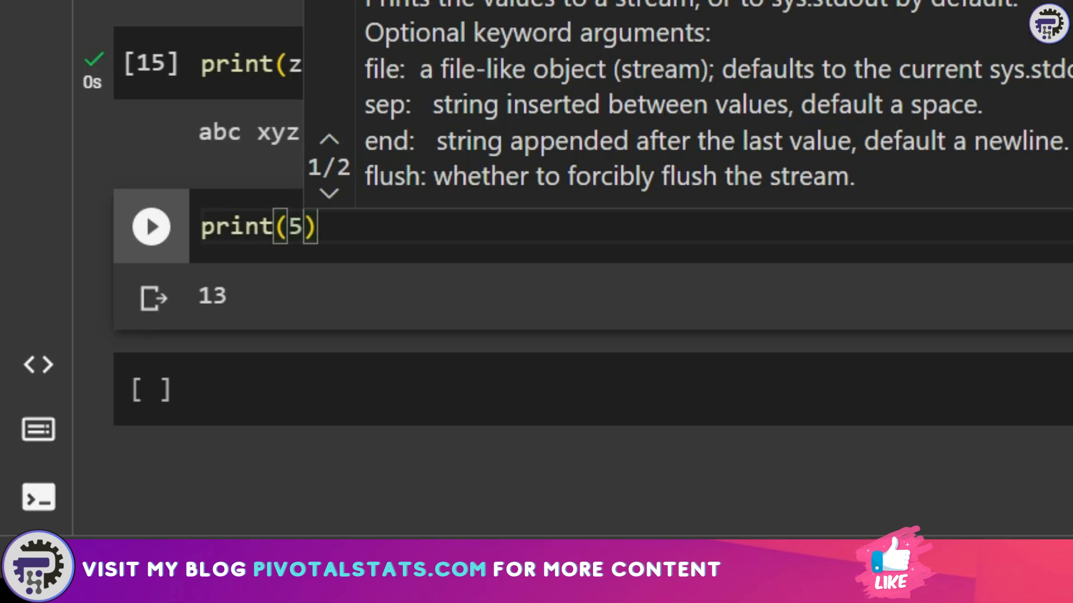
text(+ z)
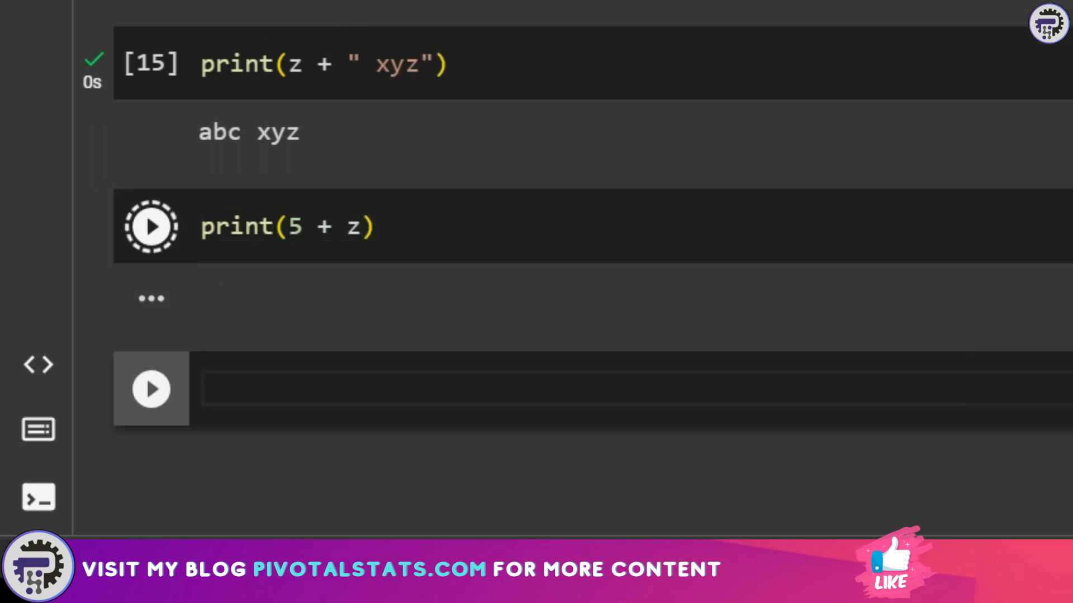
click(151, 226)
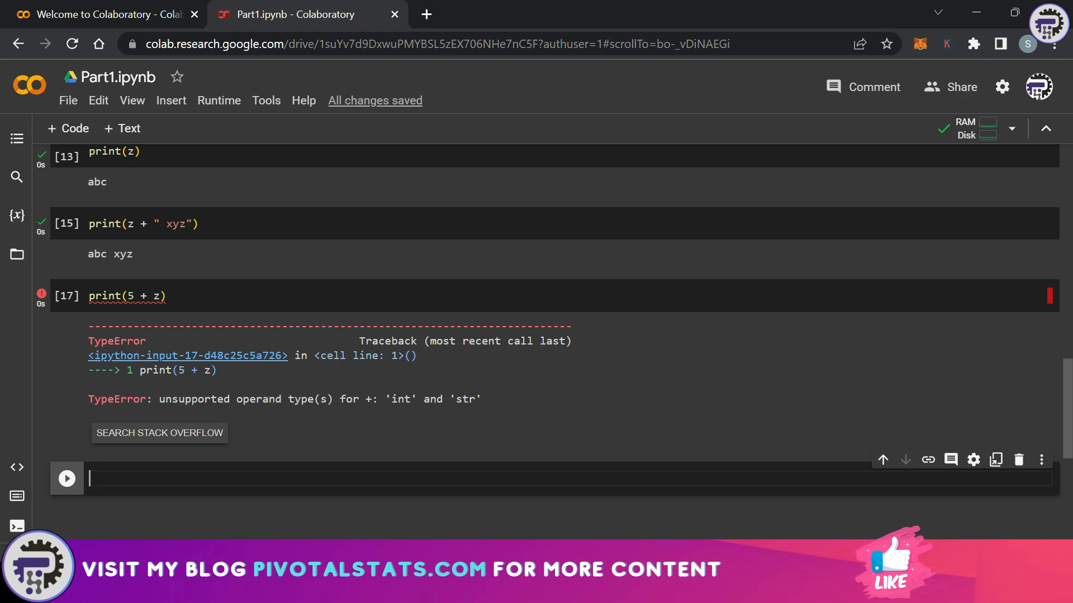
text(print()
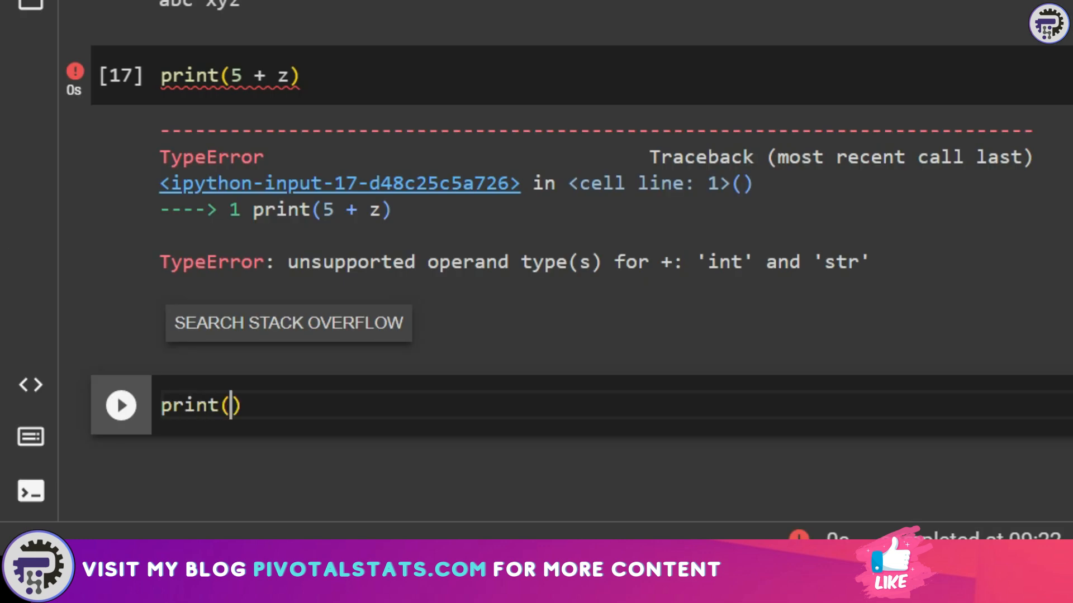
- Run print(str(5) + z) in the new cell, outputting 5abc
text(5)
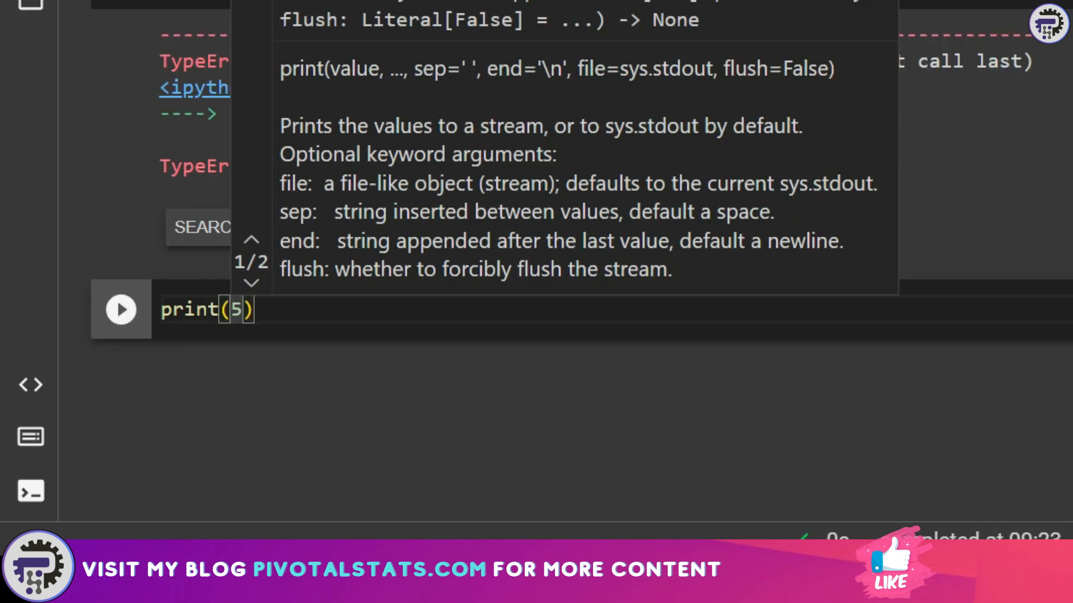
text(str)
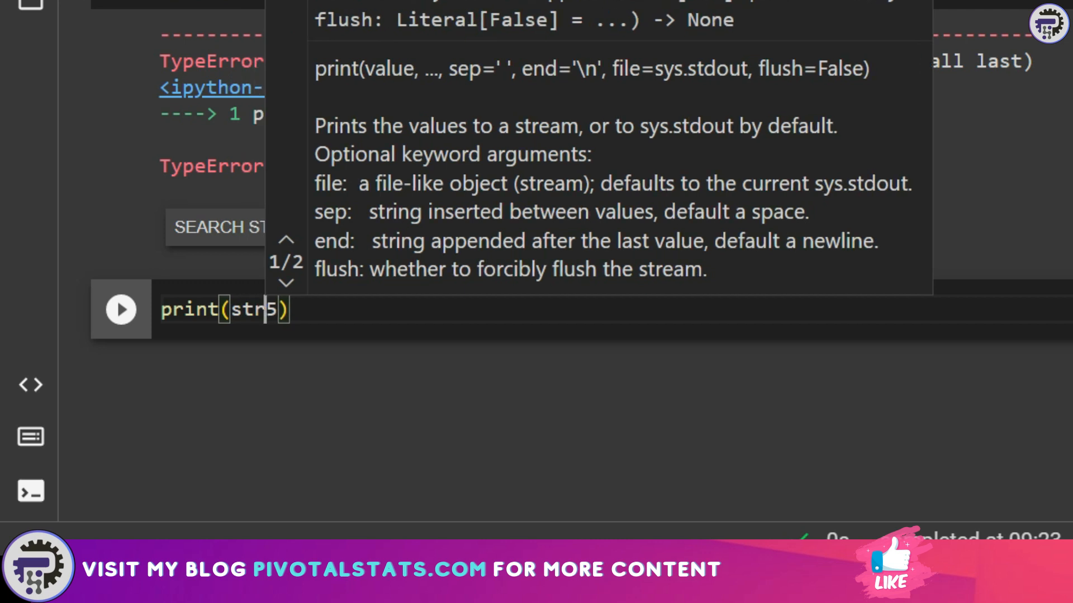
text(()
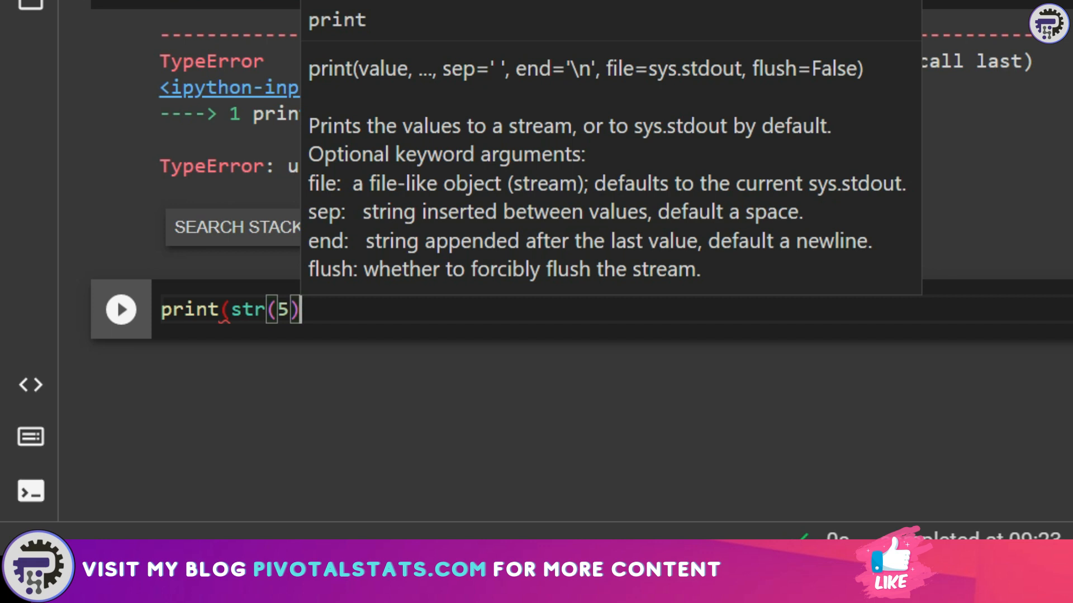
text(+)
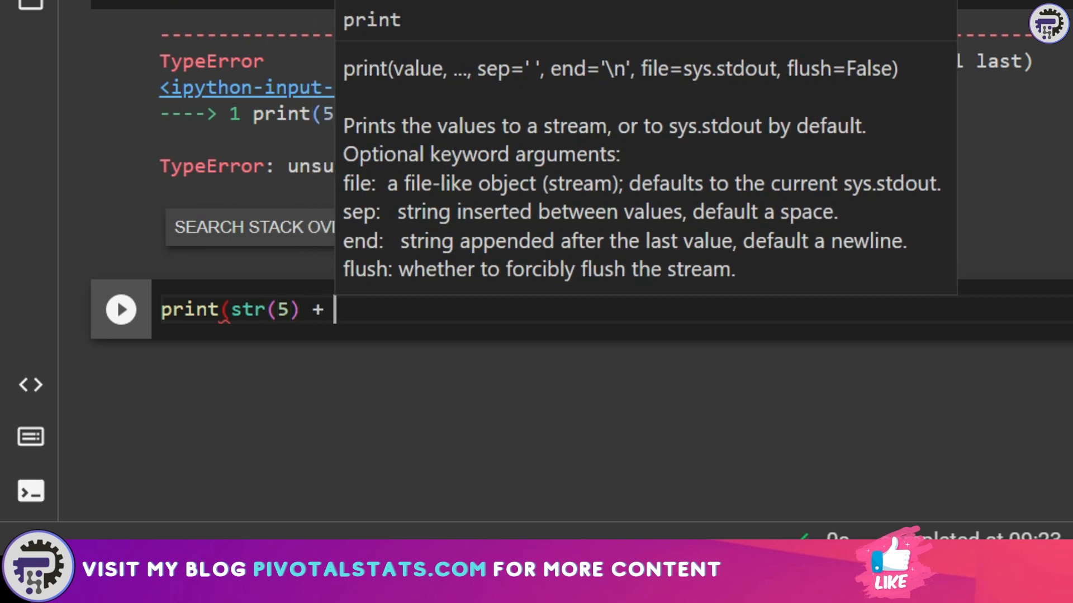
text(z)
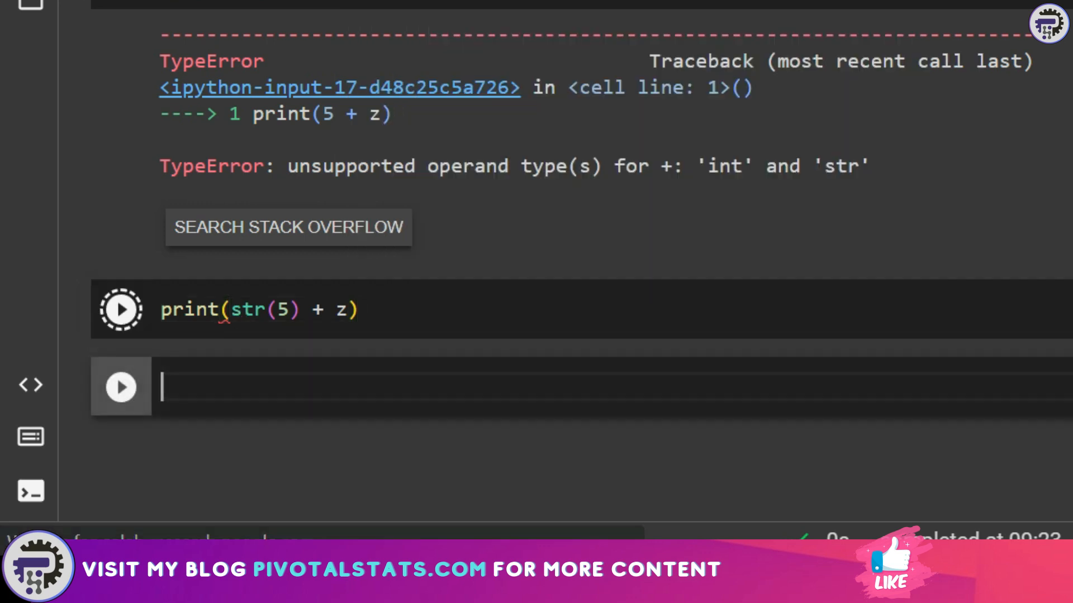
click(121, 309)
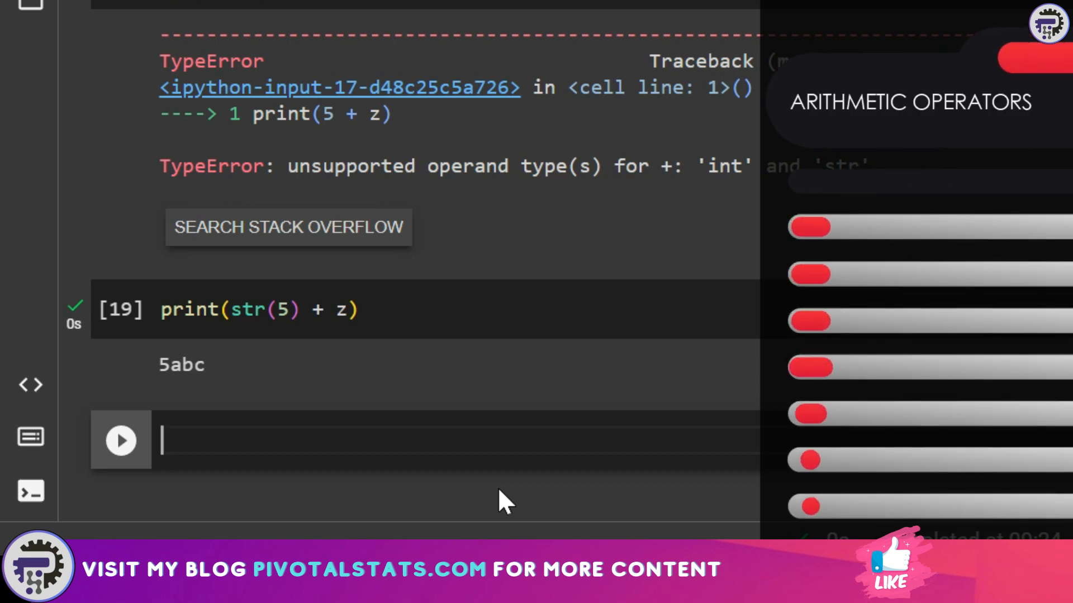
- Run 4 + 9, 8 - 3 and 12 / 4 in successive cells, giving 13, 5 and 3.0
text(4 +)
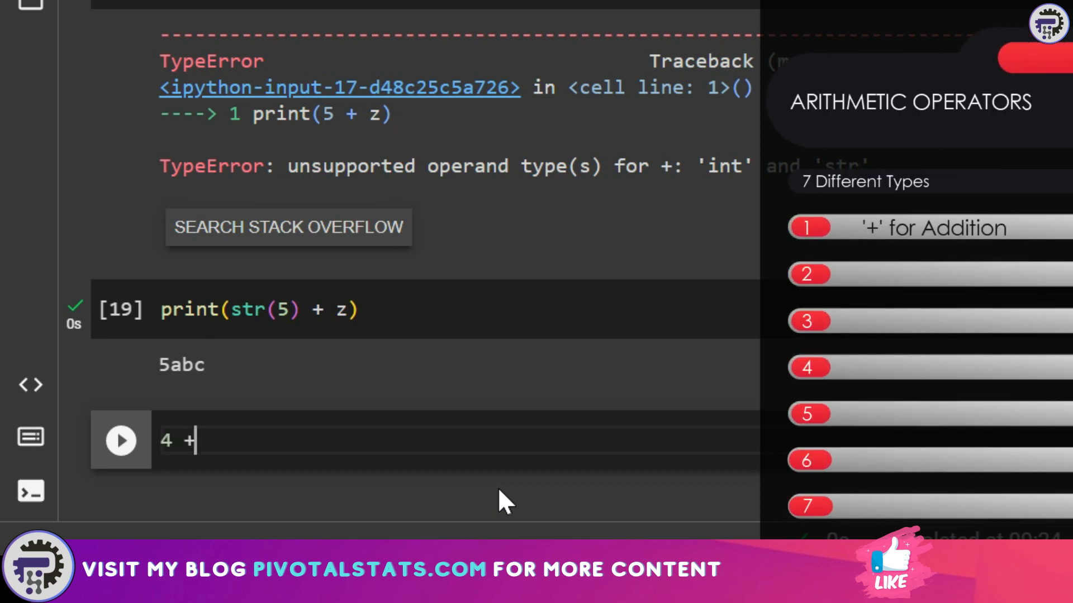
text(9)
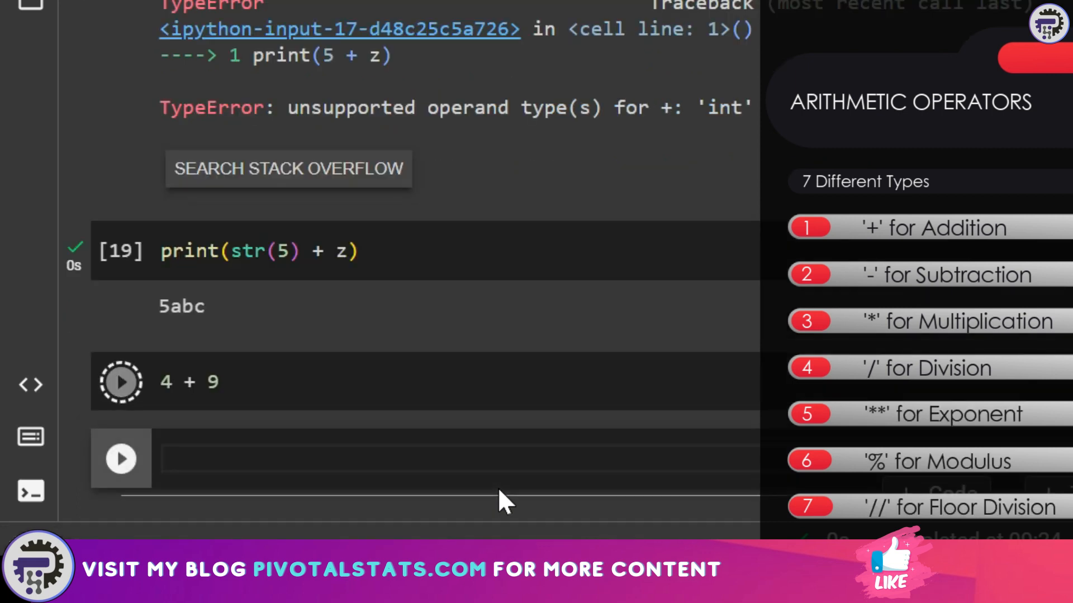
click(121, 381)
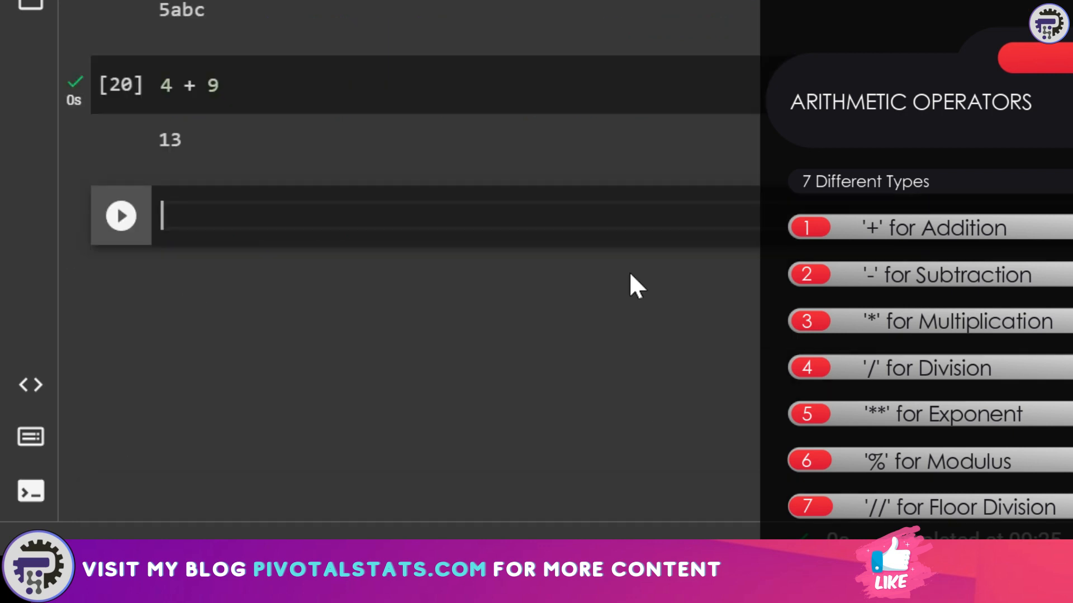
text(8 - 3)
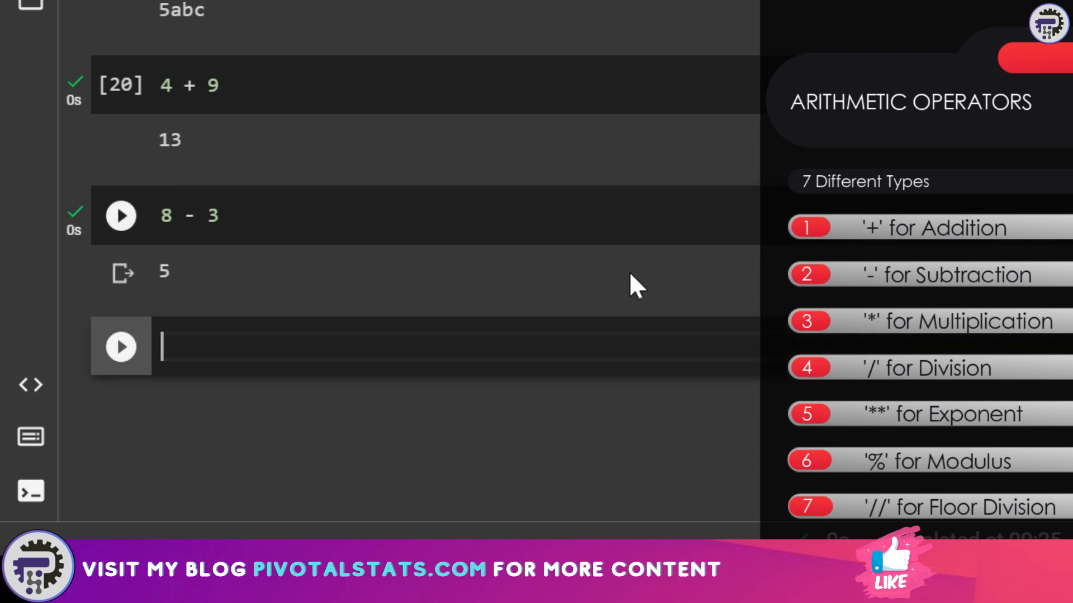
text(12)
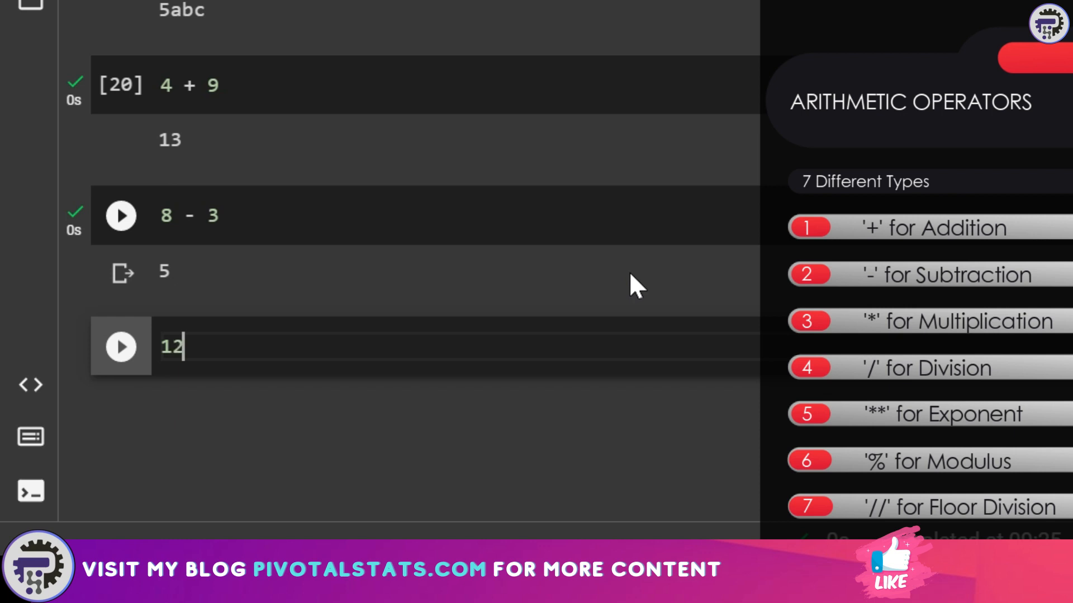
text(/ 4)
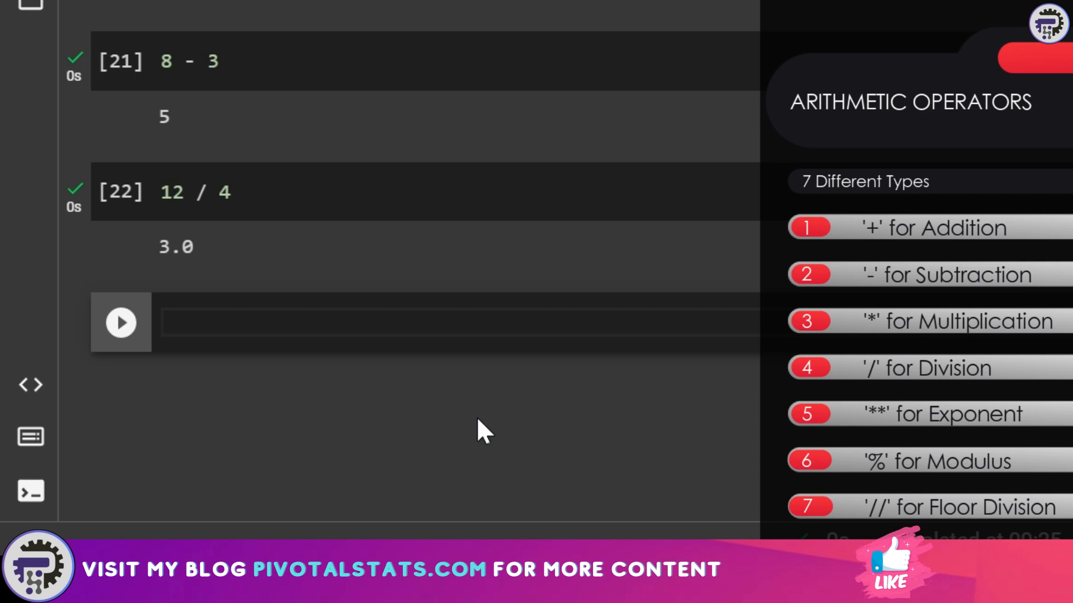
- Run 2 ** 5 and 16 % 5 in separate cells, outputting 32 and 1
text(2 **)
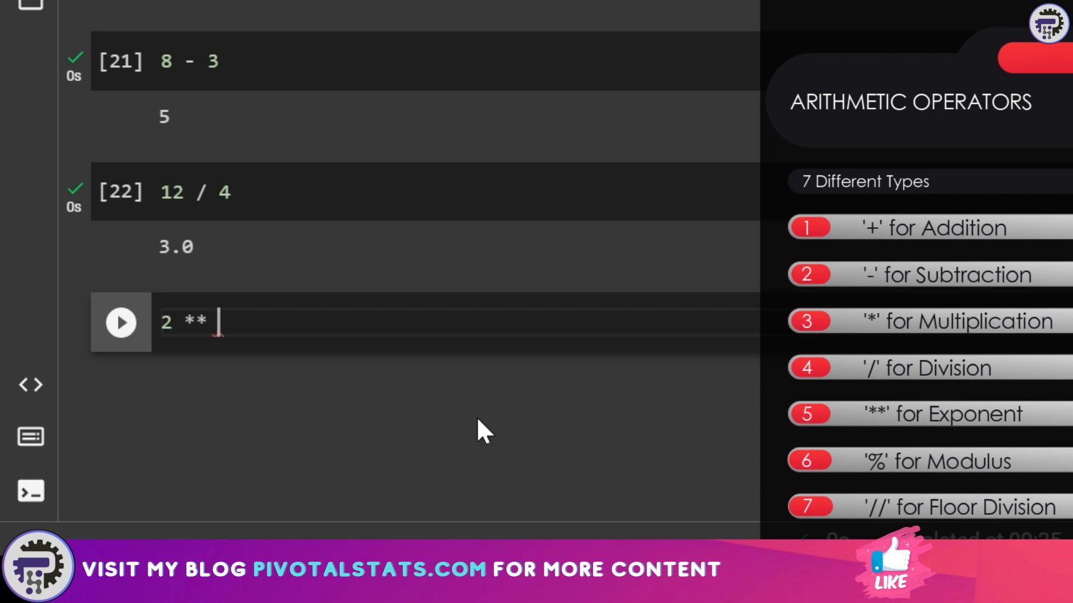
text(5)
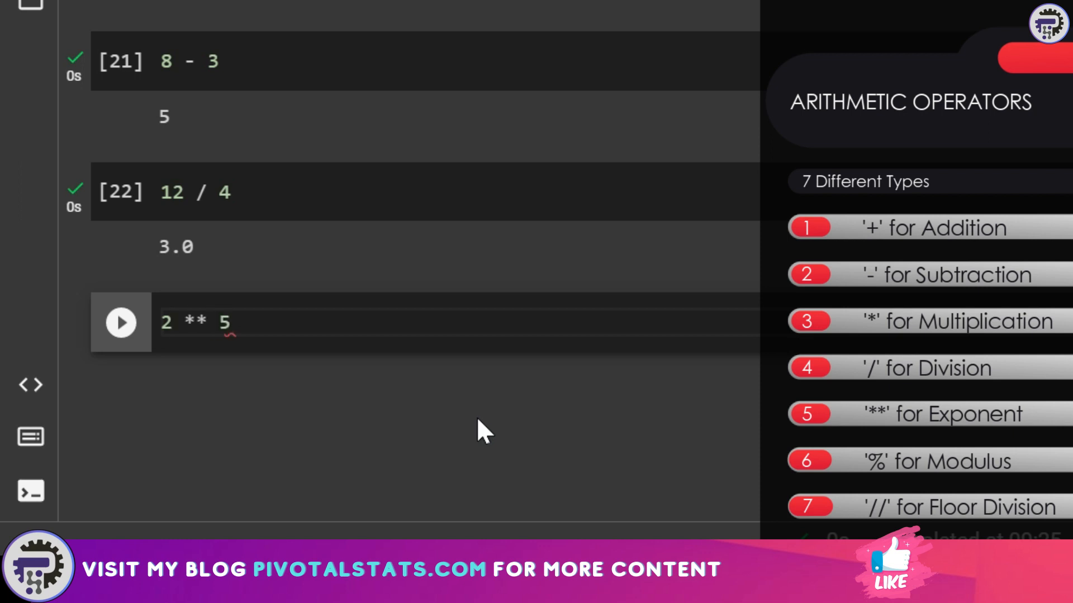
click(120, 322)
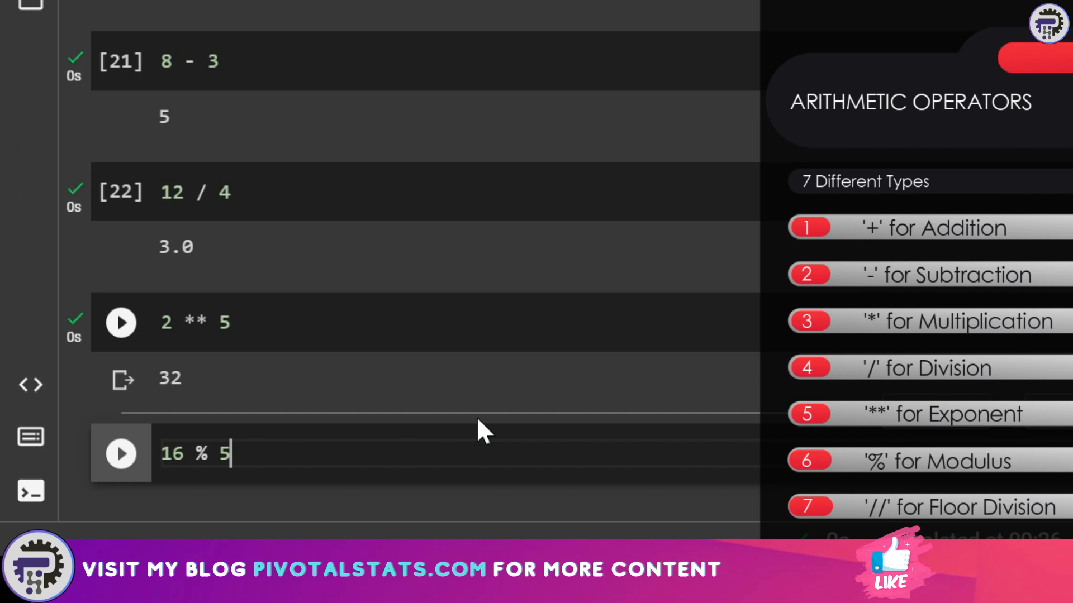
click(120, 454)
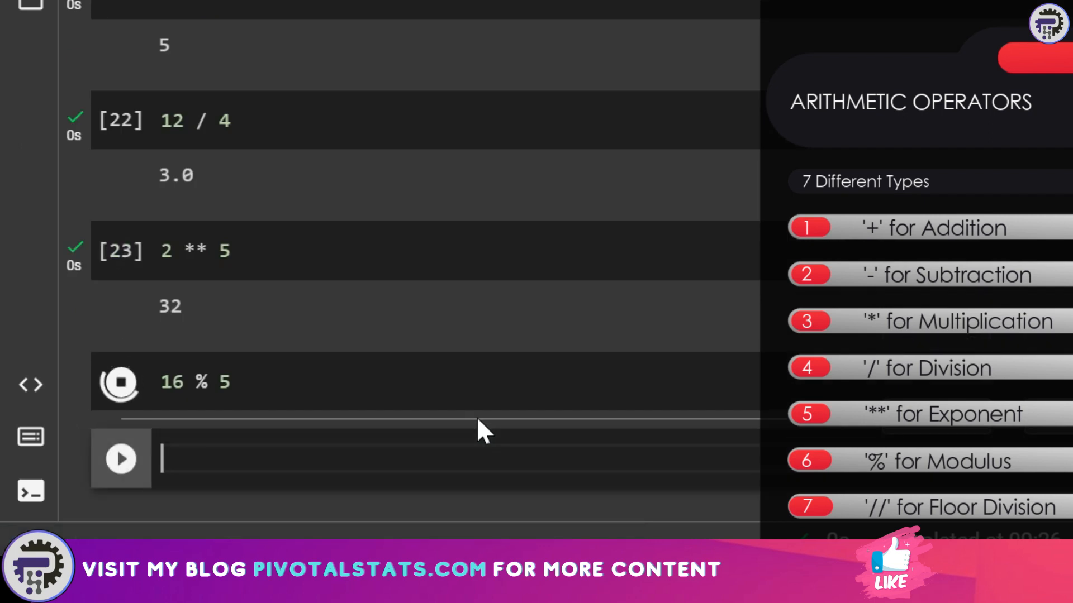
click(121, 382)
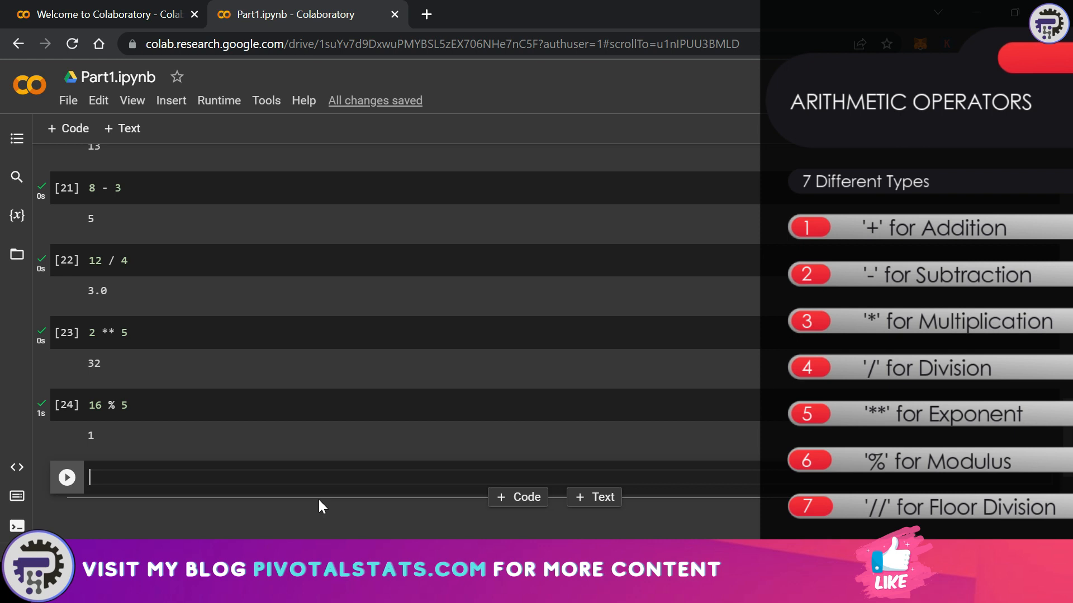
- Run 16 / 5 and 16 // 5 in separate cells, outputting 3.2 and 3
text(16 / 5)
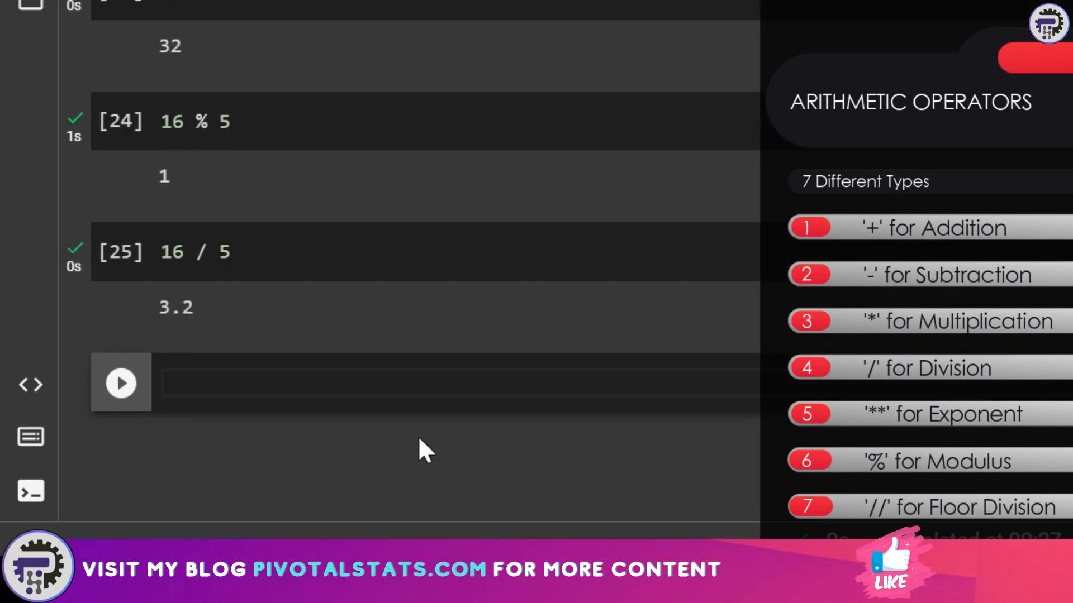
click(444, 383)
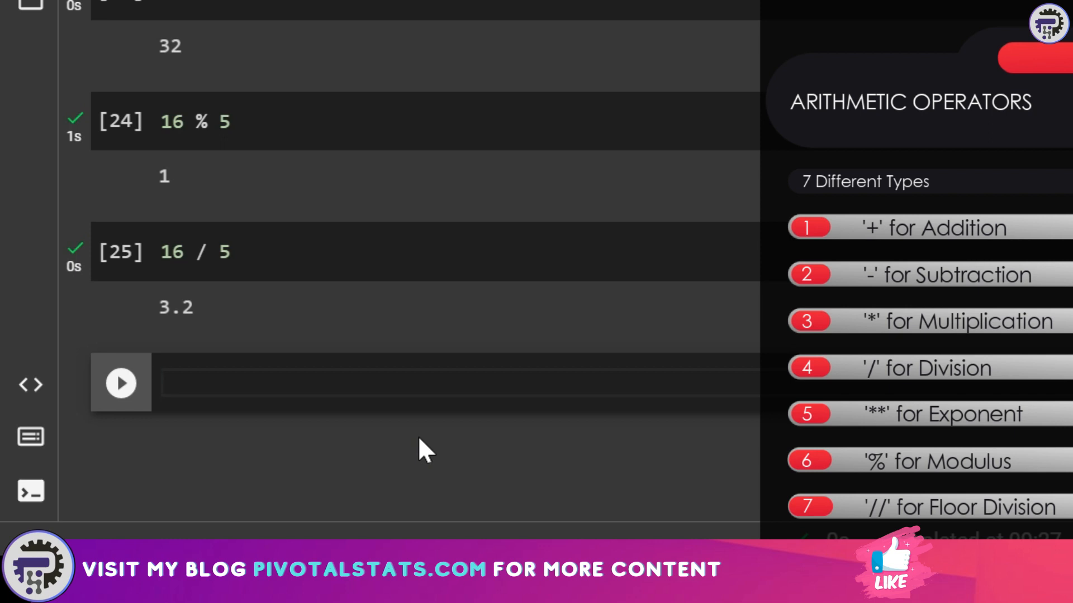
text(16 //)
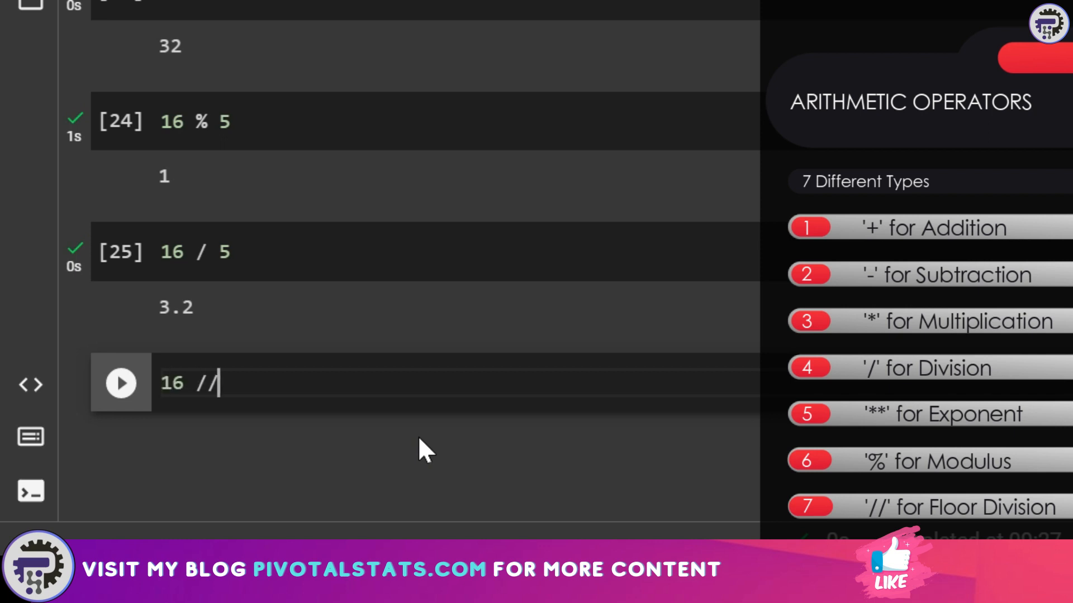
text(5)
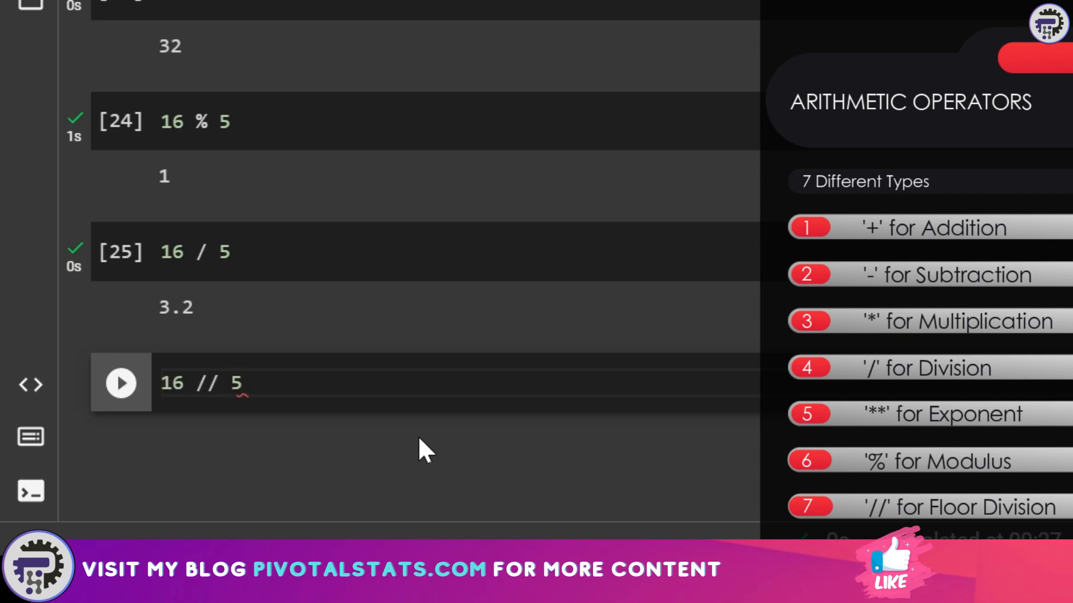
click(121, 382)
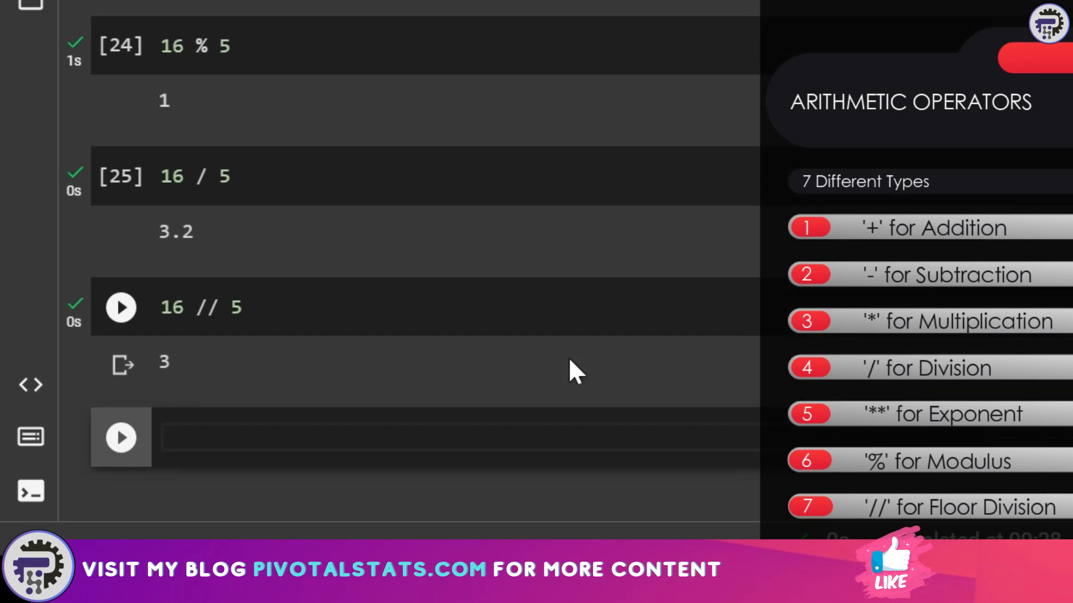
mouse_move(171, 393)
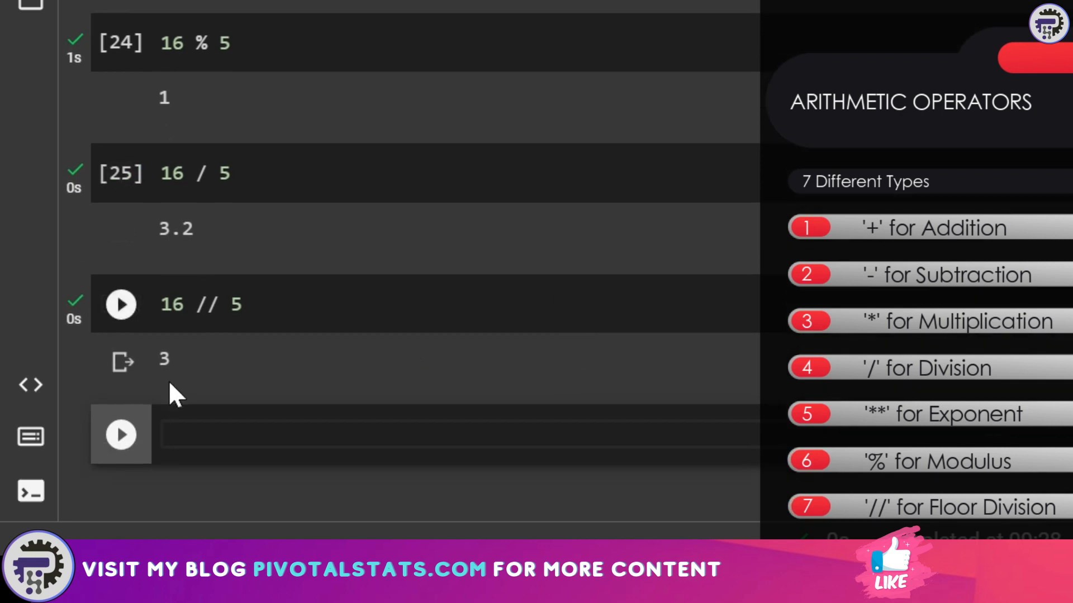